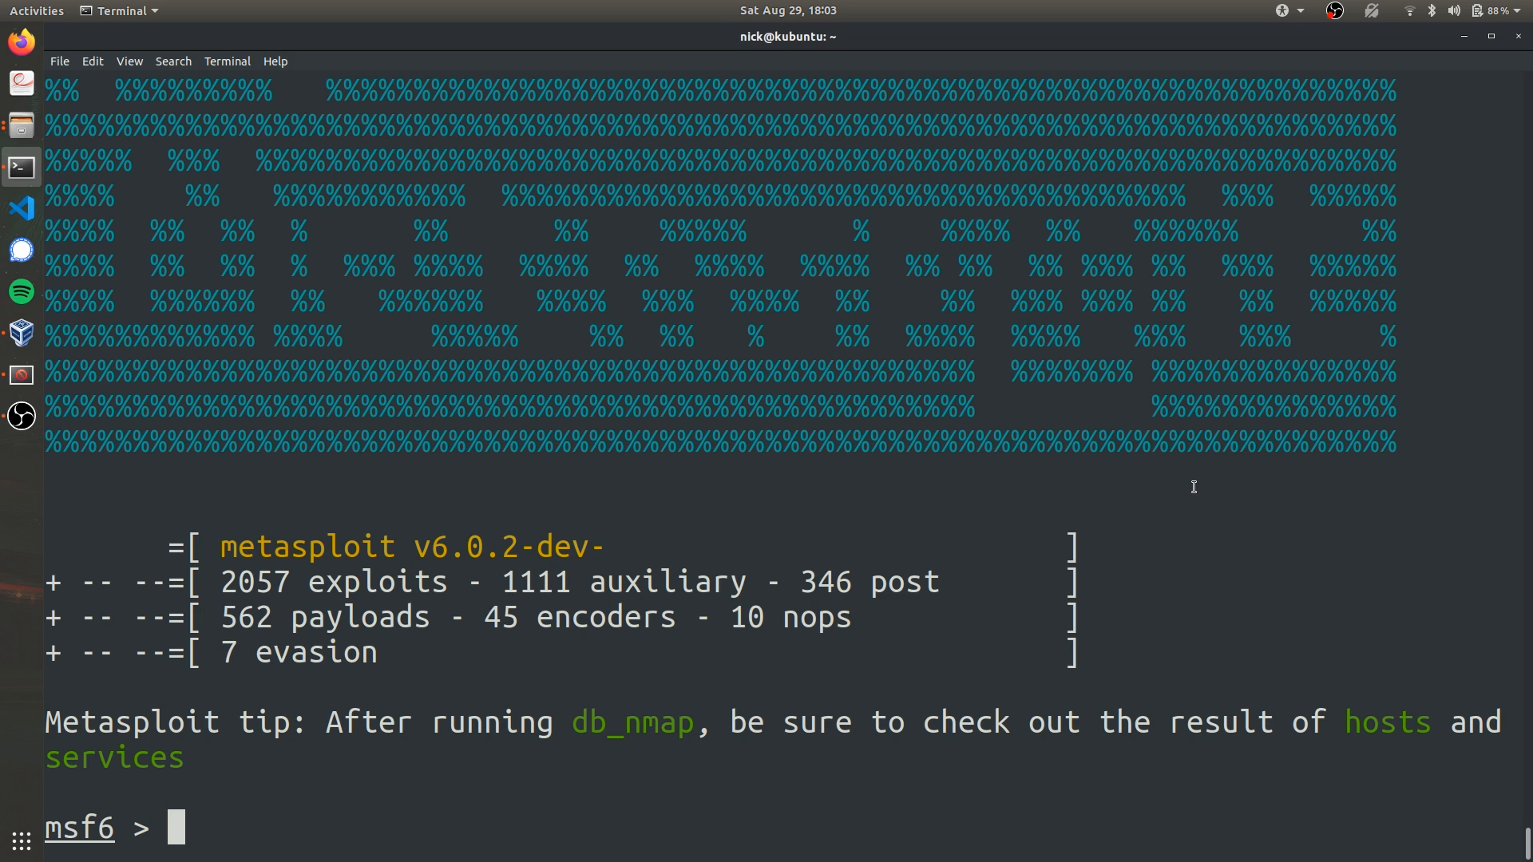
mouse_move(1083, 281)
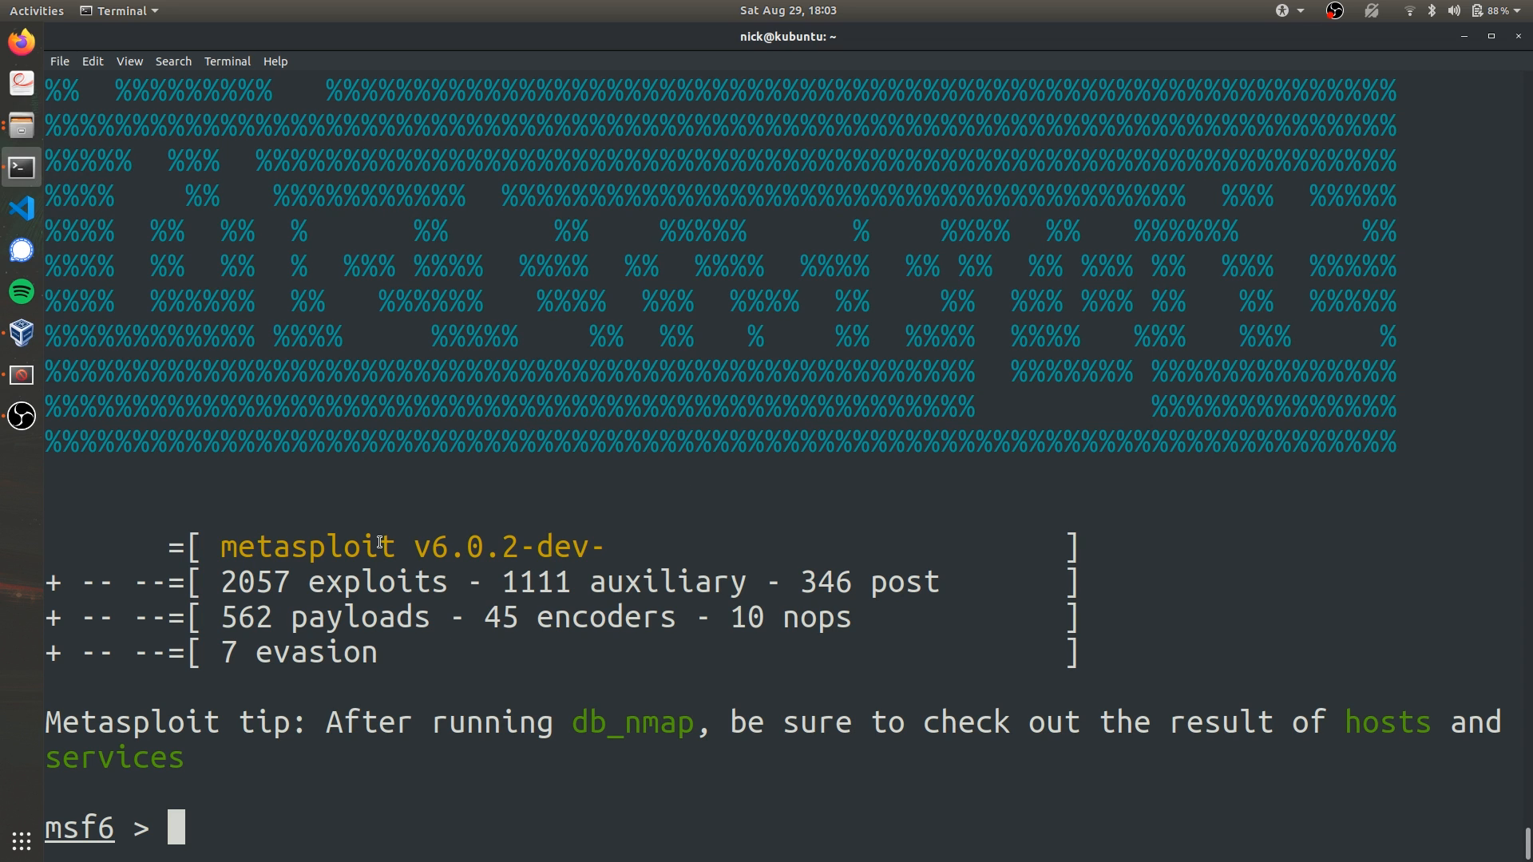
mouse_move(692, 559)
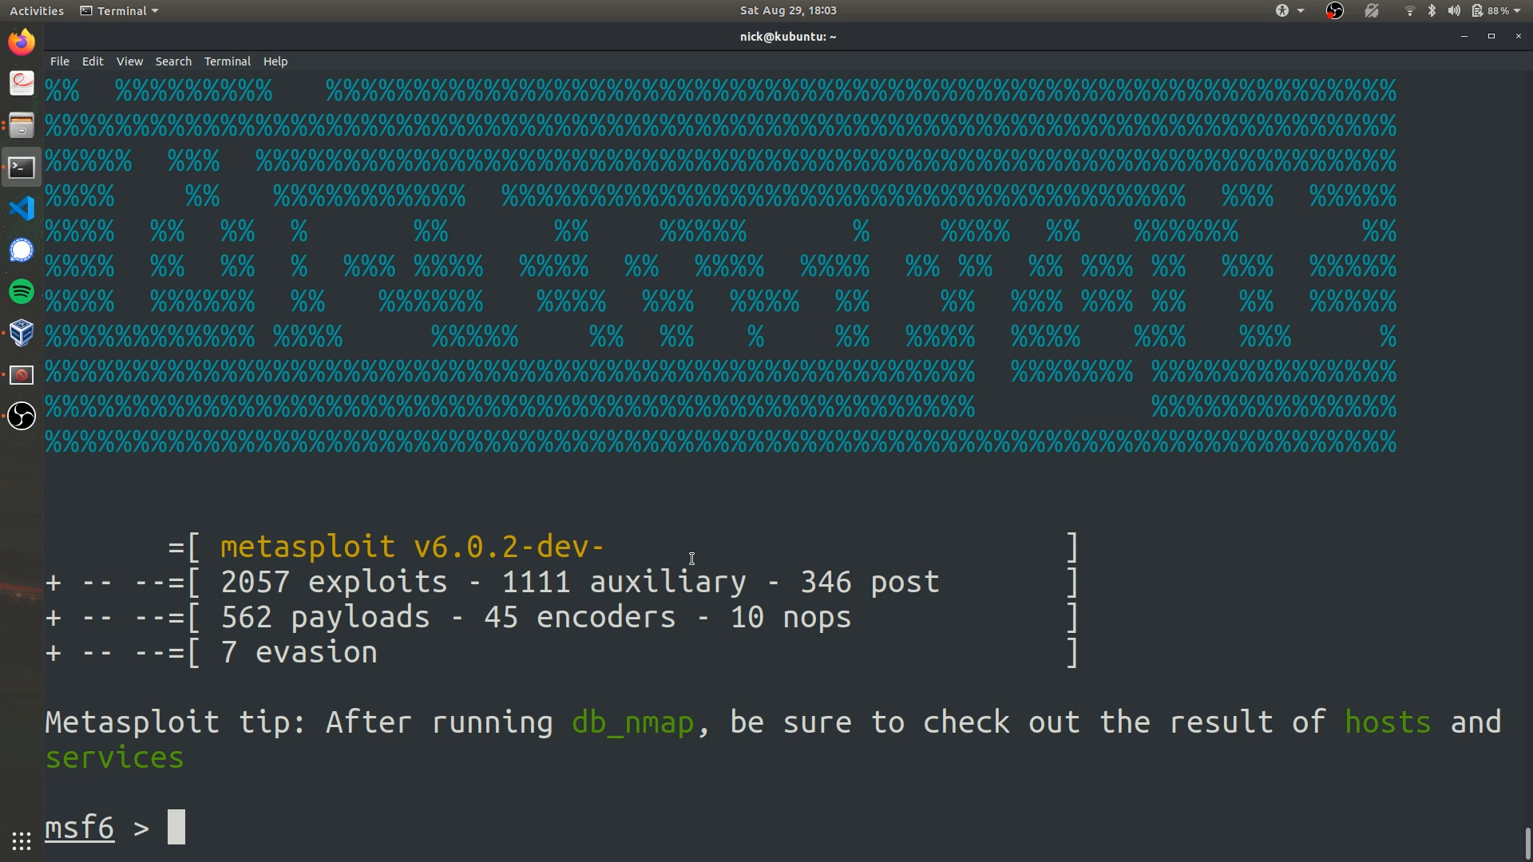
mouse_move(428, 538)
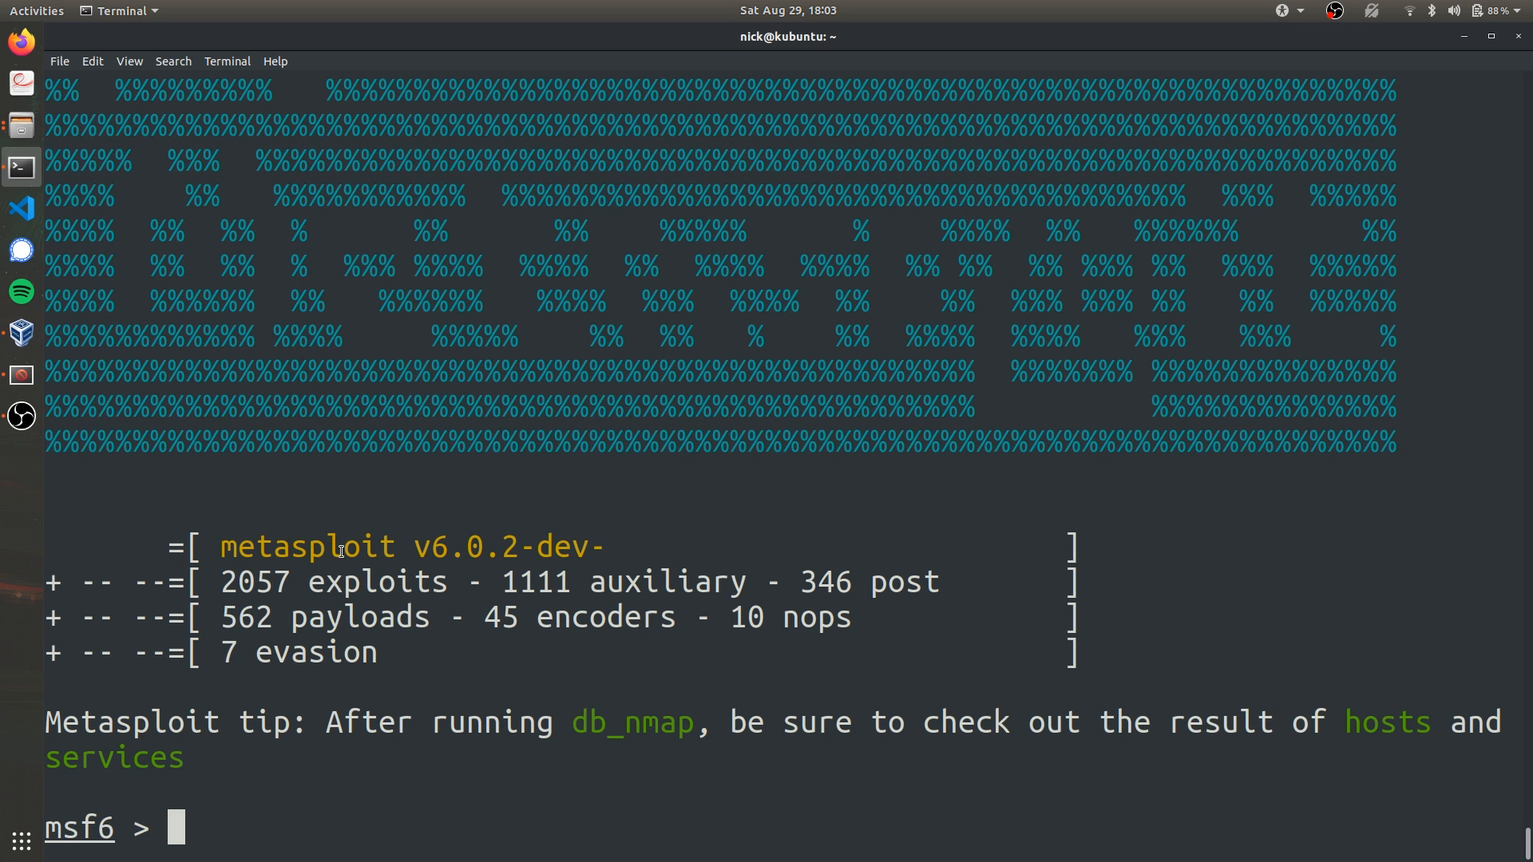
mouse_move(474, 699)
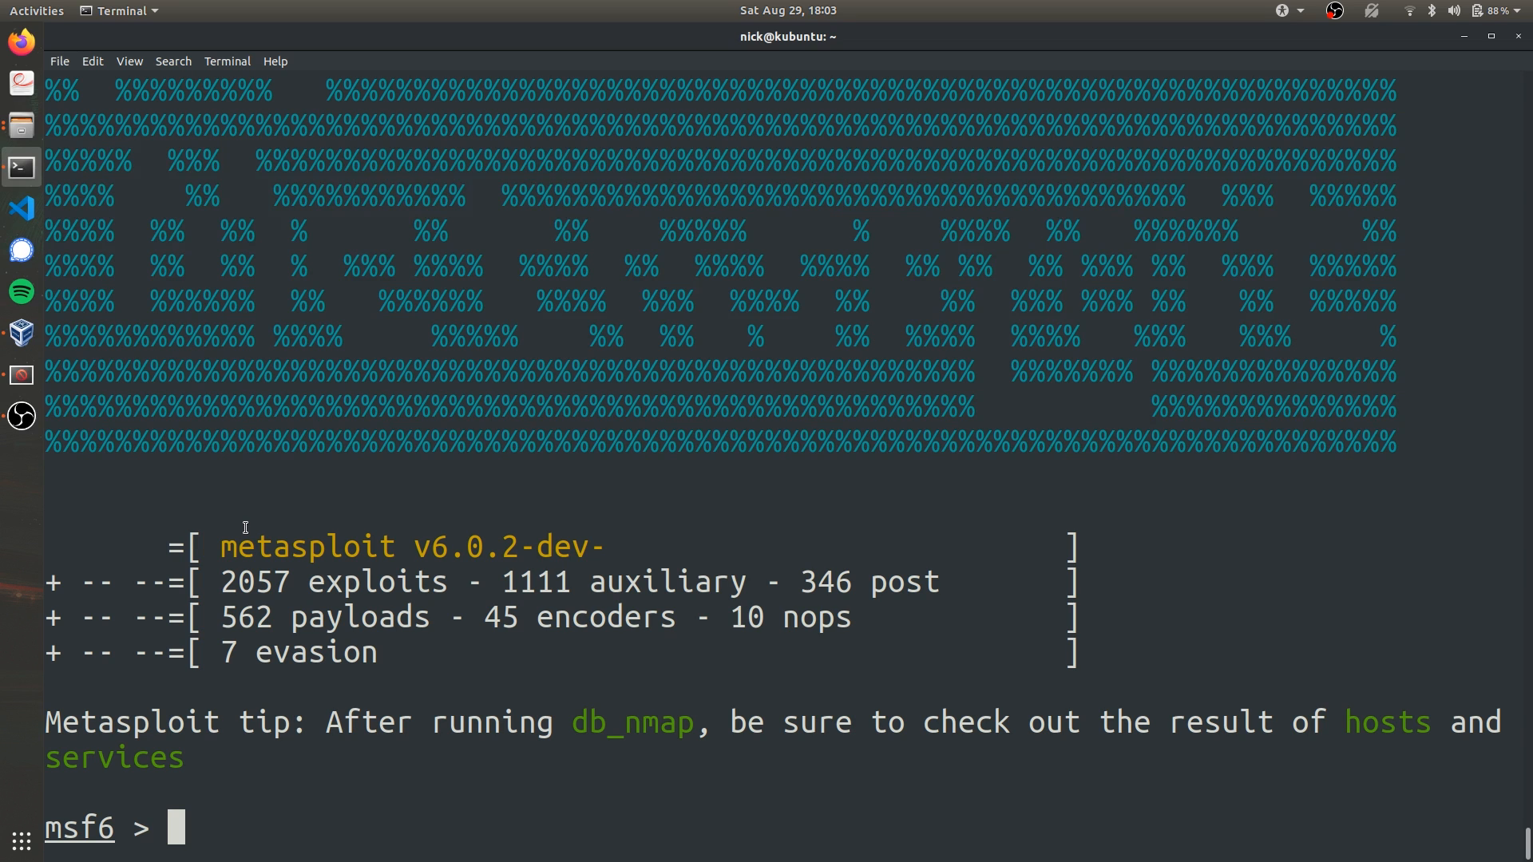
mouse_move(590, 735)
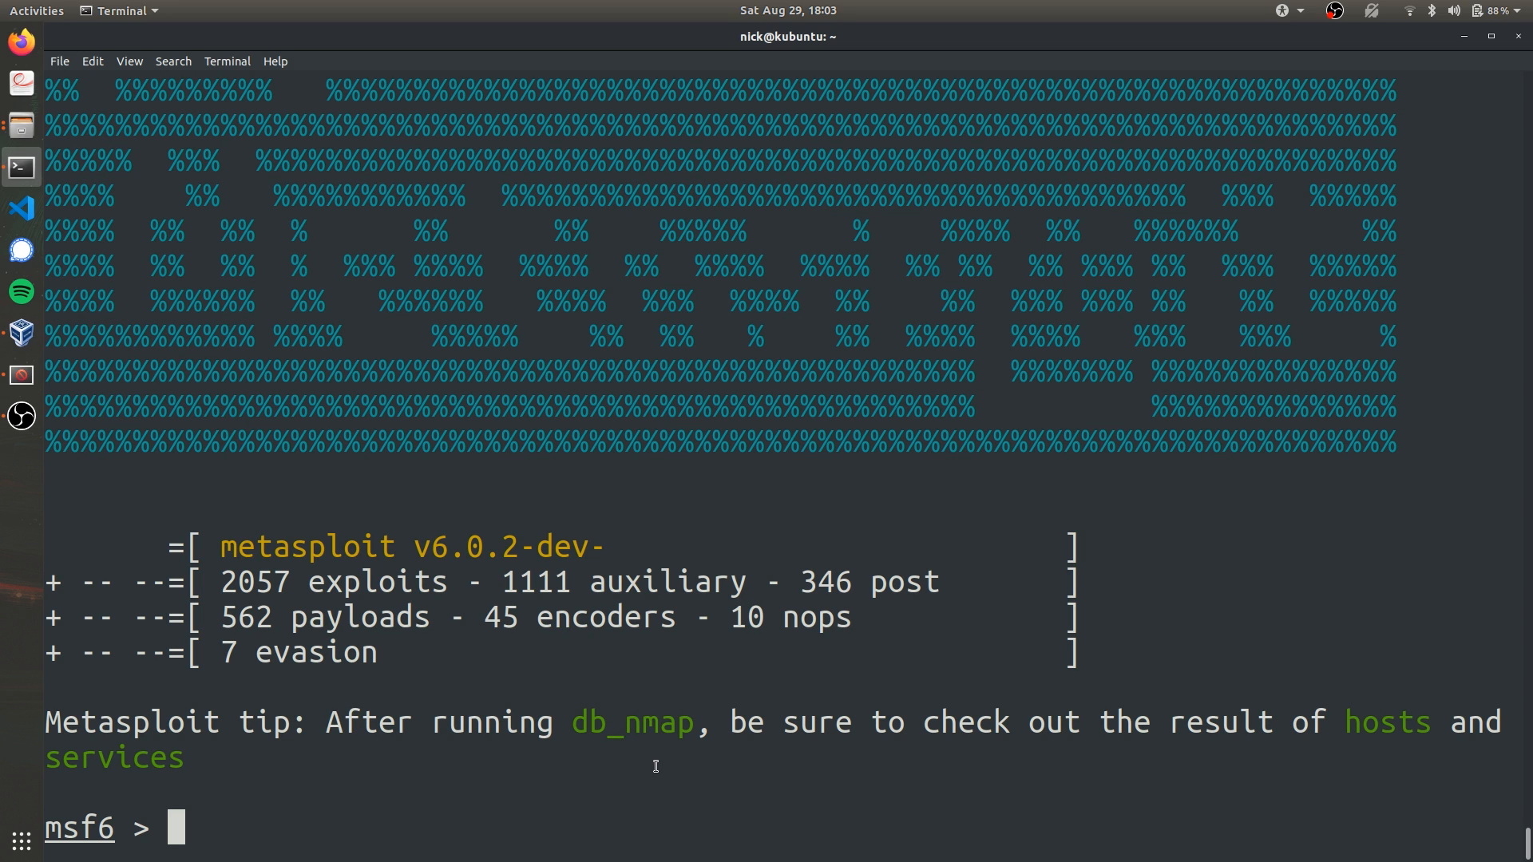
Compose an nmap command targeting 192.168.86.1, correcting mistyped host digits
text(na)
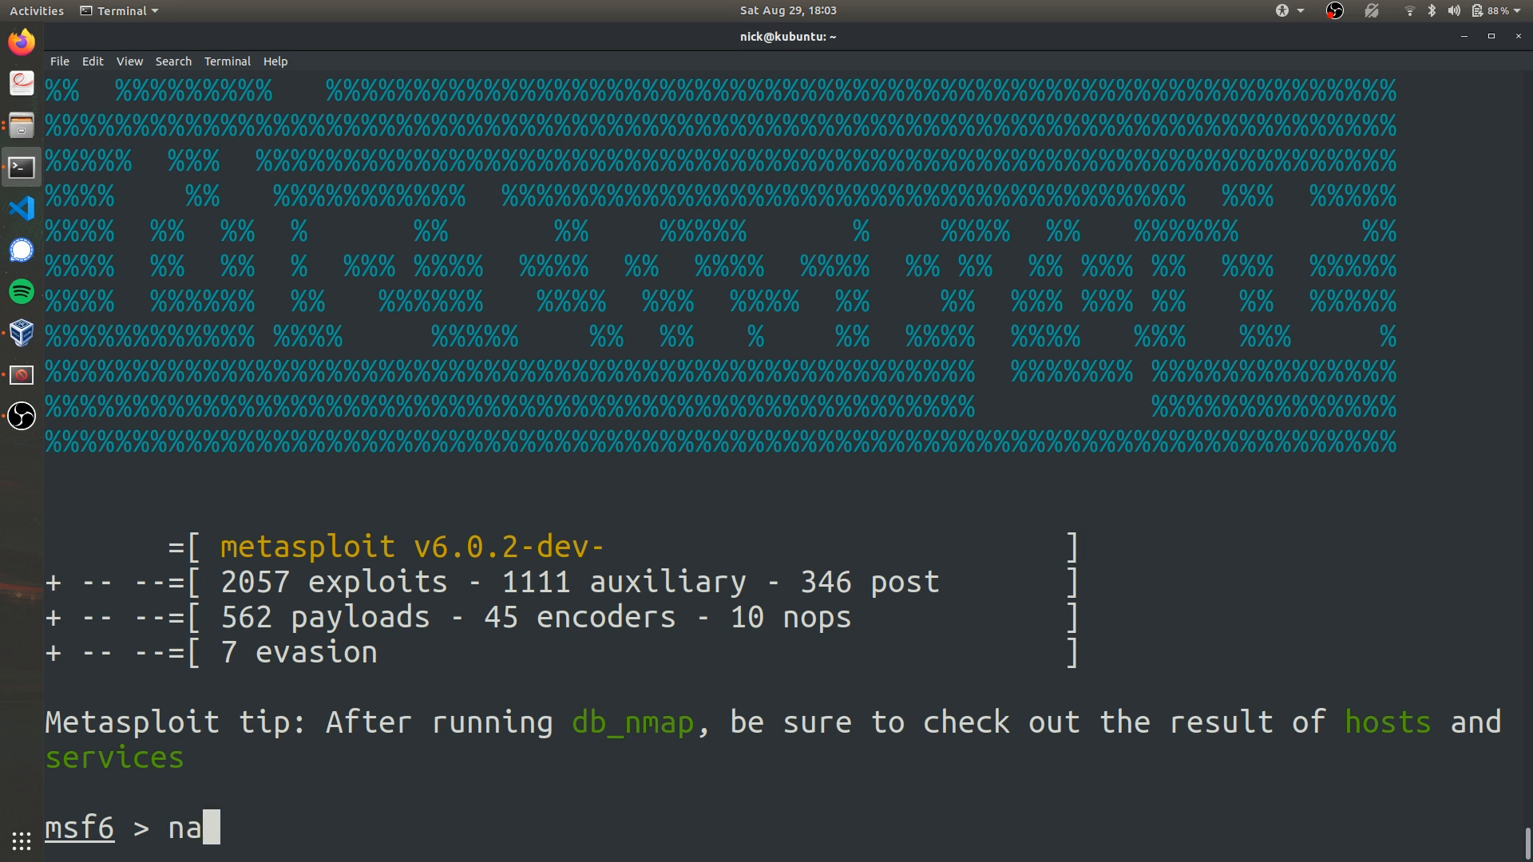
text(map)
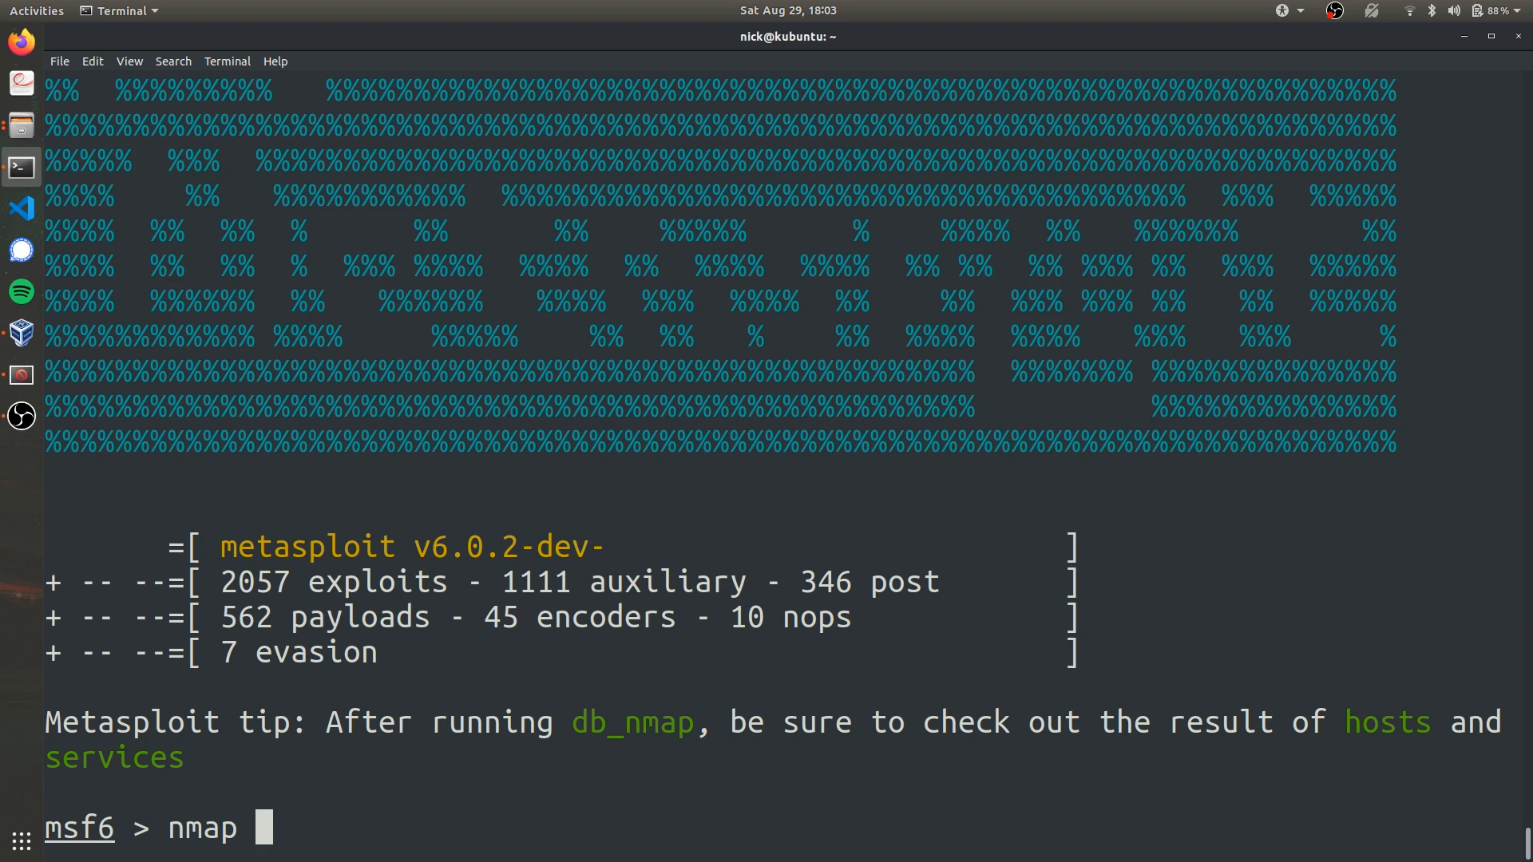
text(192.1)
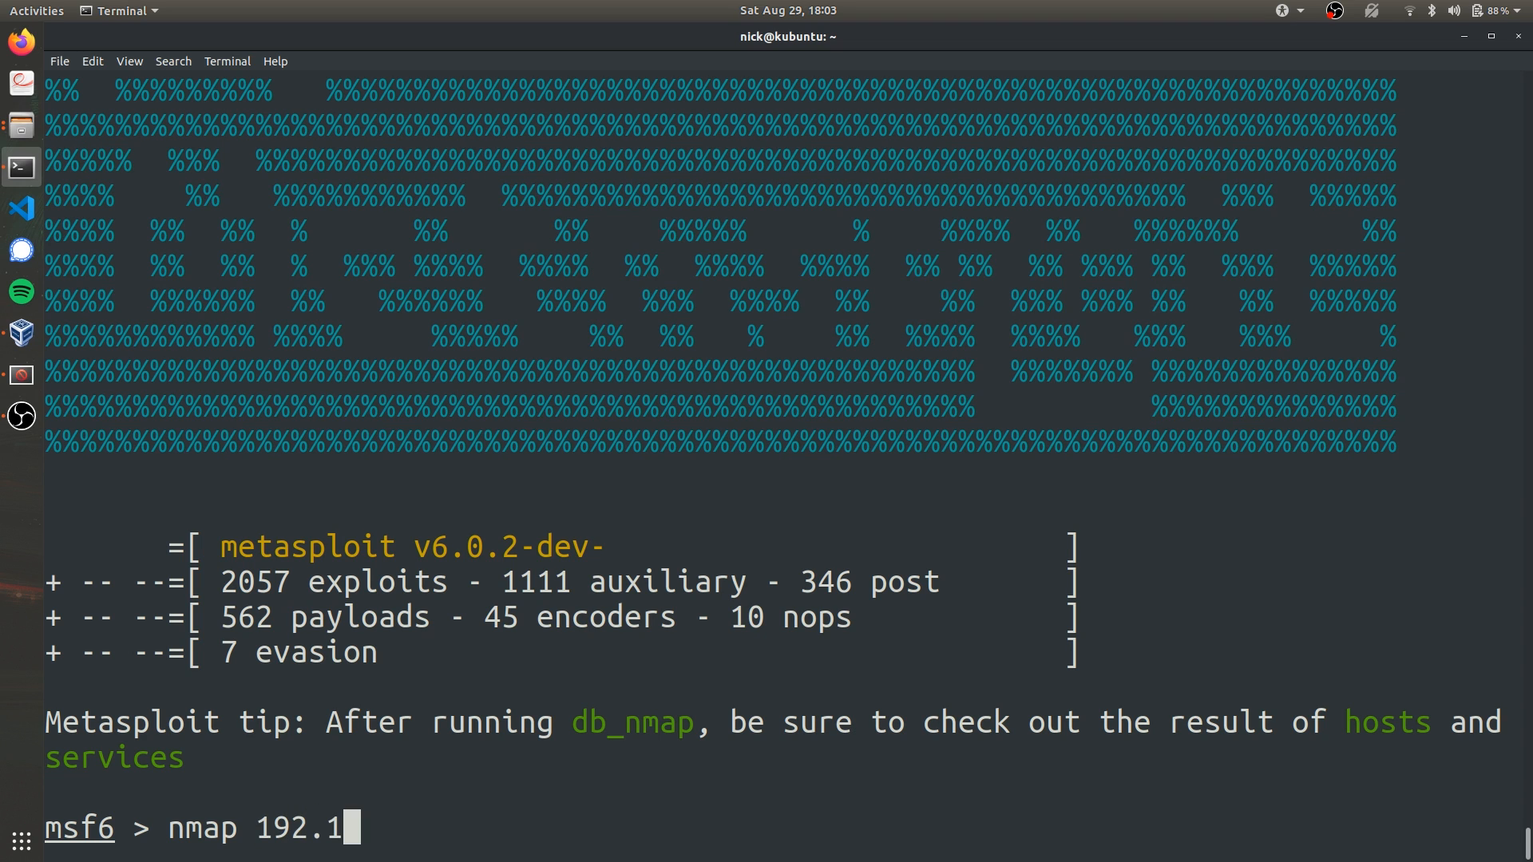
text(68.)
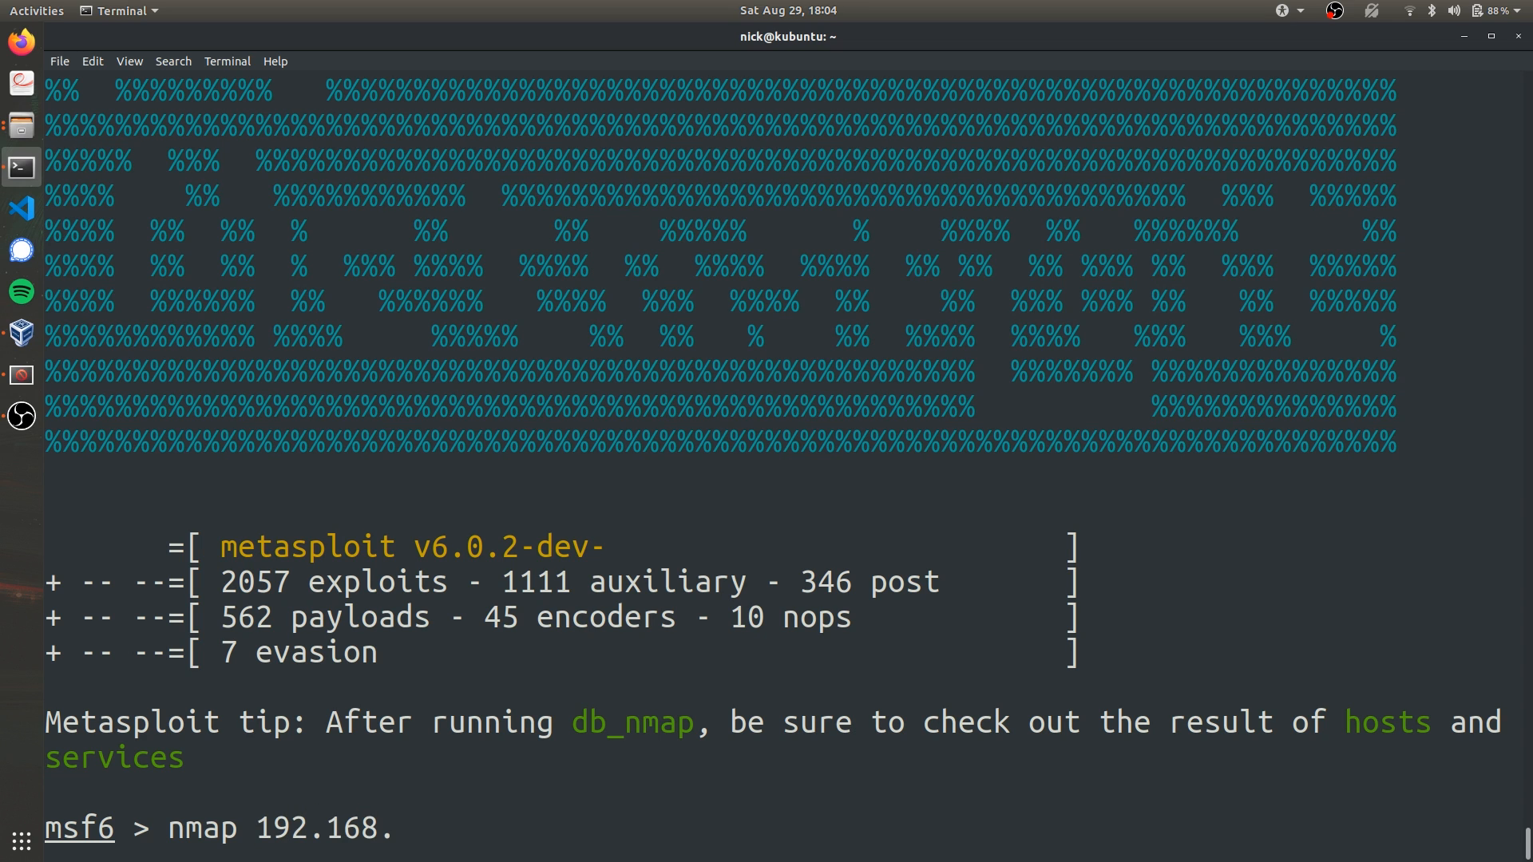
text(86.)
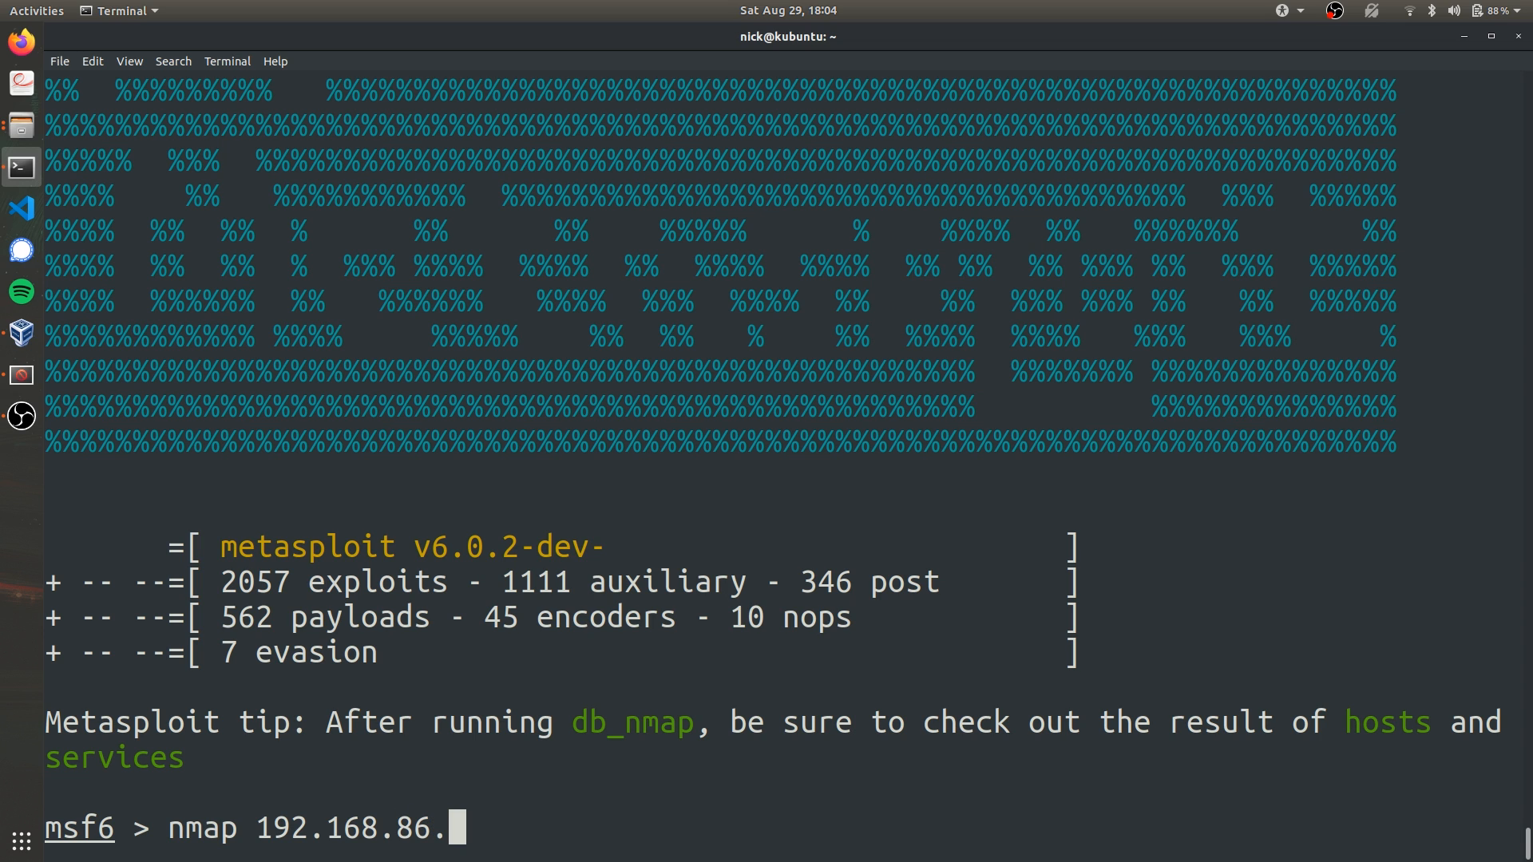
text(168)
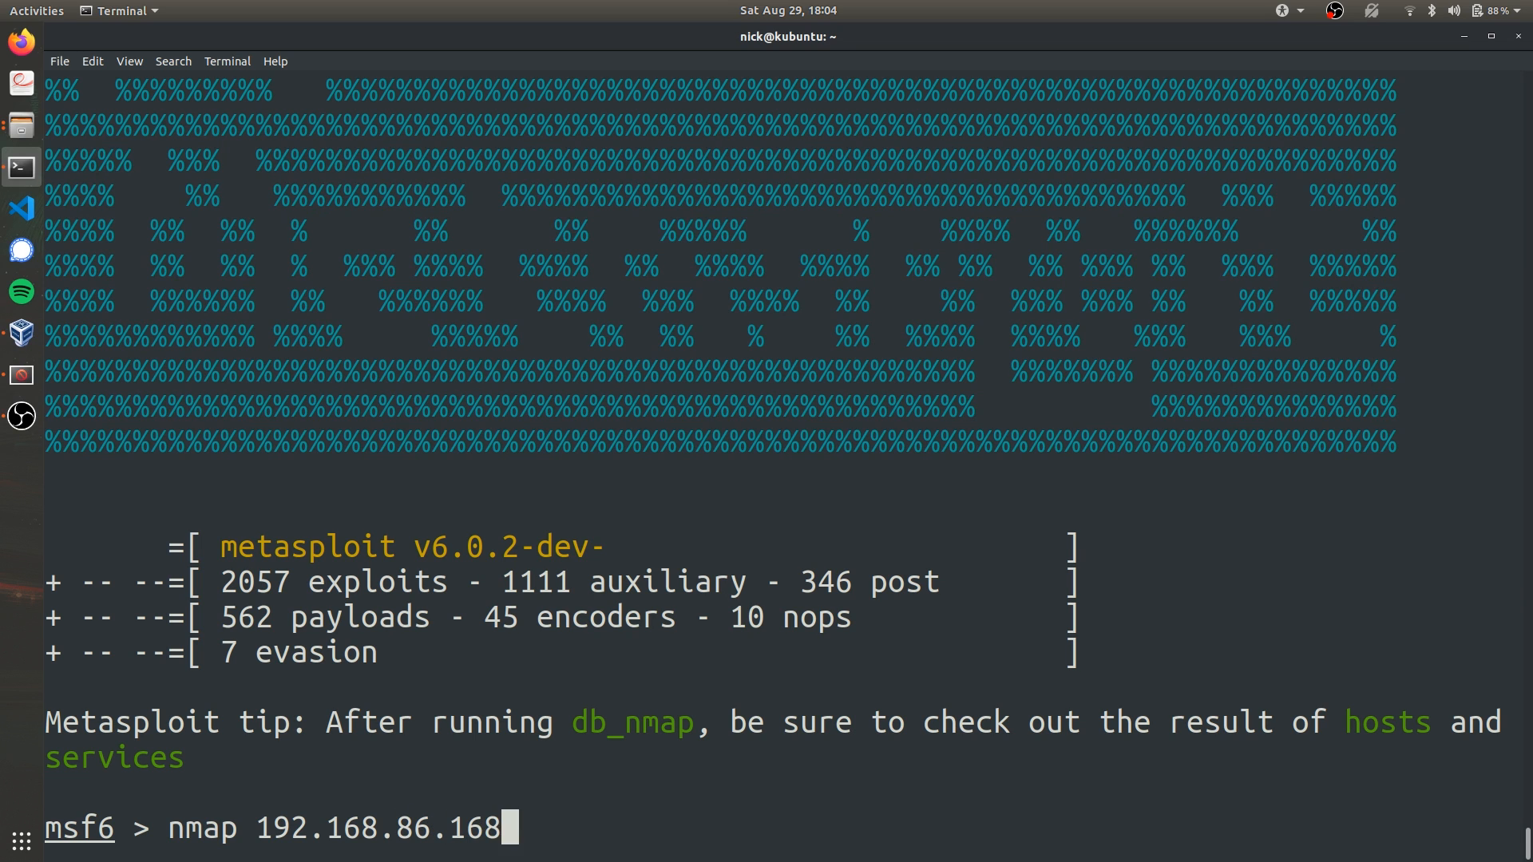
key(BackSpace)
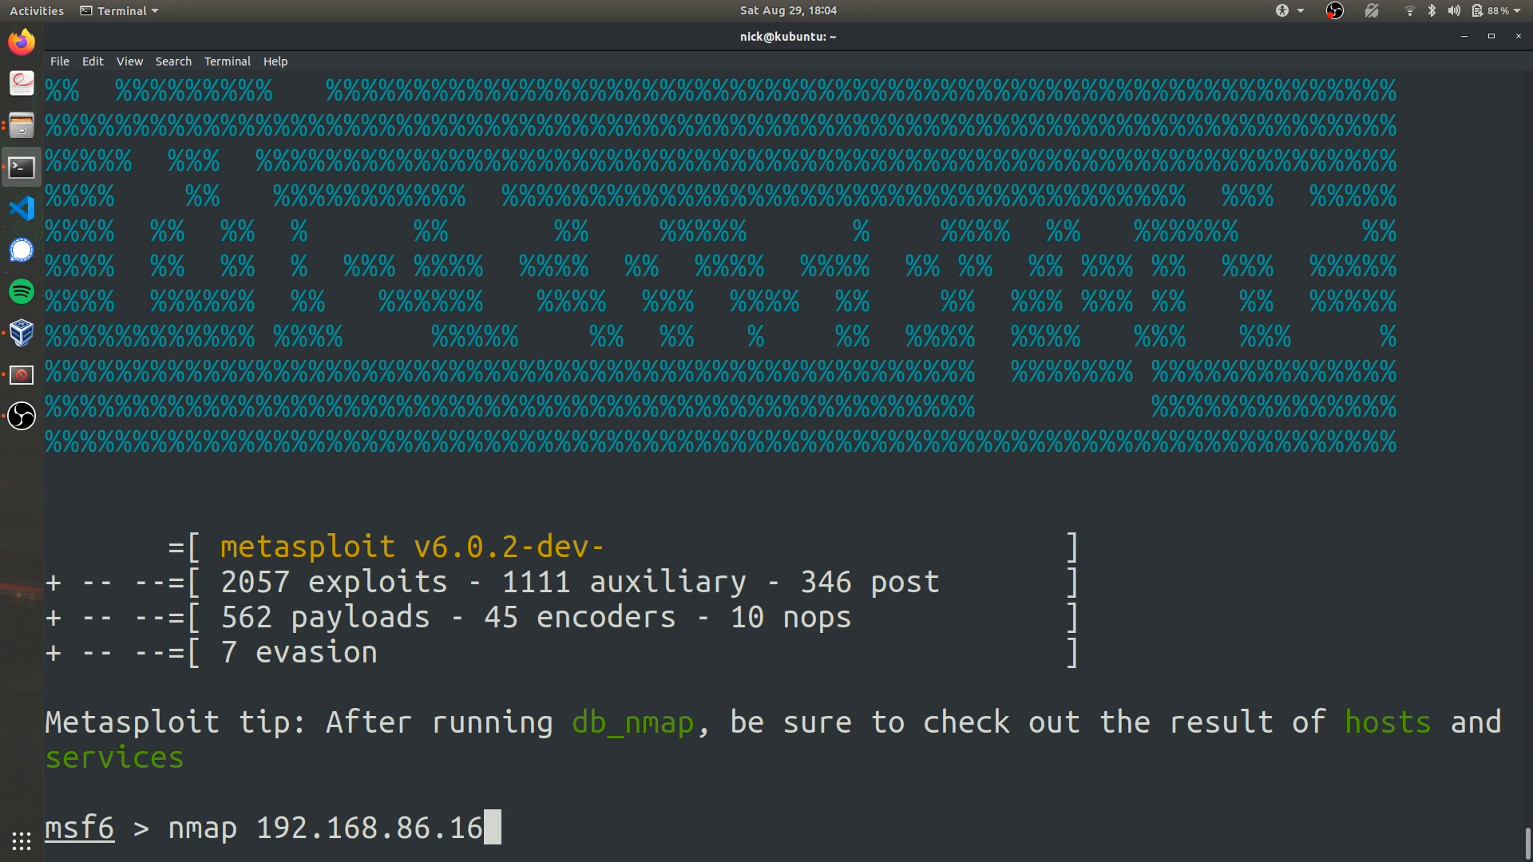
key(BackSpace)
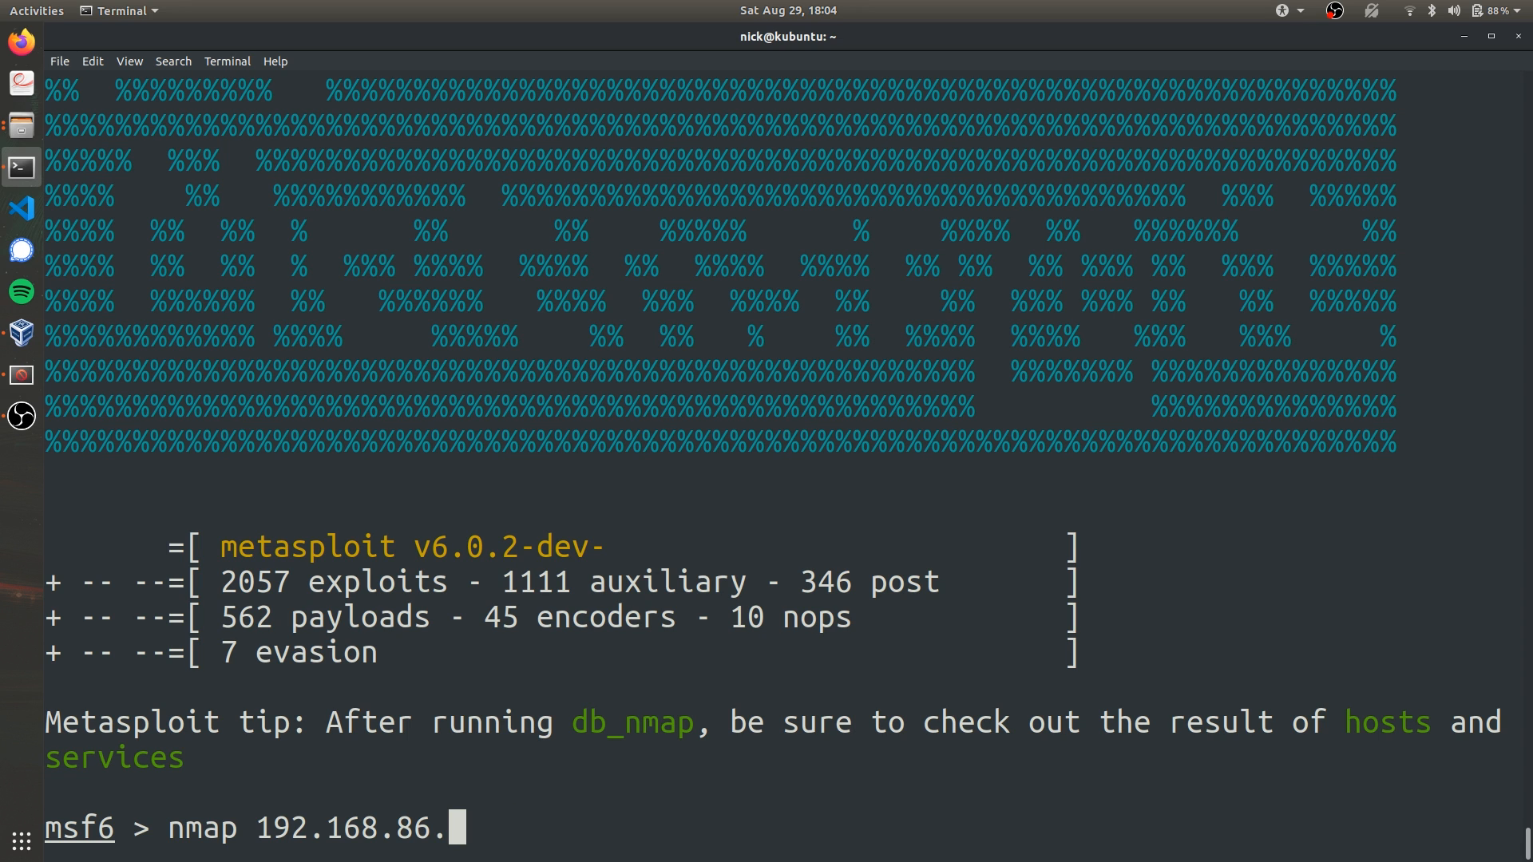
text(1)
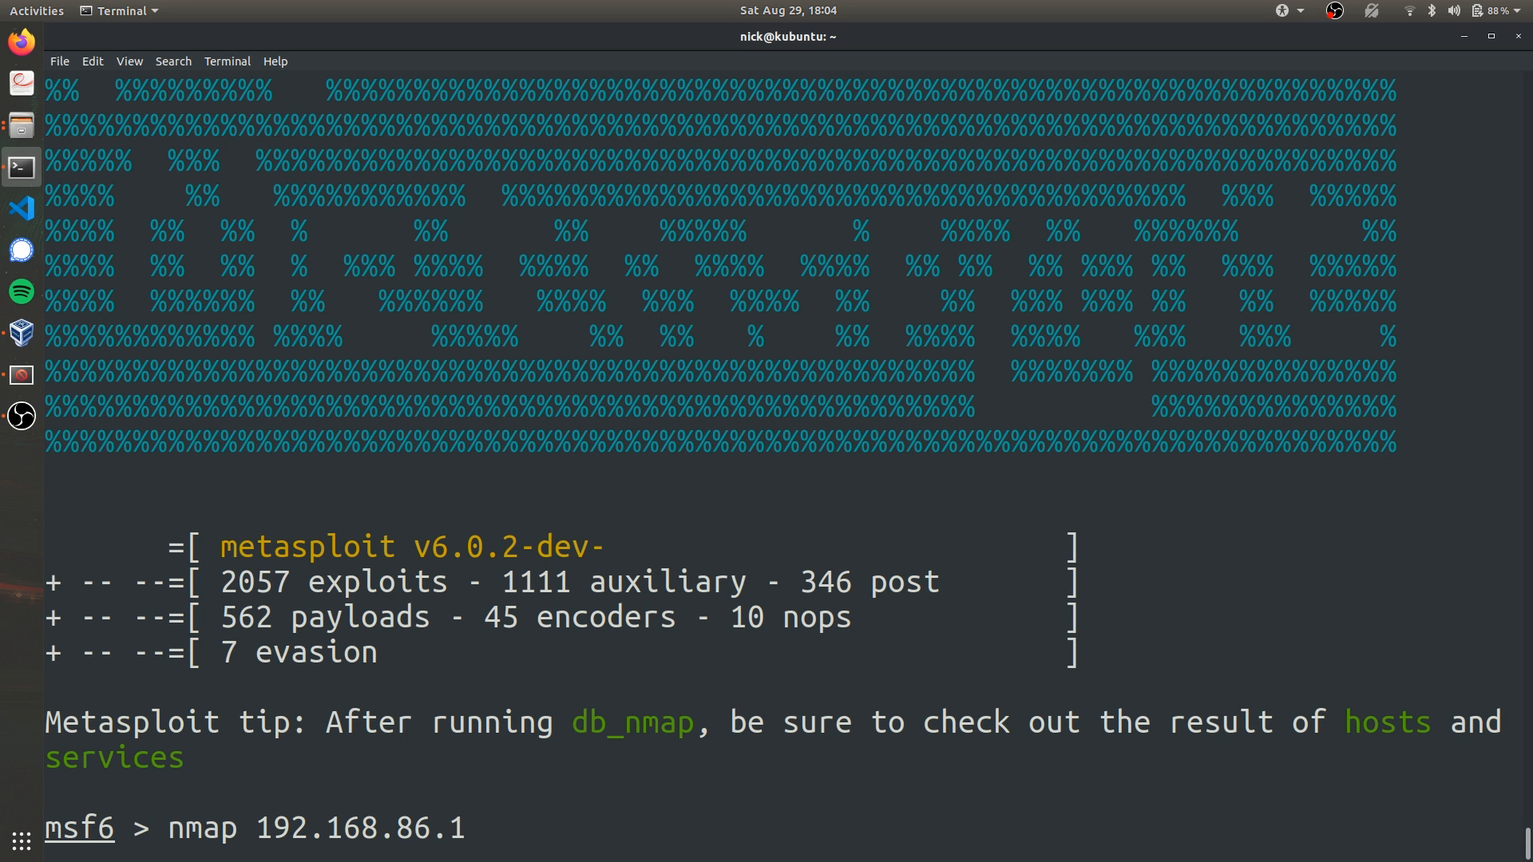
Add a /24 range to the nmap target, then remove it leaving nmap 192.168.86
double_click(359, 829)
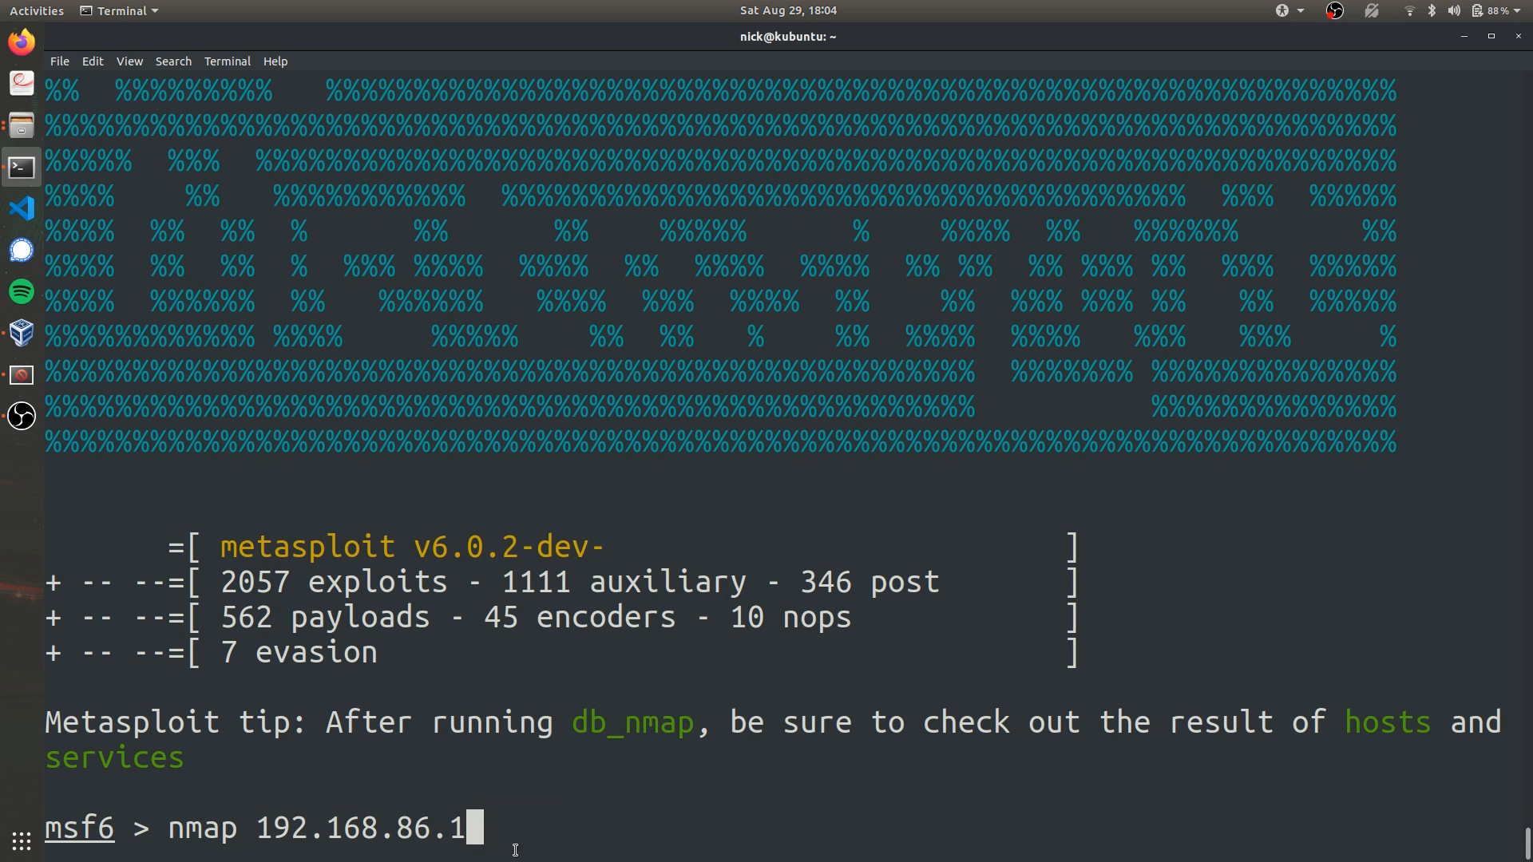
text(/2)
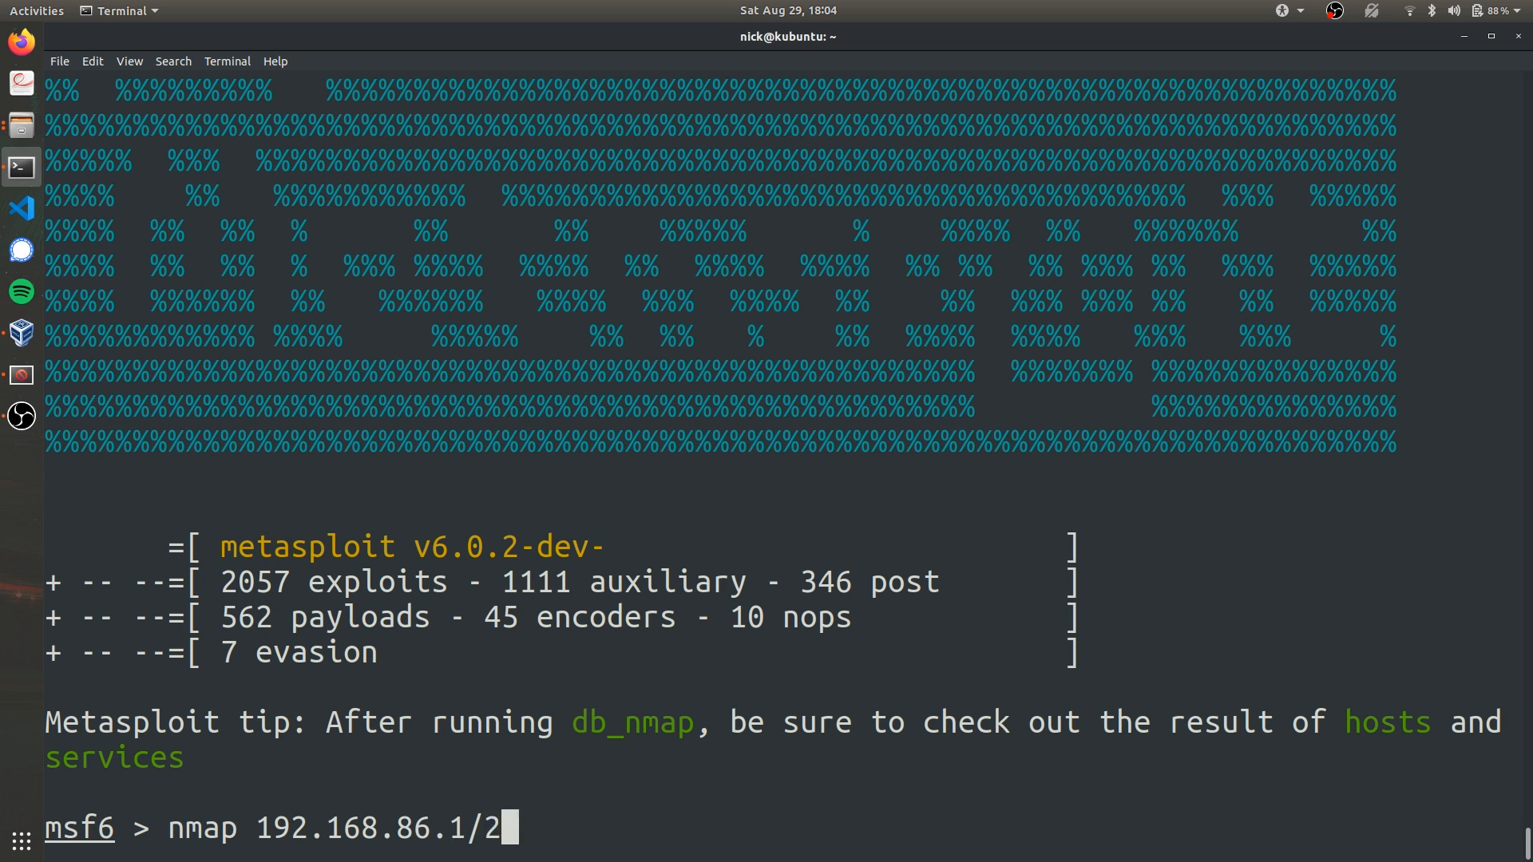
text(4)
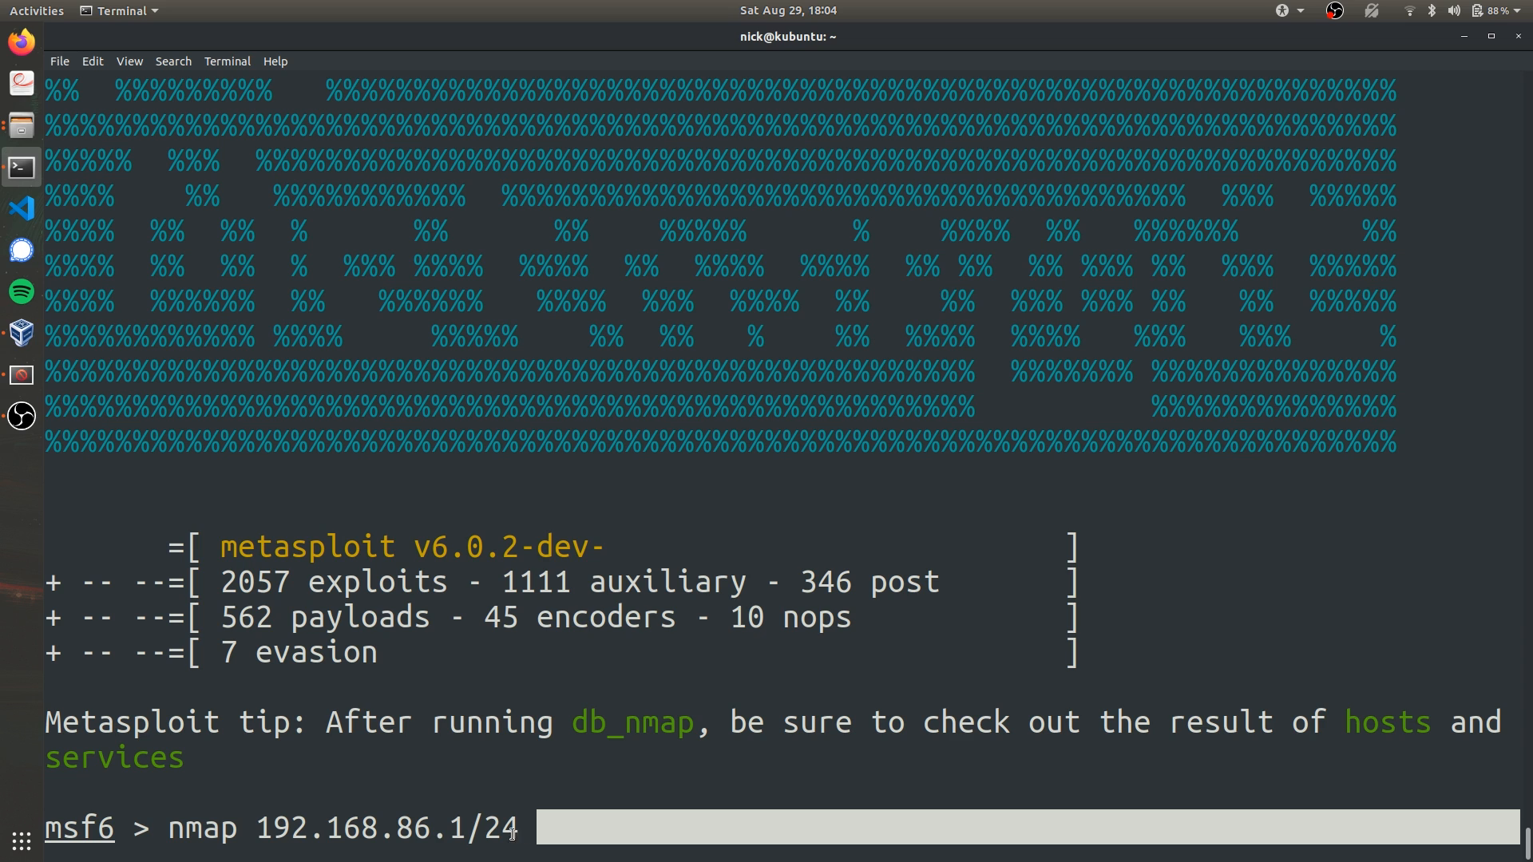
mouse_move(278, 829)
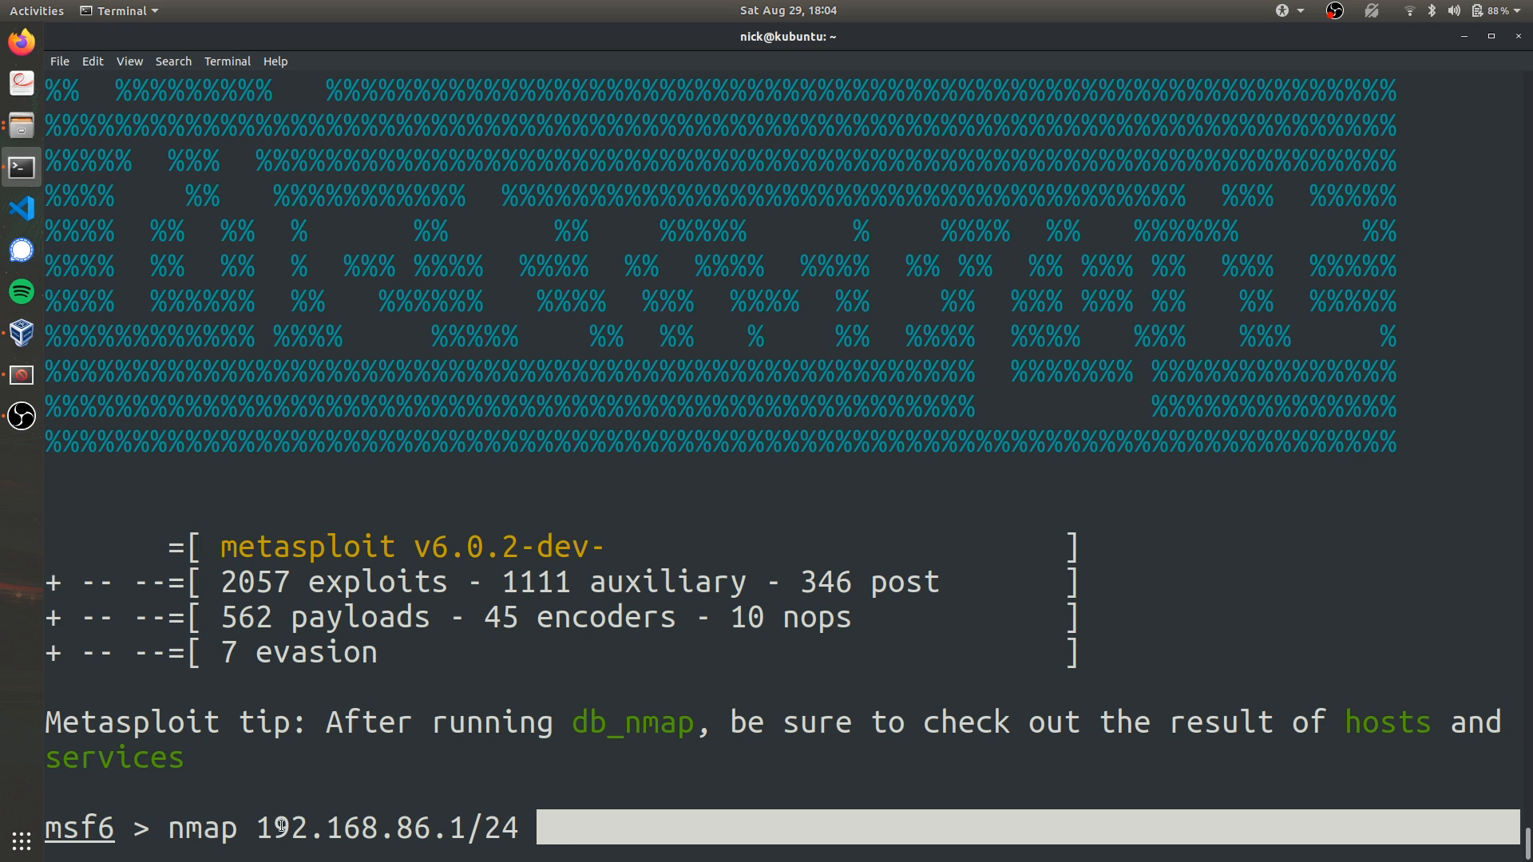
double_click(342, 828)
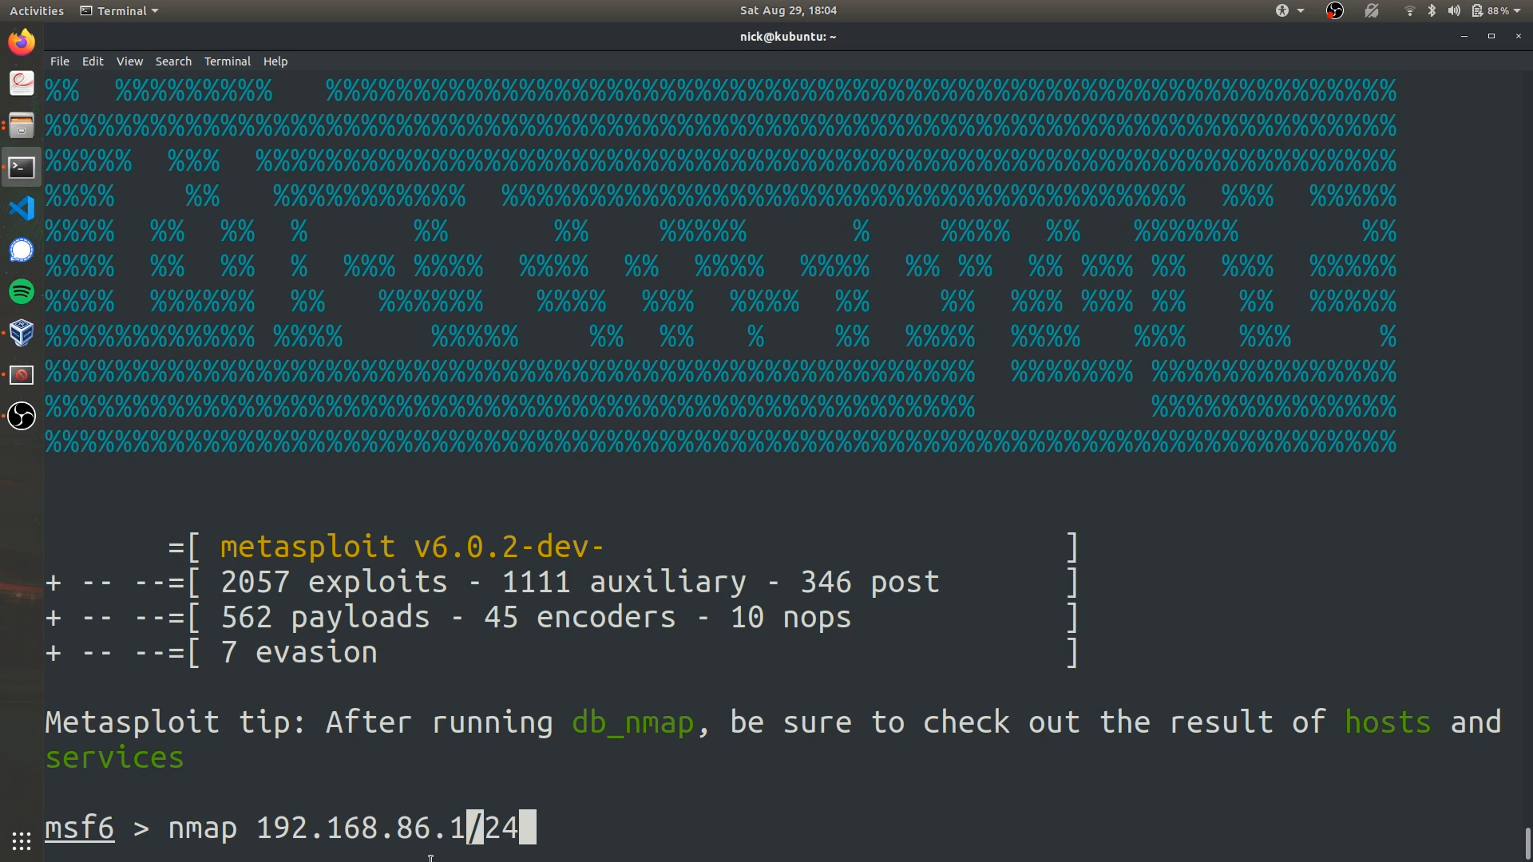
mouse_move(460, 829)
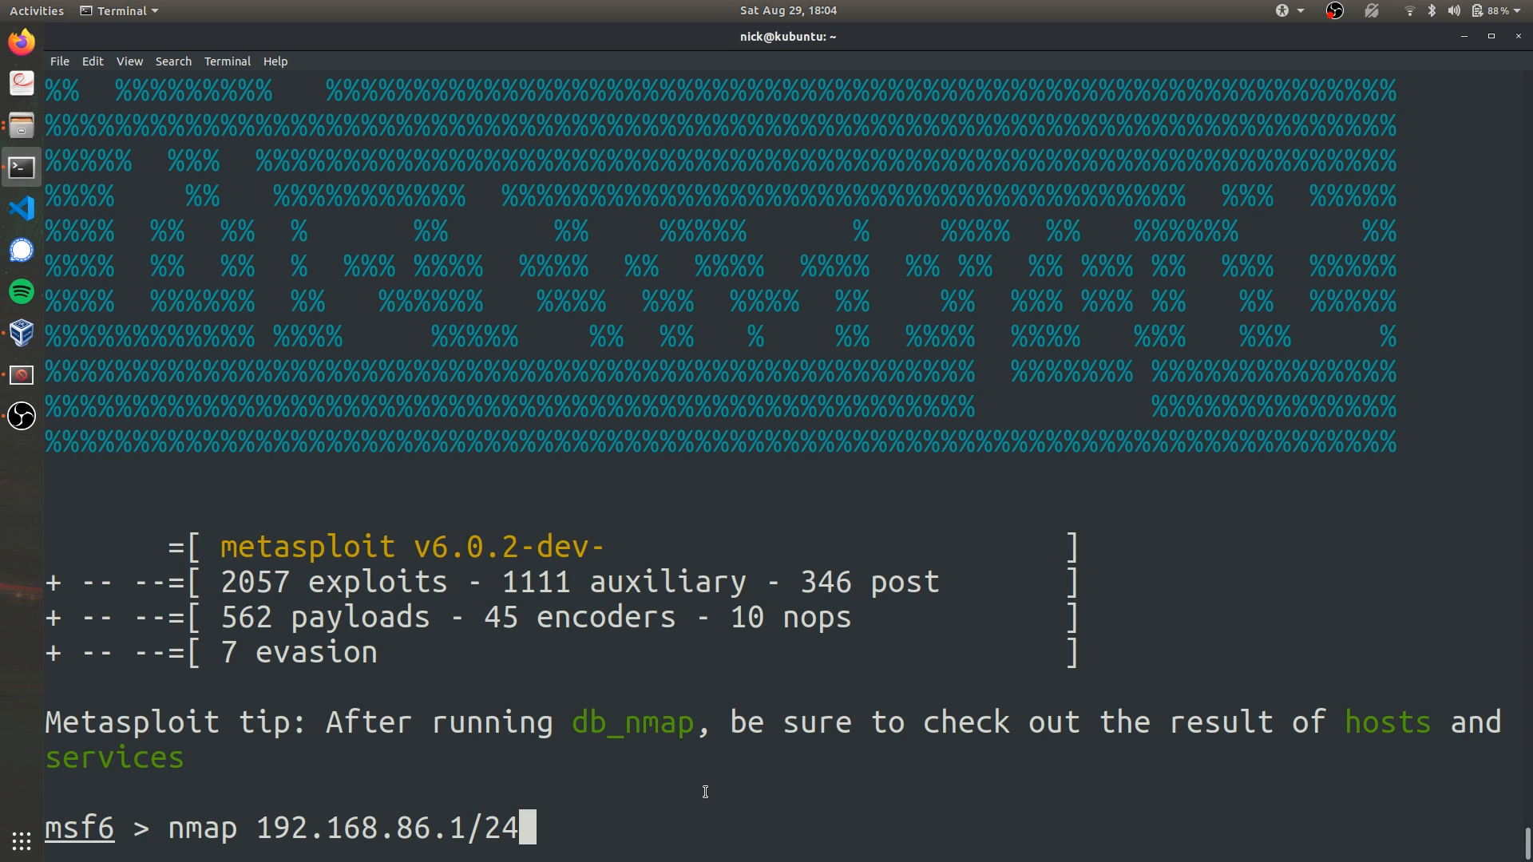
key(BackSpace)
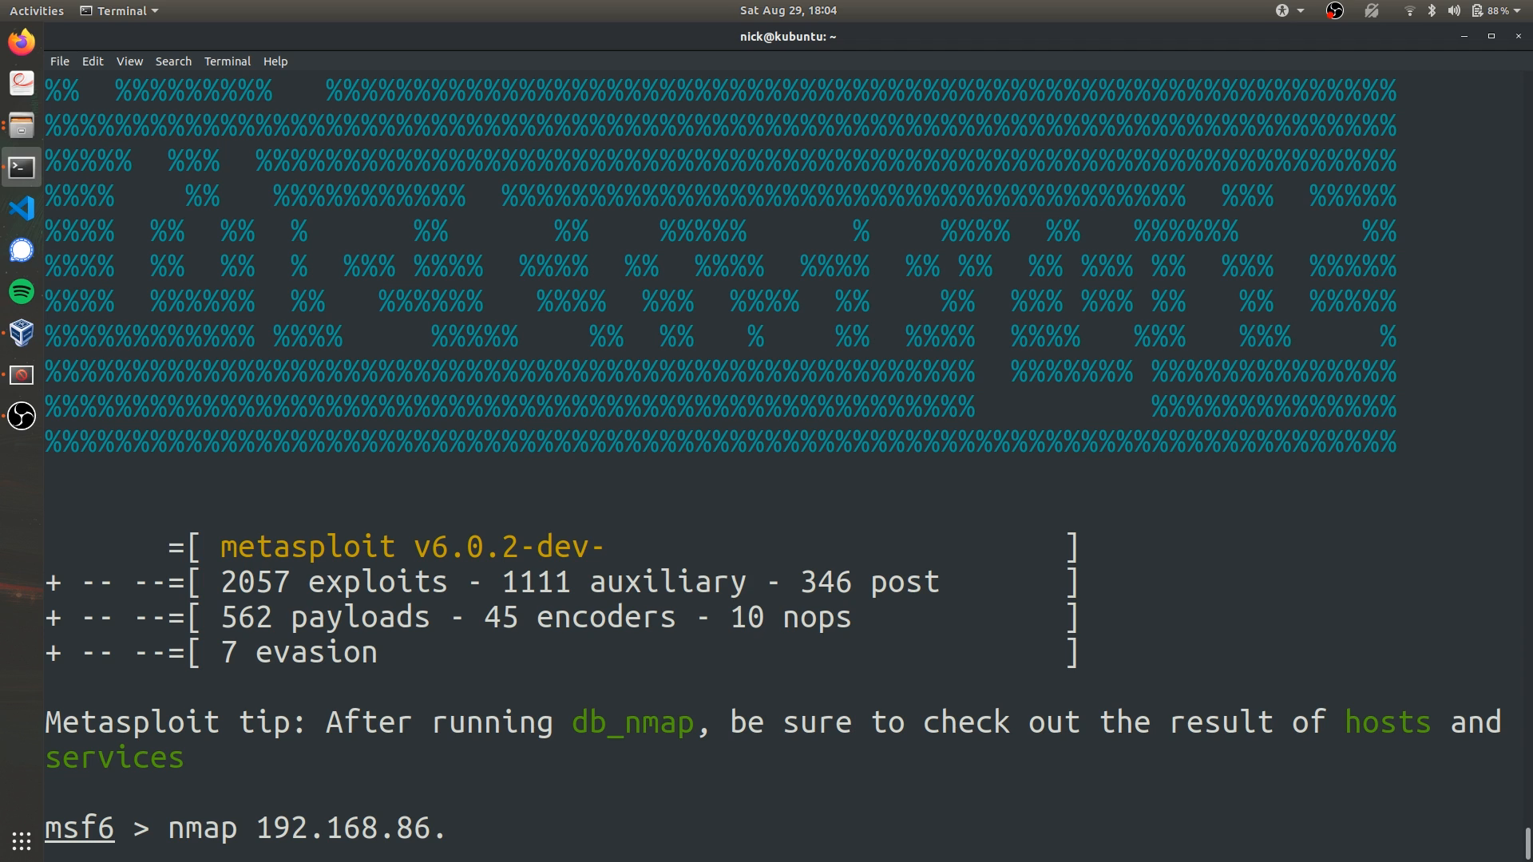
text(226)
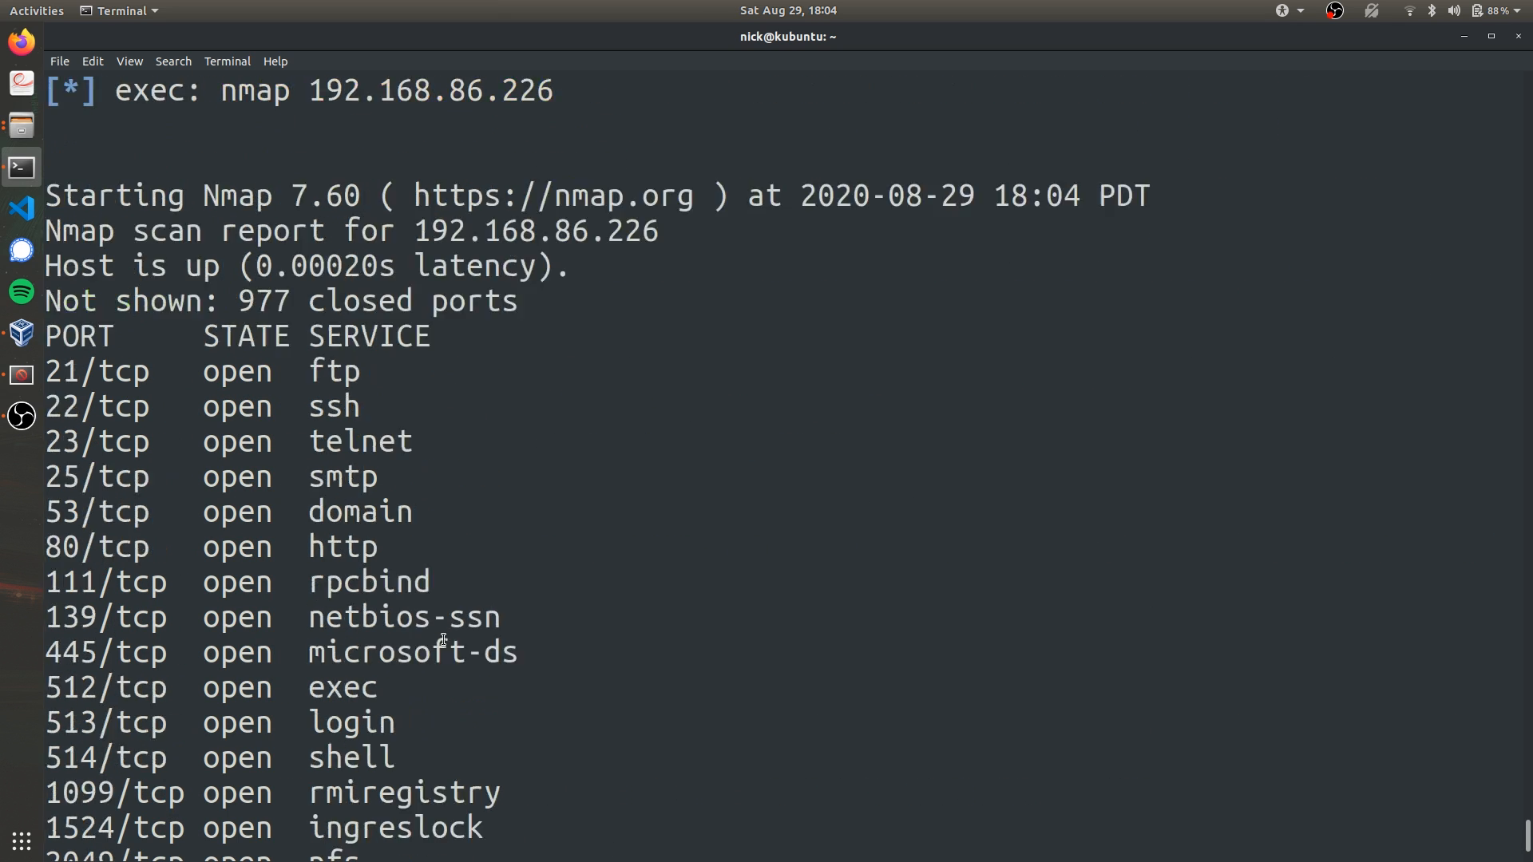
mouse_move(106, 391)
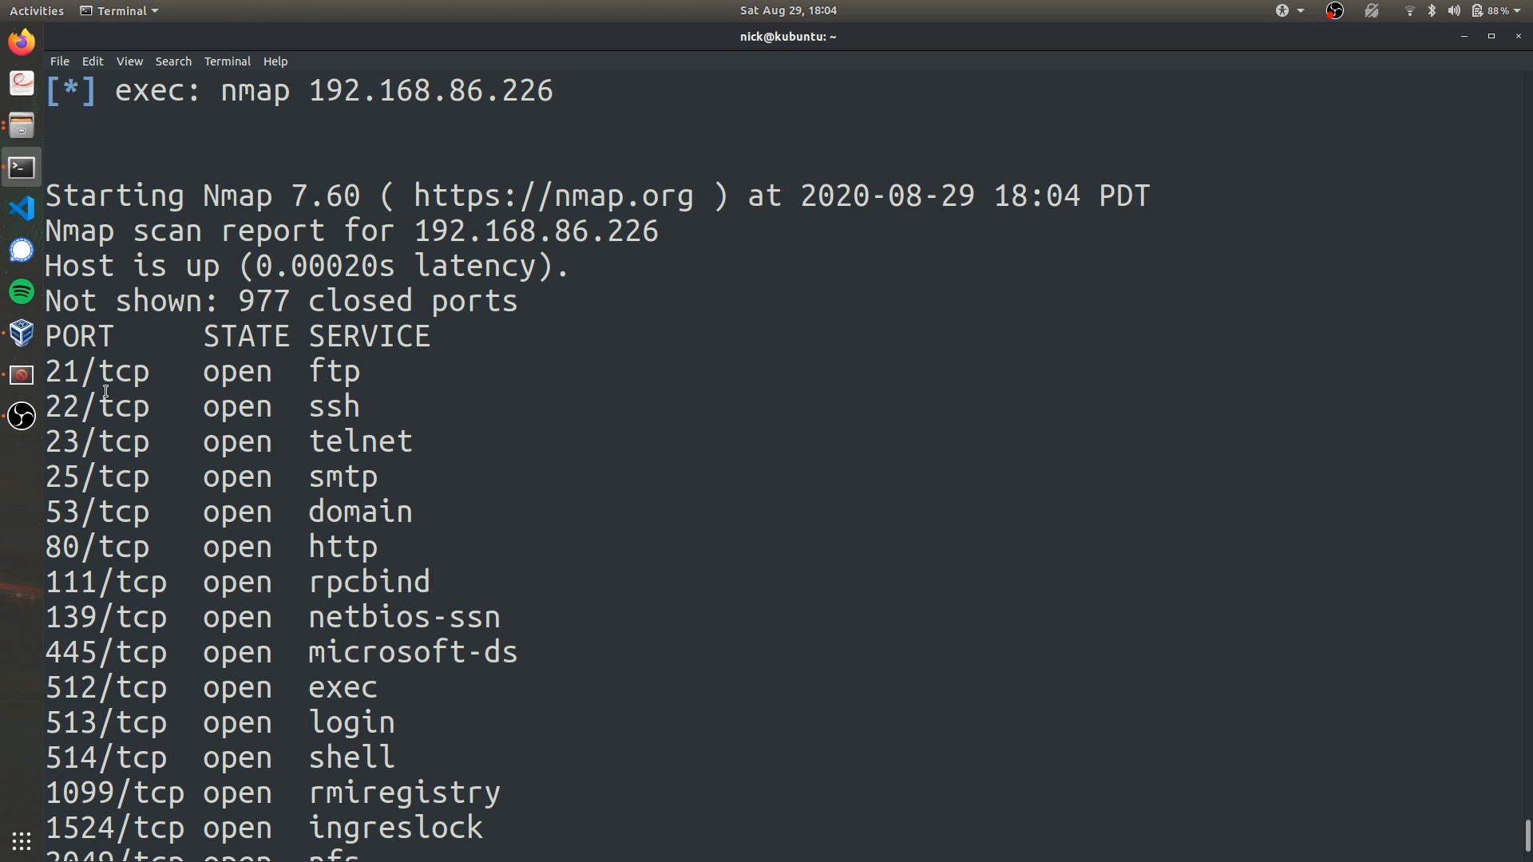
scroll(down, 3)
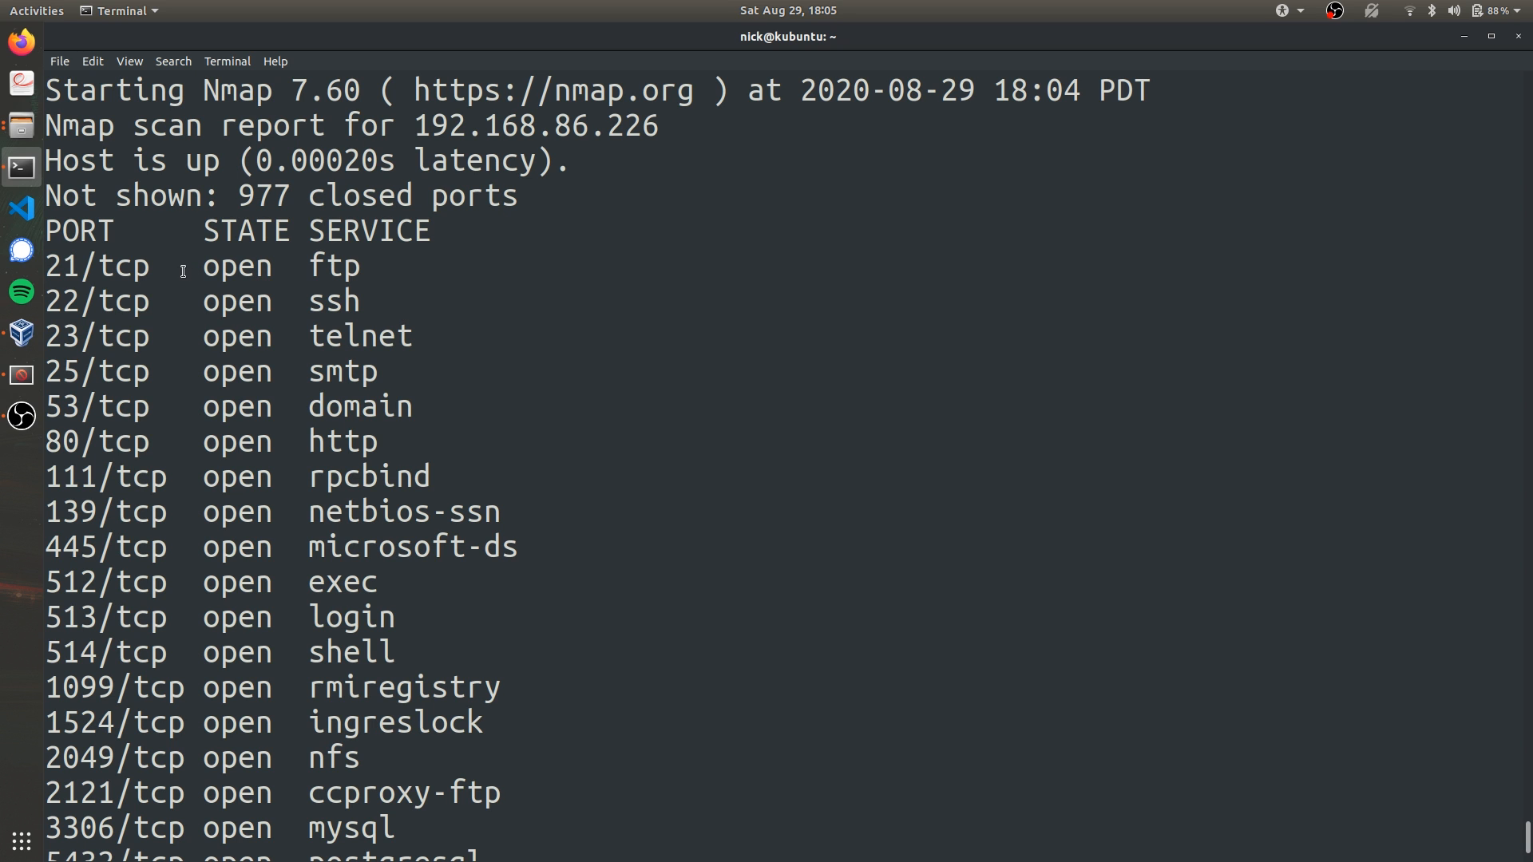
mouse_move(500, 333)
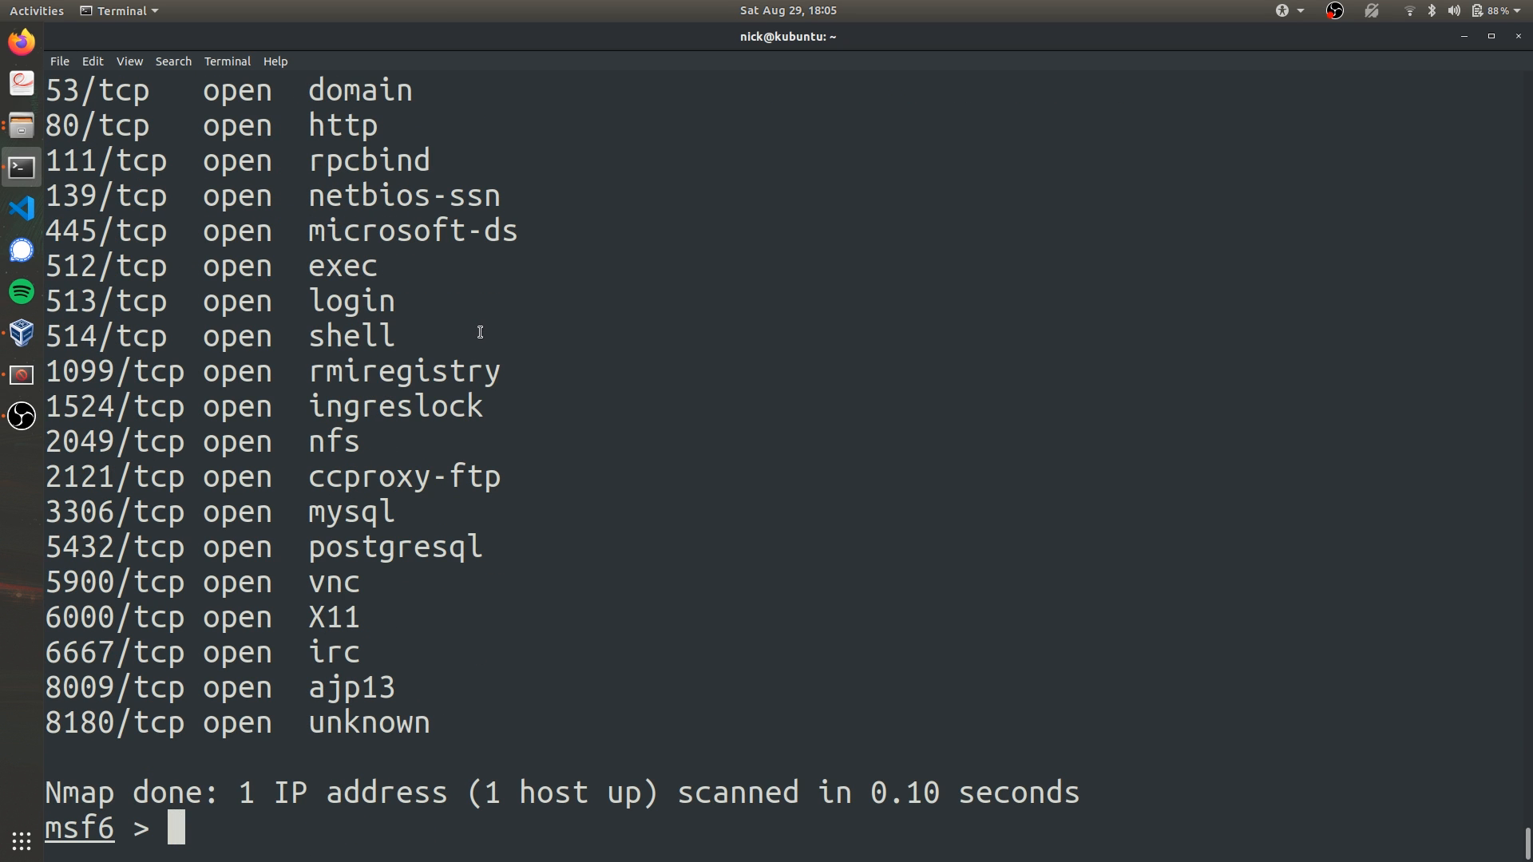
mouse_move(42, 465)
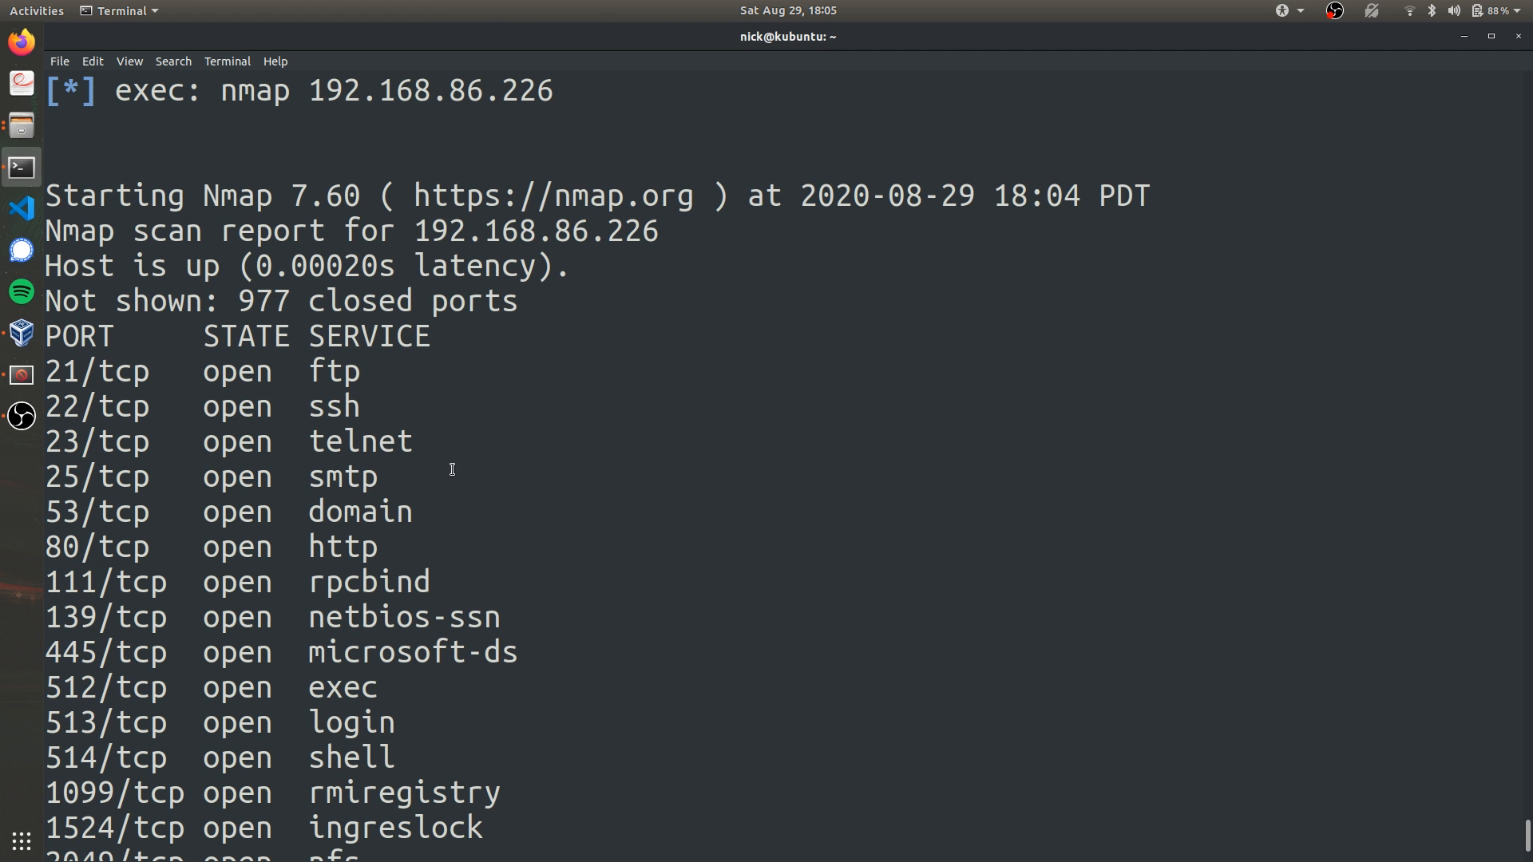
drag(44, 336, 273, 382)
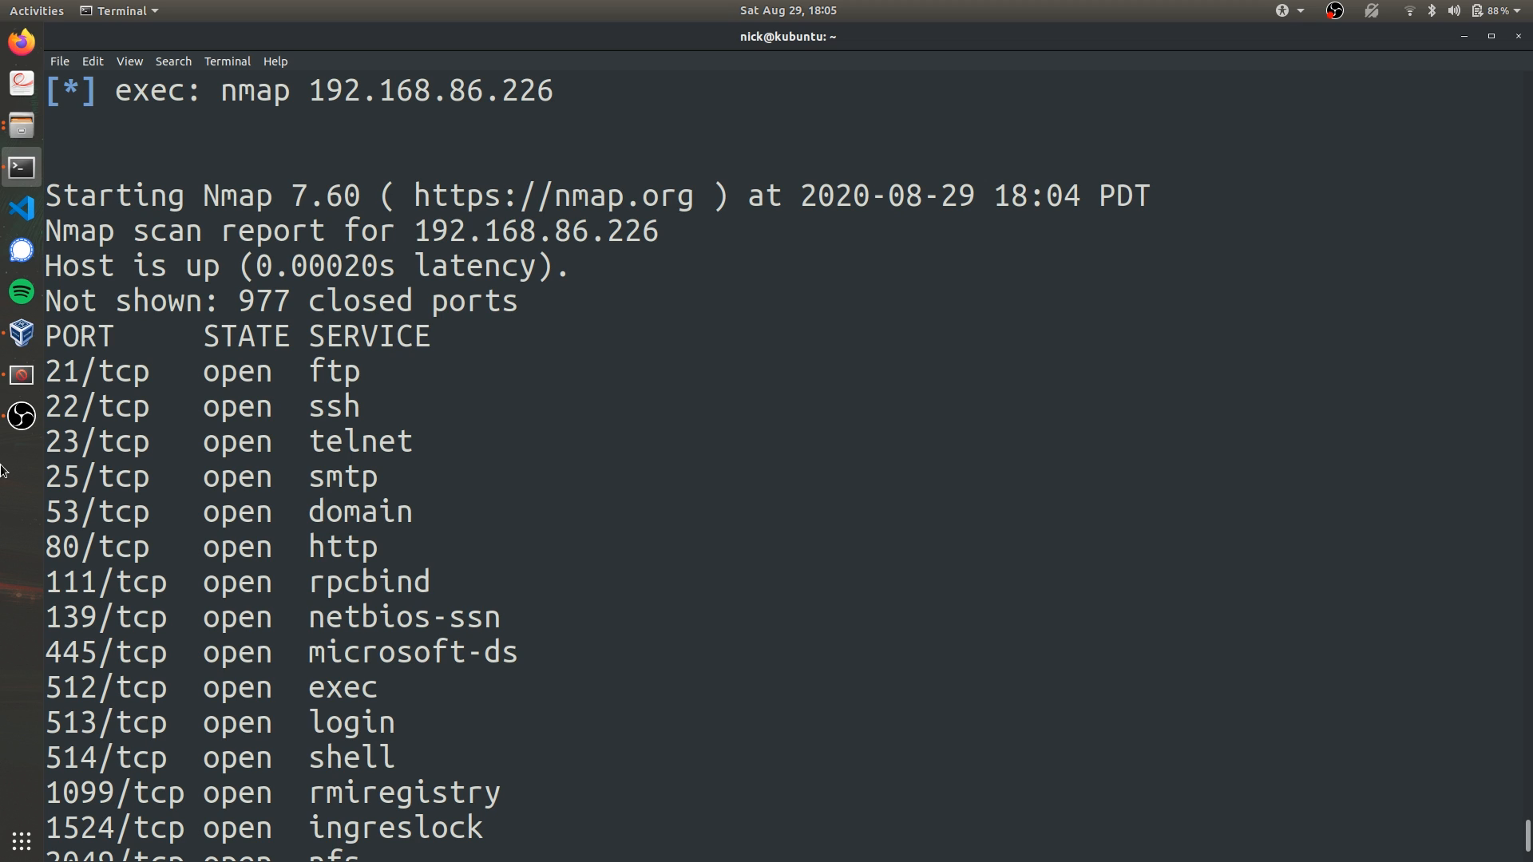
mouse_move(123, 440)
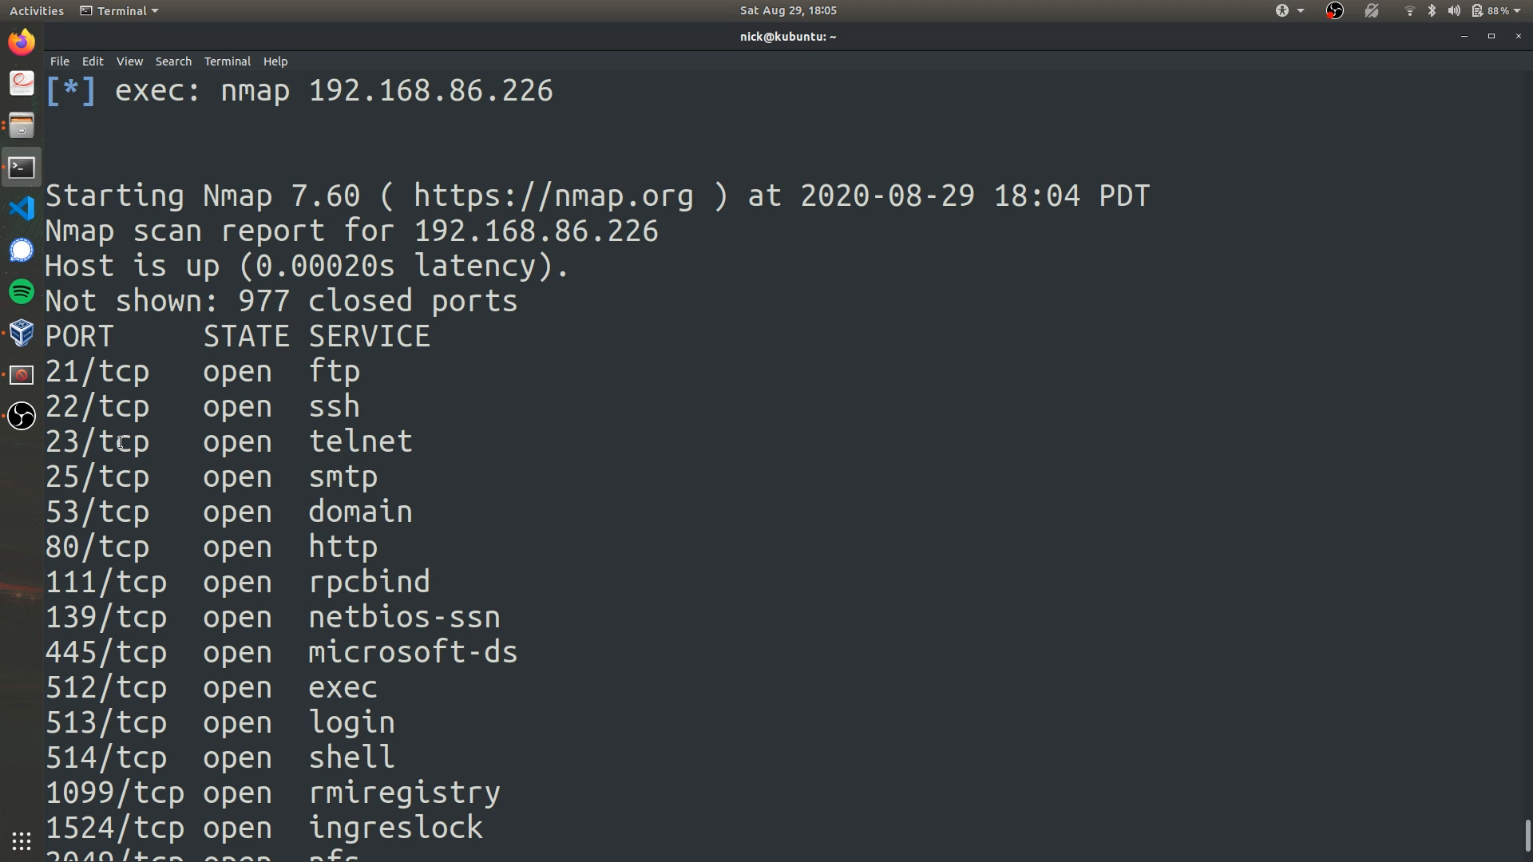
mouse_move(221, 362)
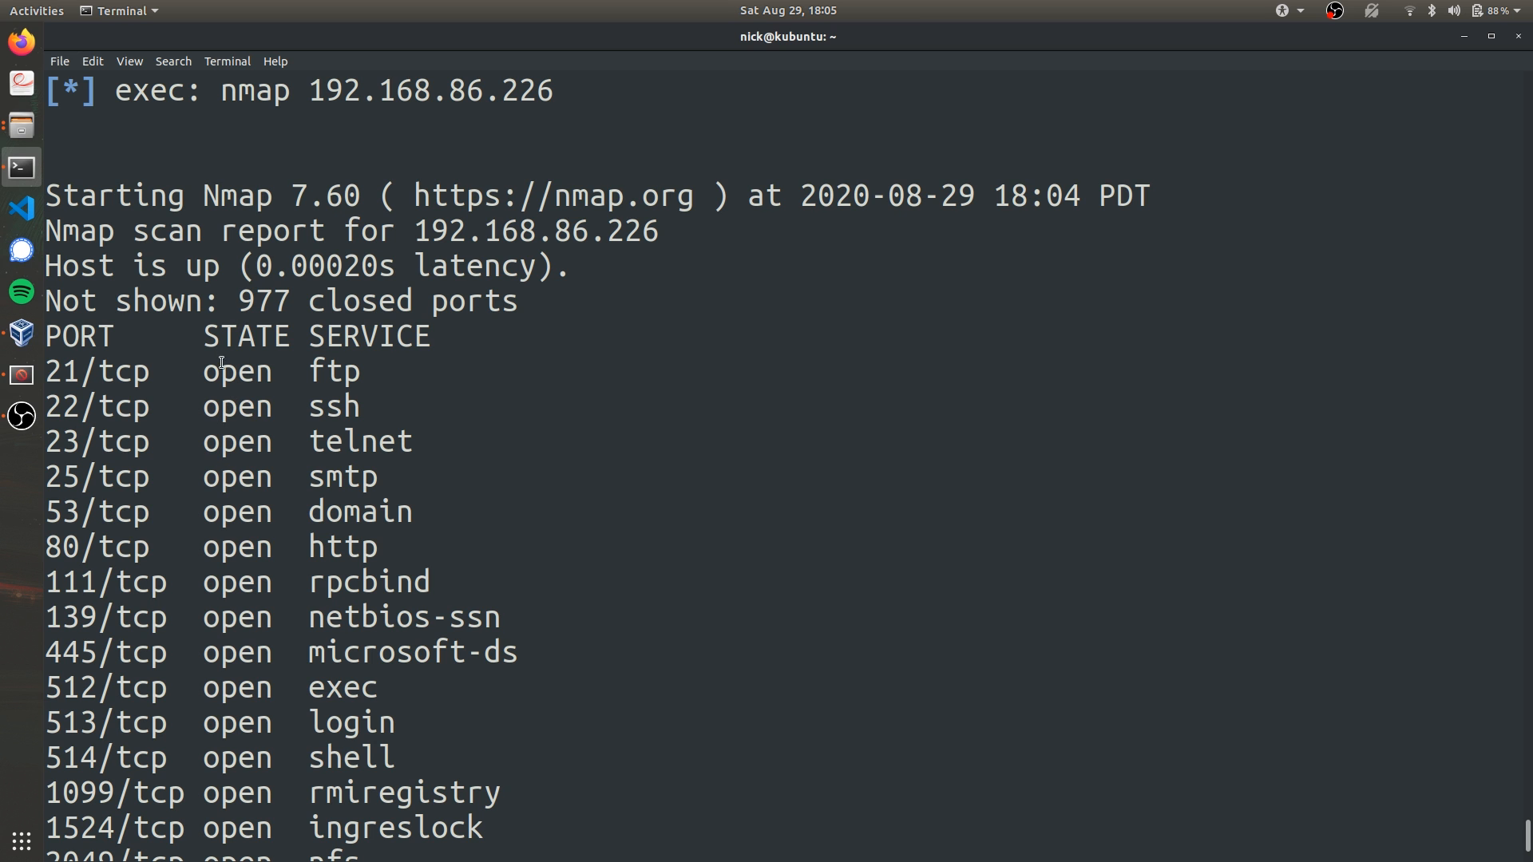
scroll(down, 3)
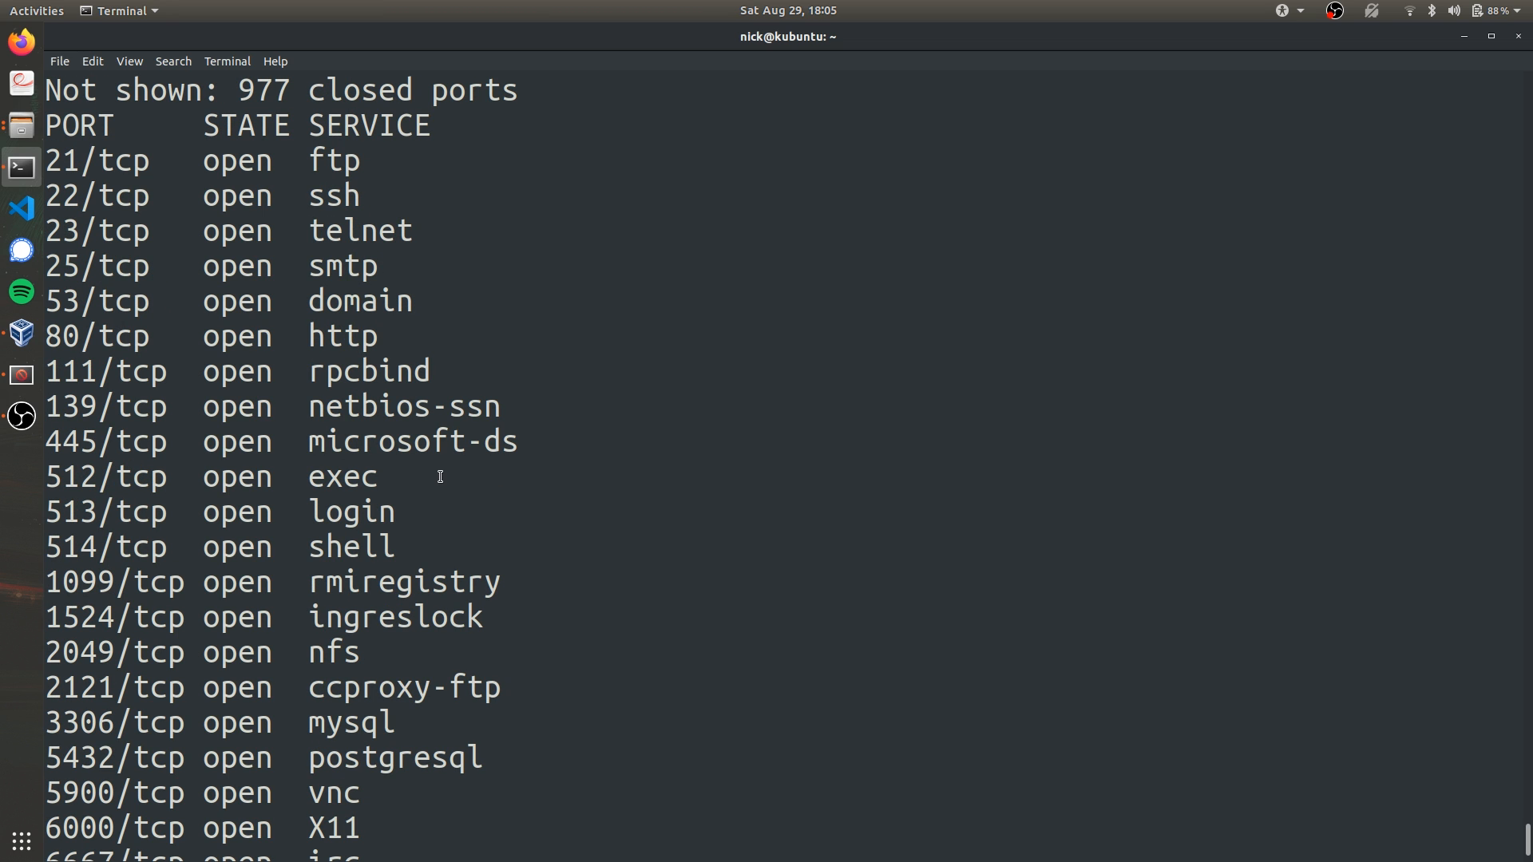
mouse_move(497, 425)
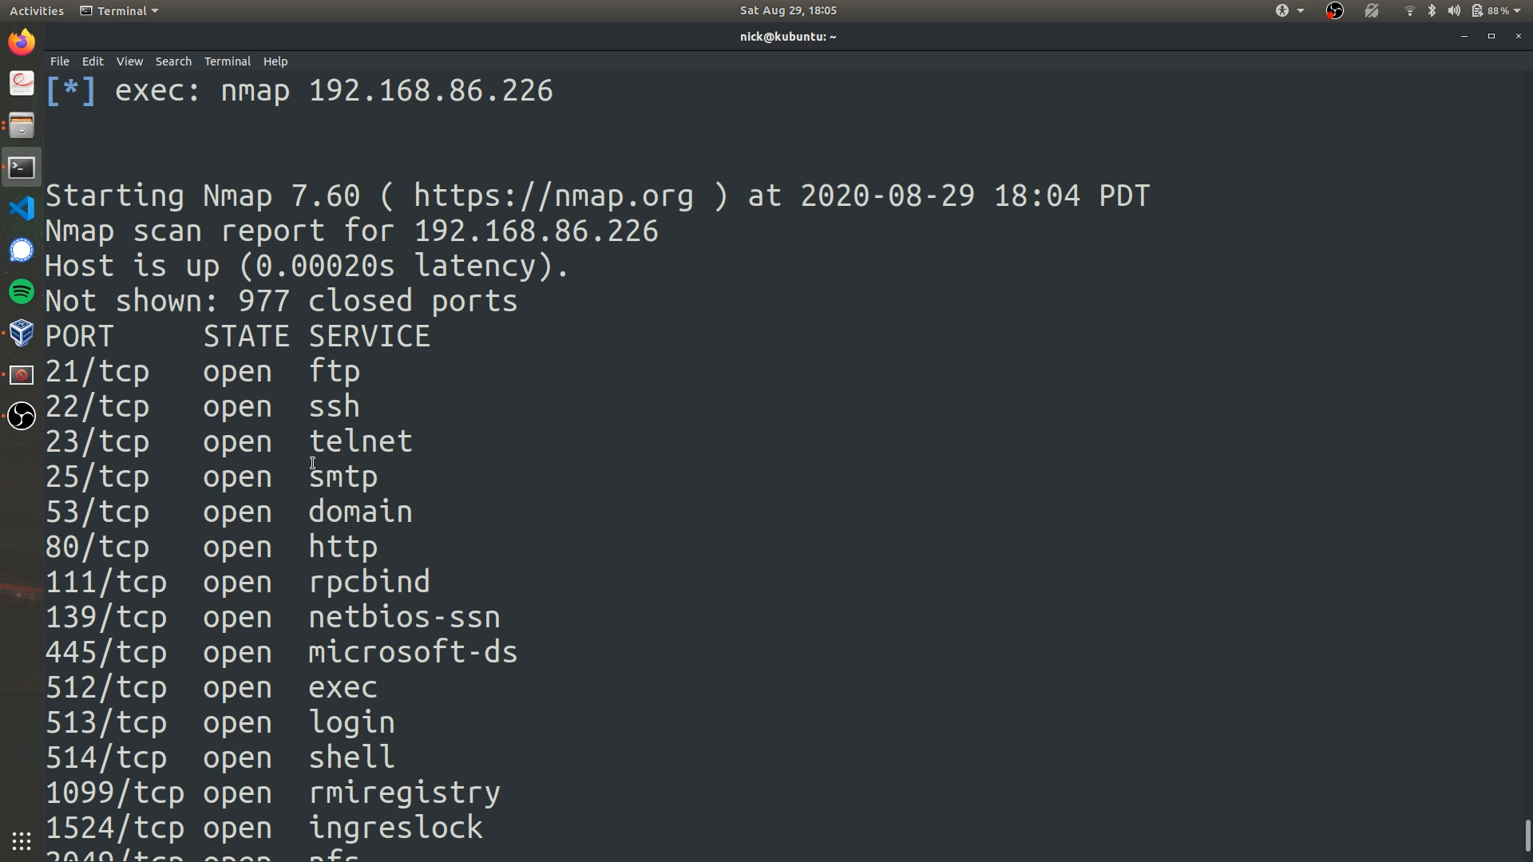
mouse_move(373, 369)
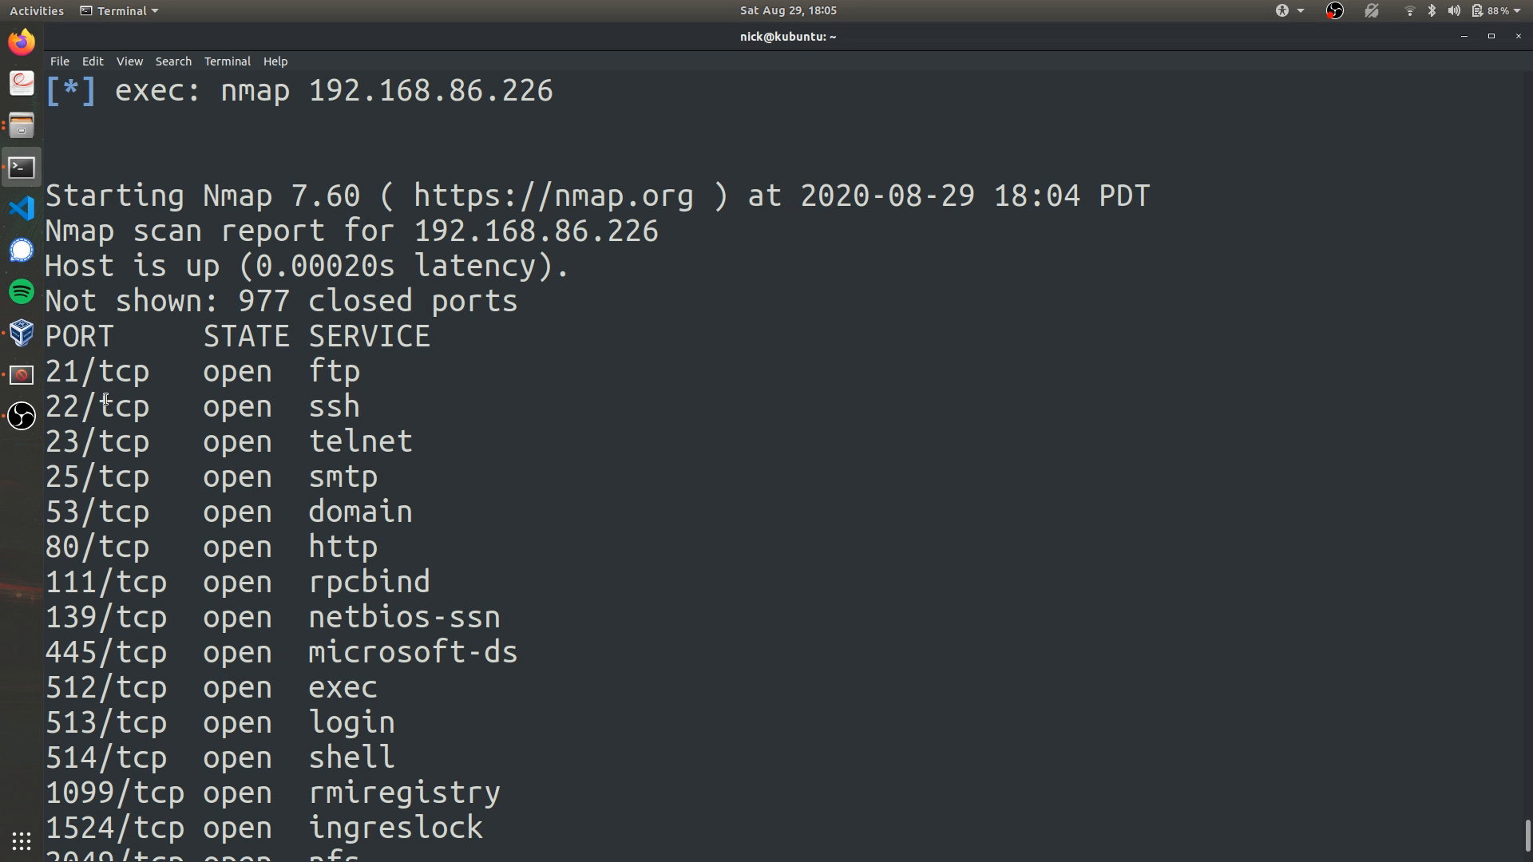
mouse_move(281, 406)
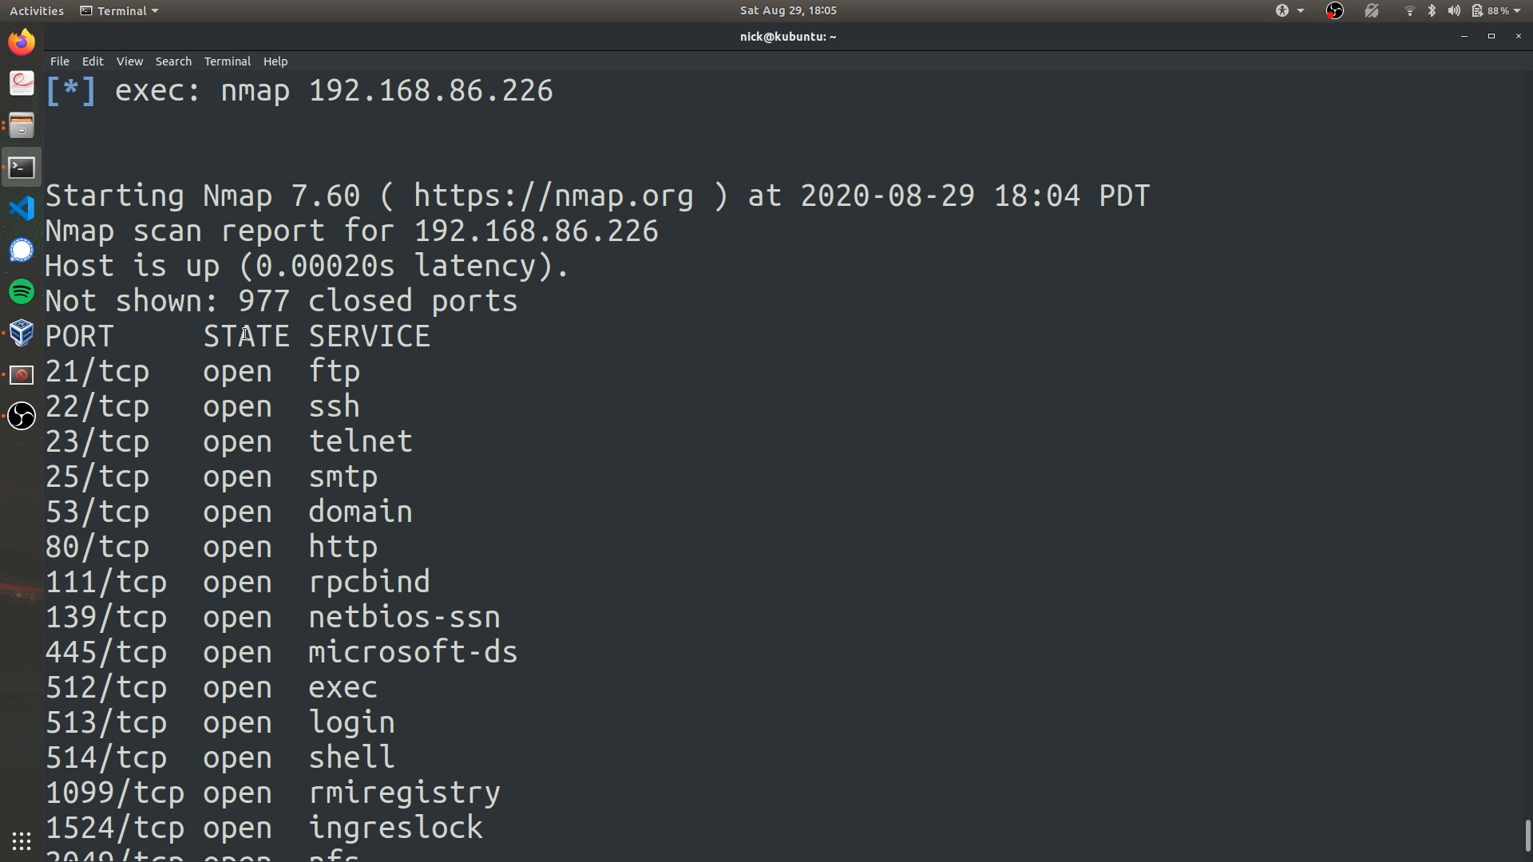
double_click(115, 442)
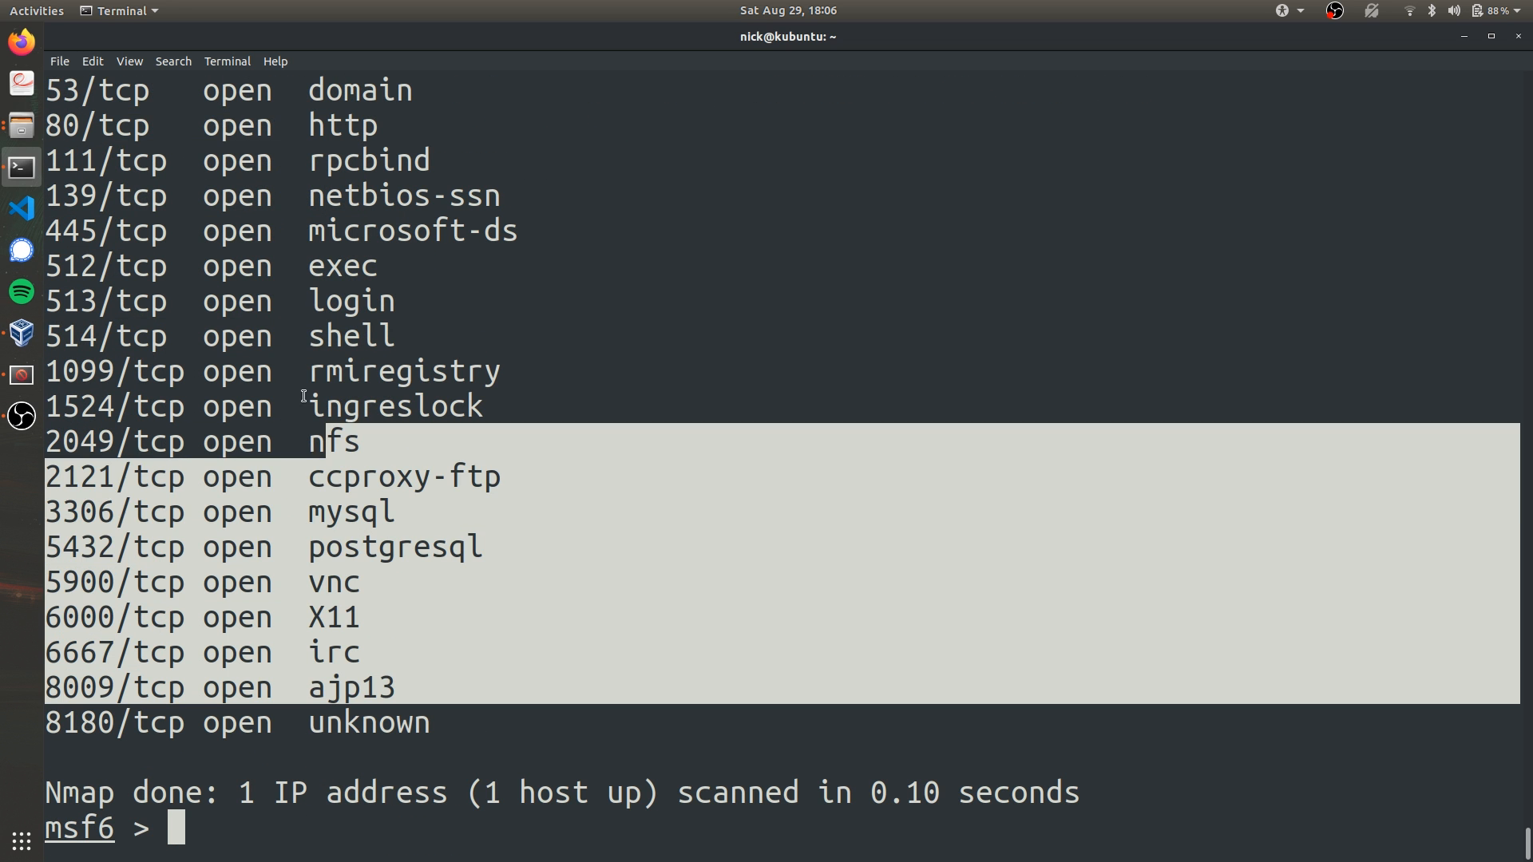
scroll(up, 3)
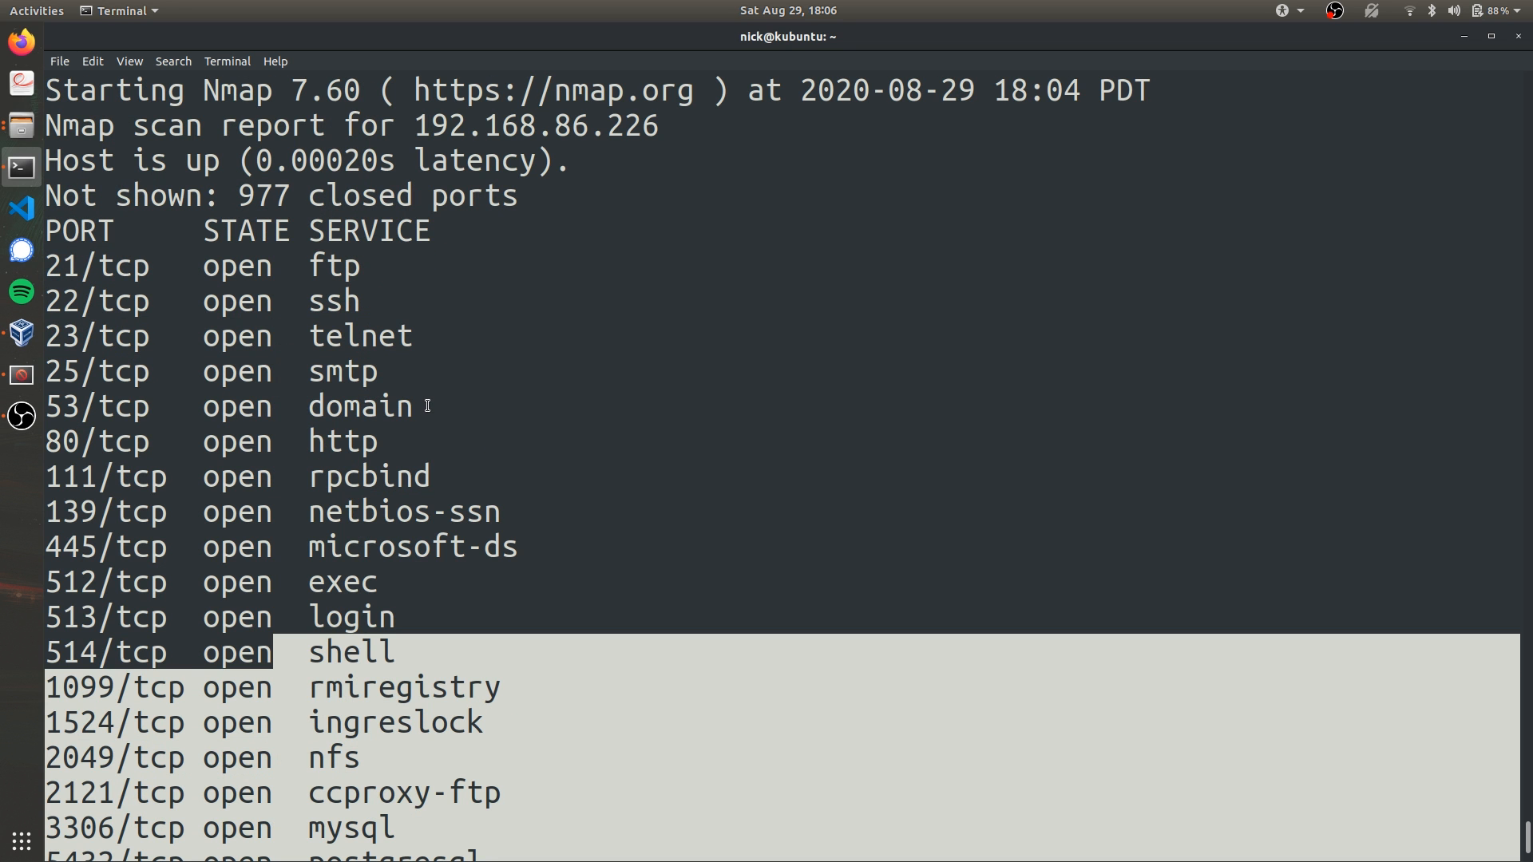
scroll(down, 3)
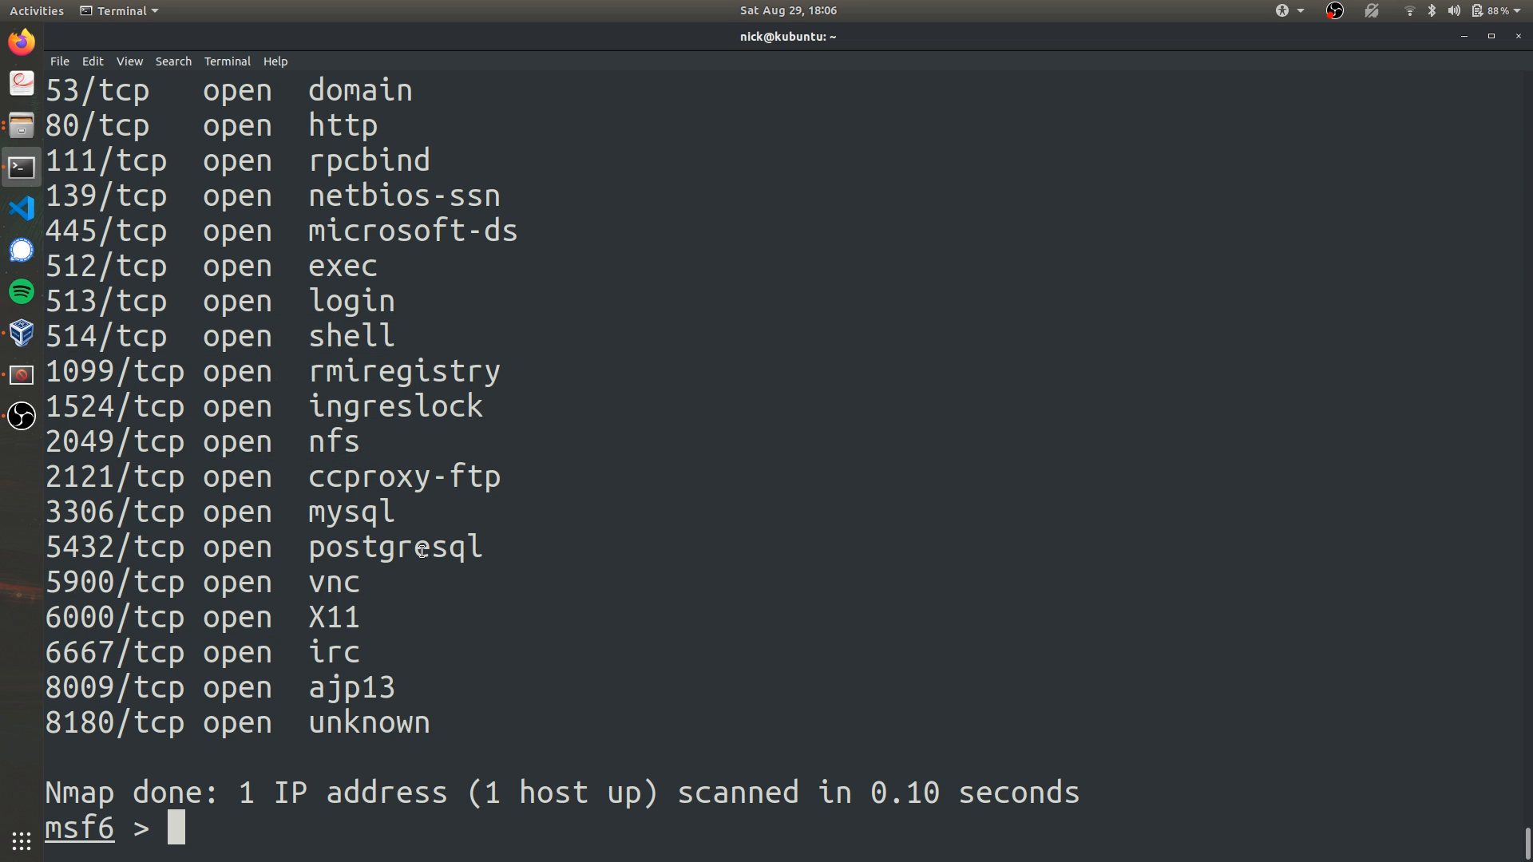
Telnet to 192.168.86.226 port 21 to read the vsFTPd 2.3.4 banner
text(telnet)
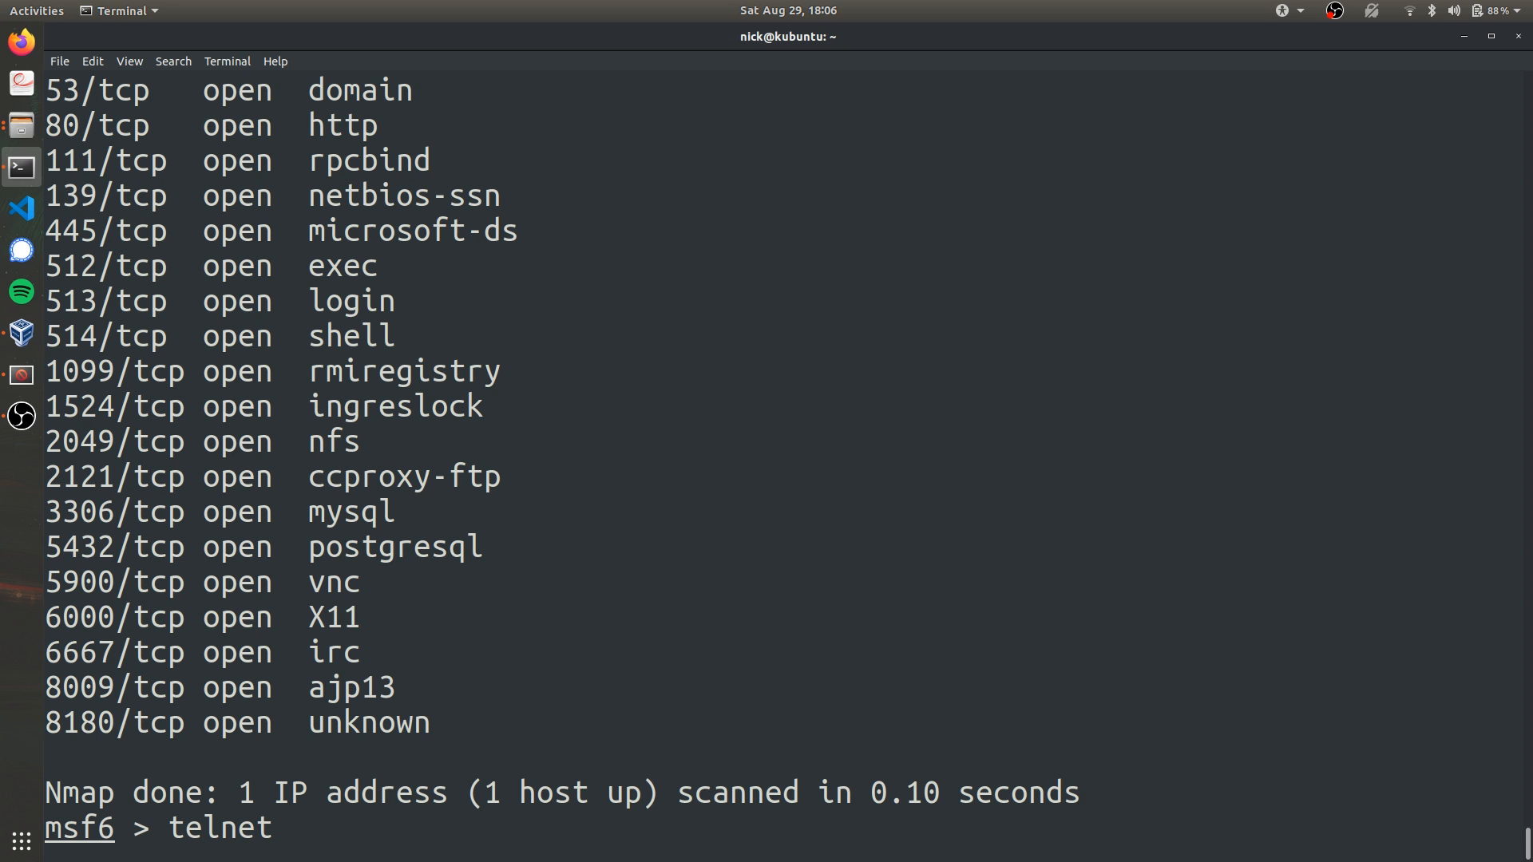
text(192.168.86.226 21)
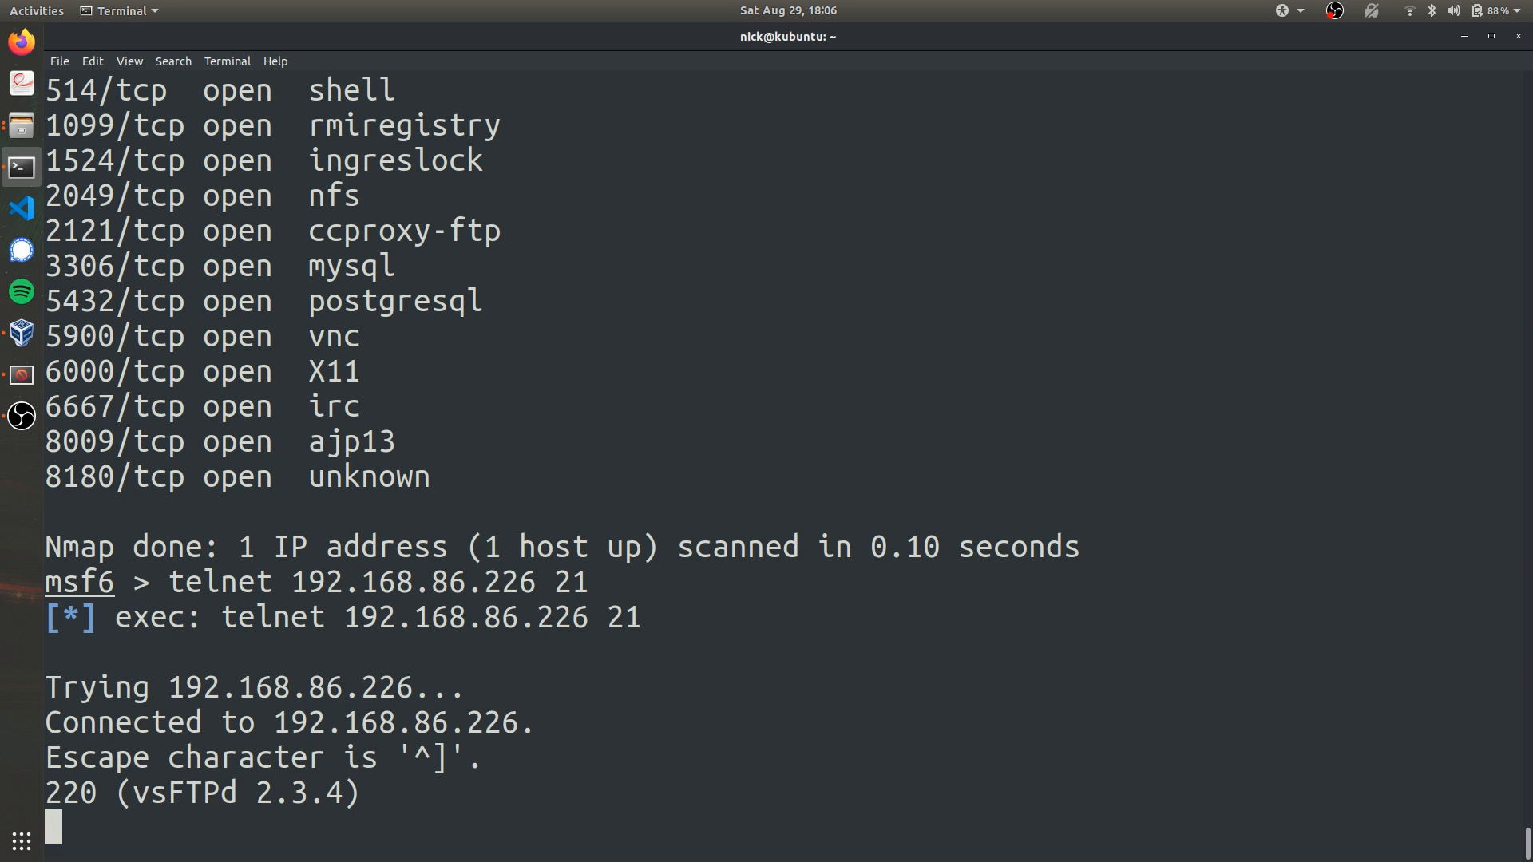
mouse_move(335, 778)
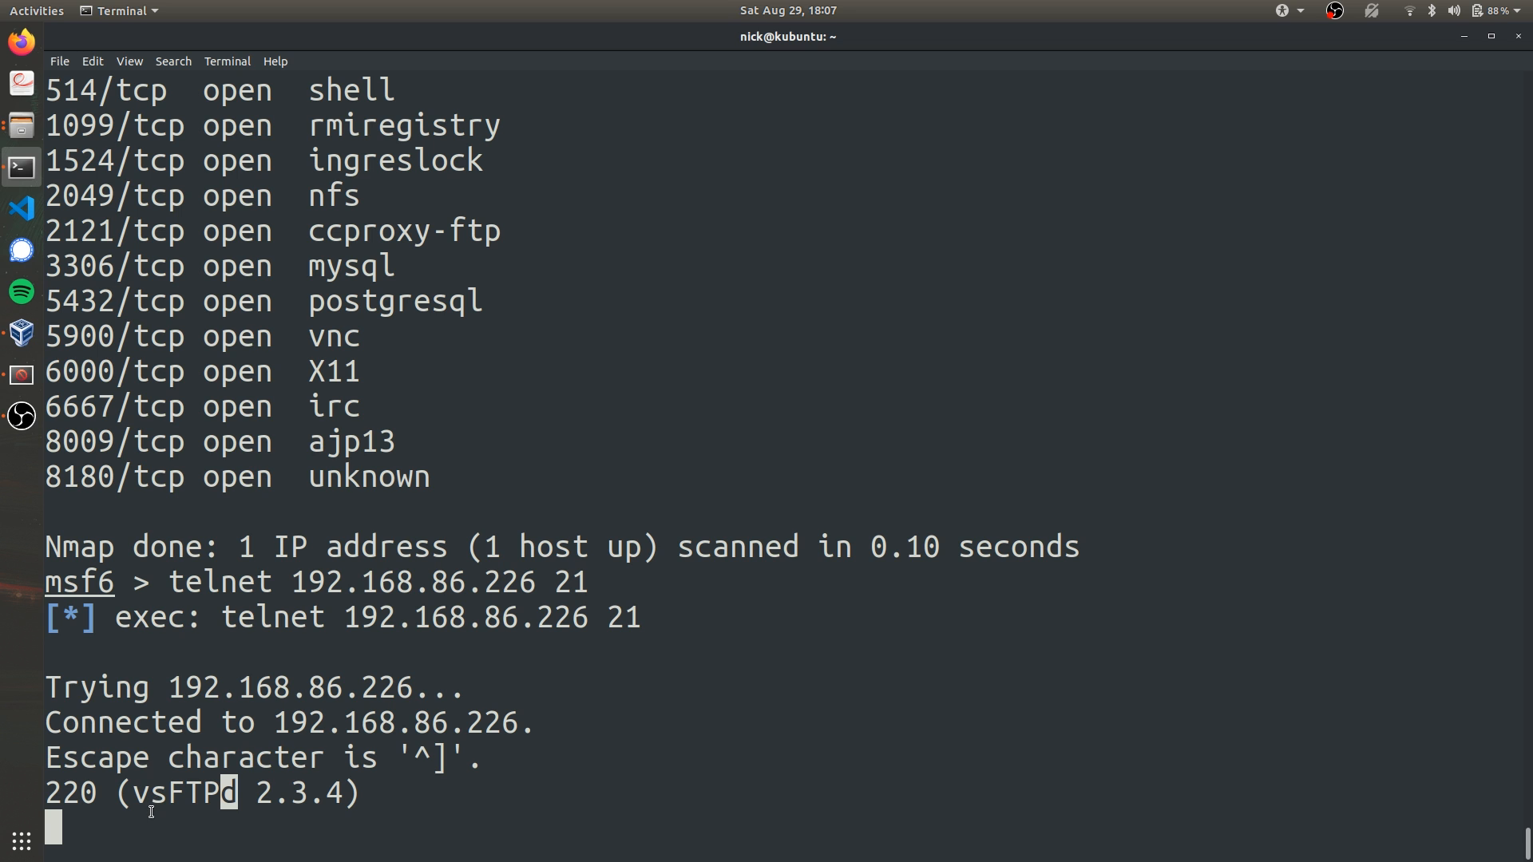
mouse_move(516, 722)
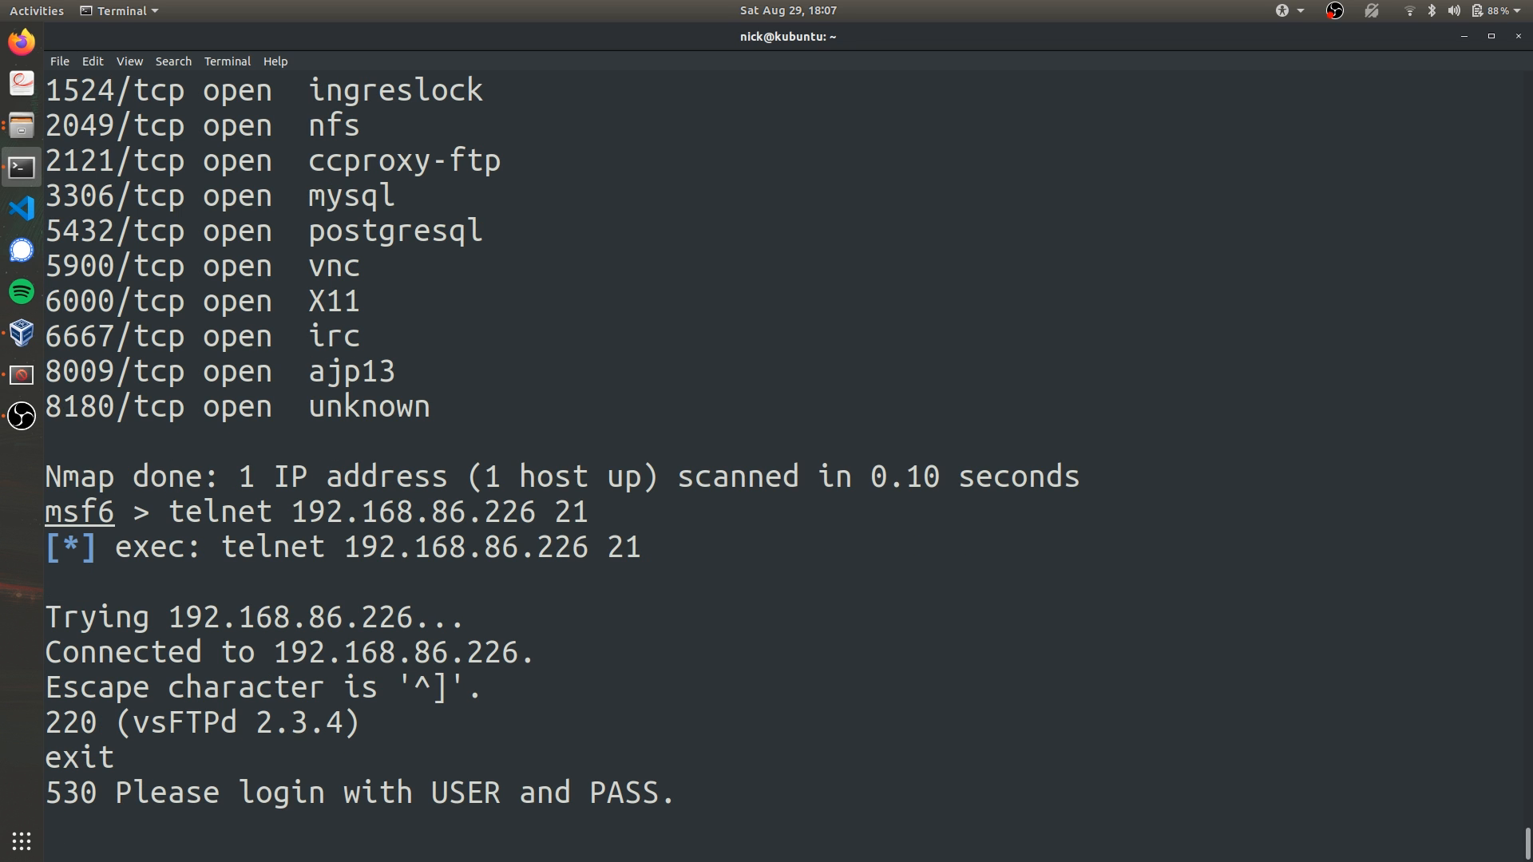
Restart msfconsole and telnet to 192.168.86.226 port 22 for the OpenSSH_4.7p1 banner
text(msfcon)
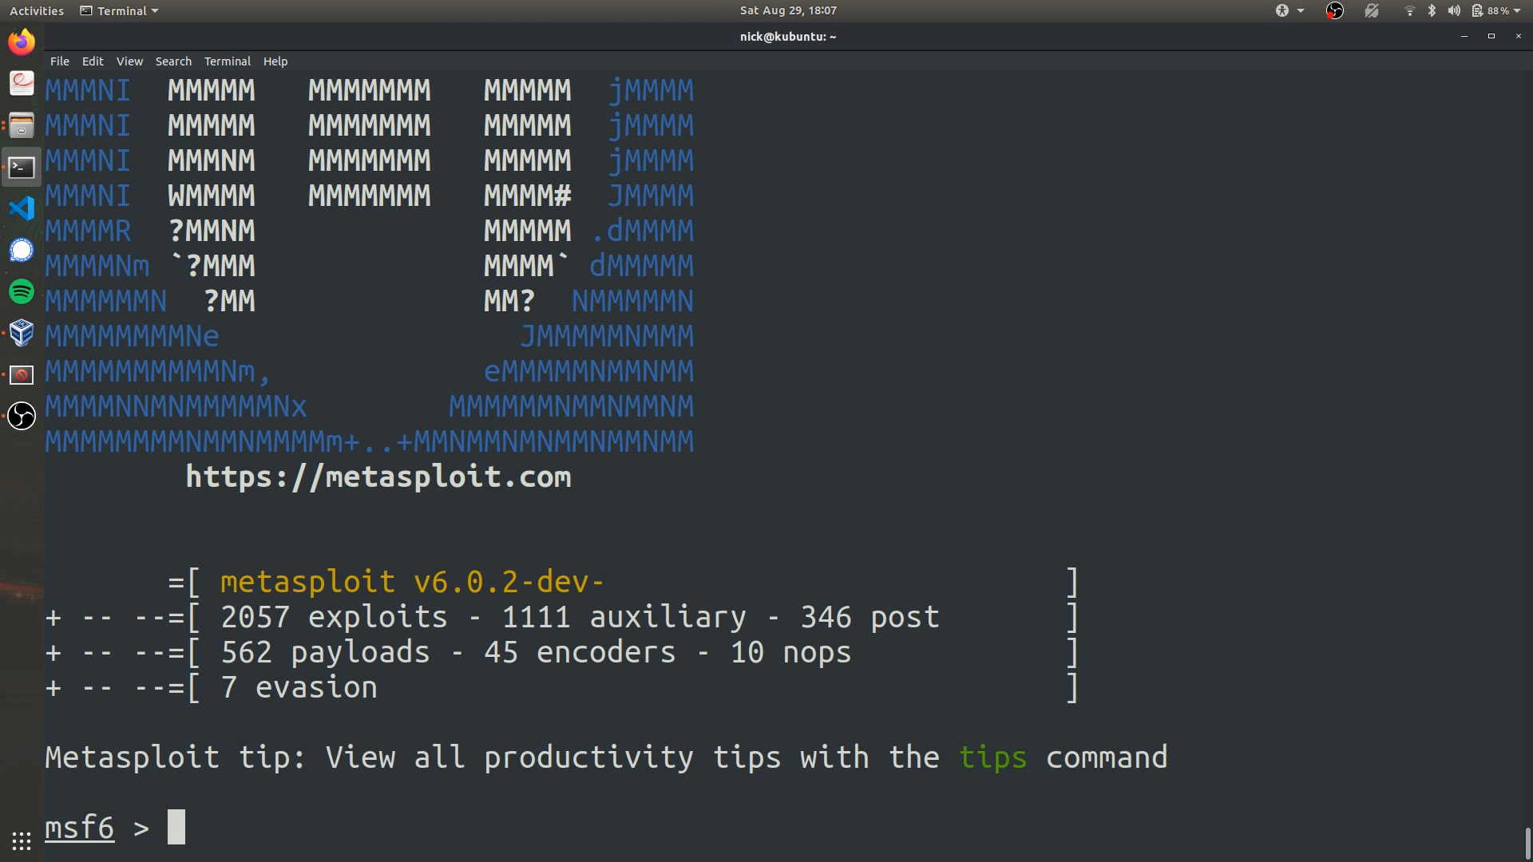
text(te)
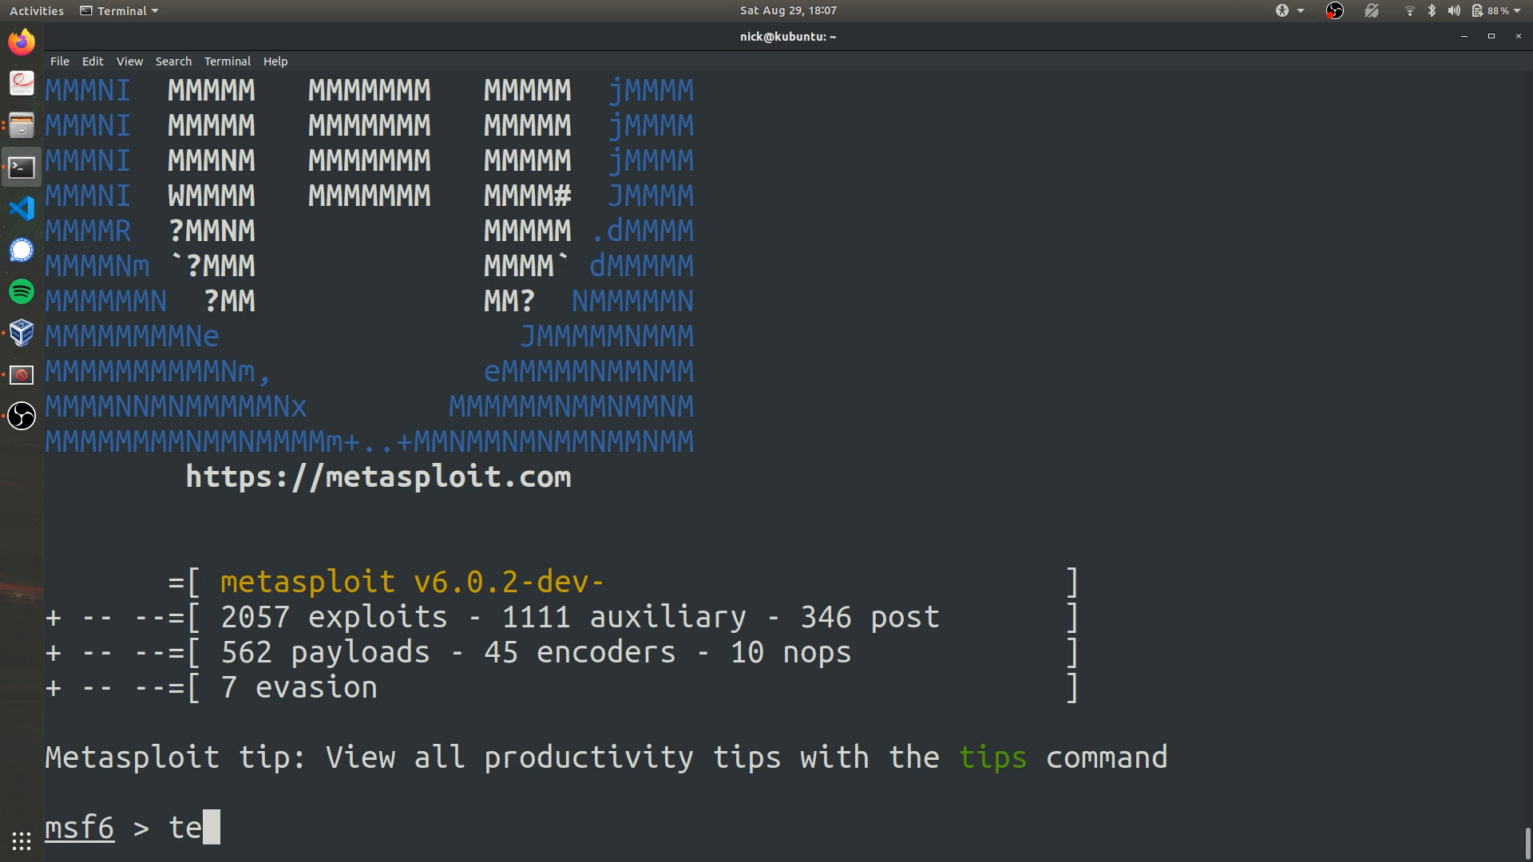
text(lnet hosts)
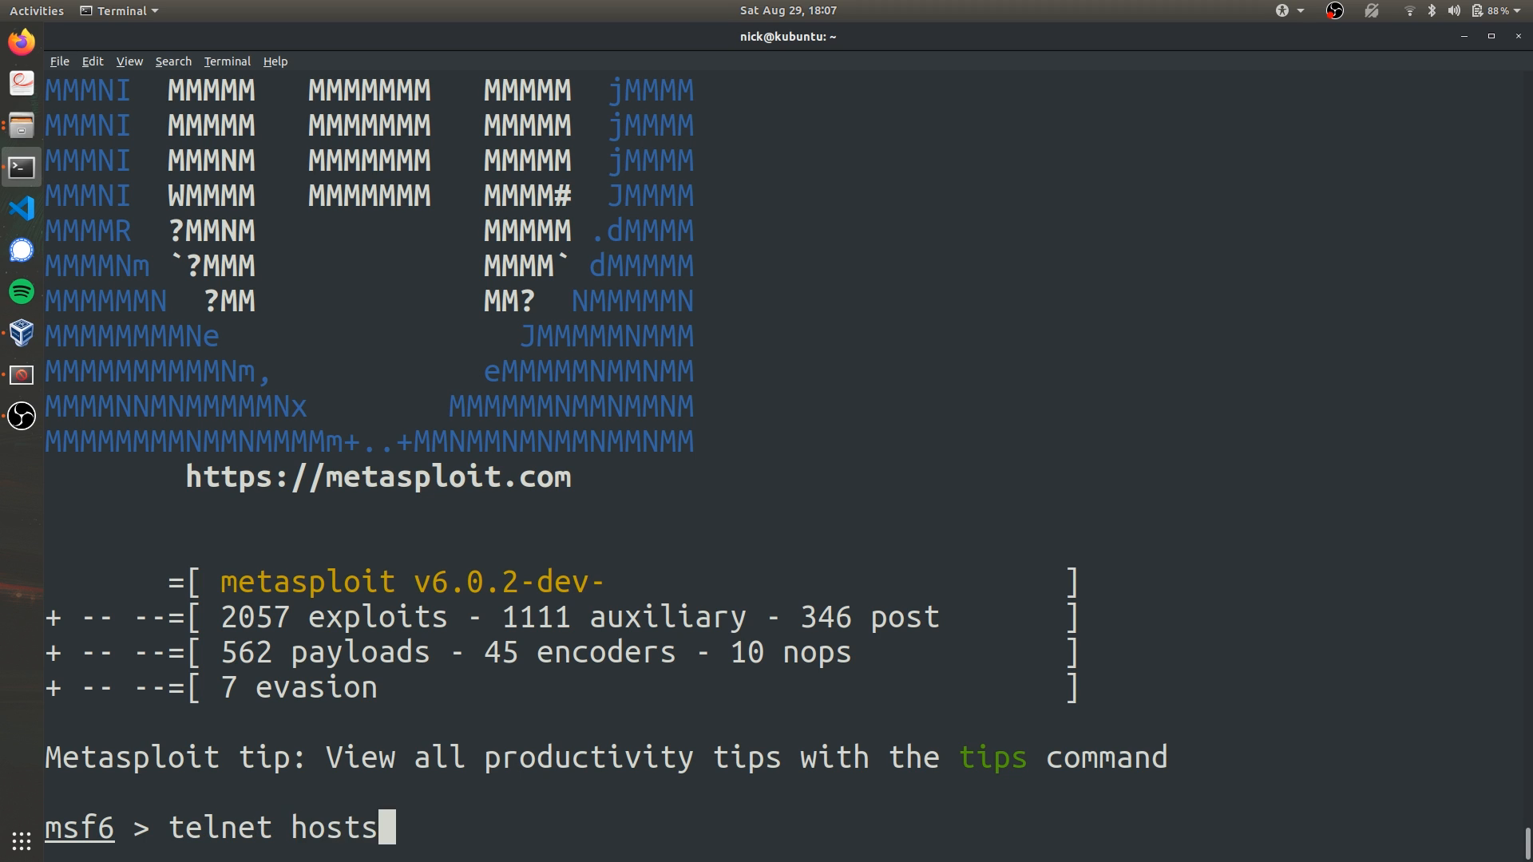
text(192.168.86.226 22)
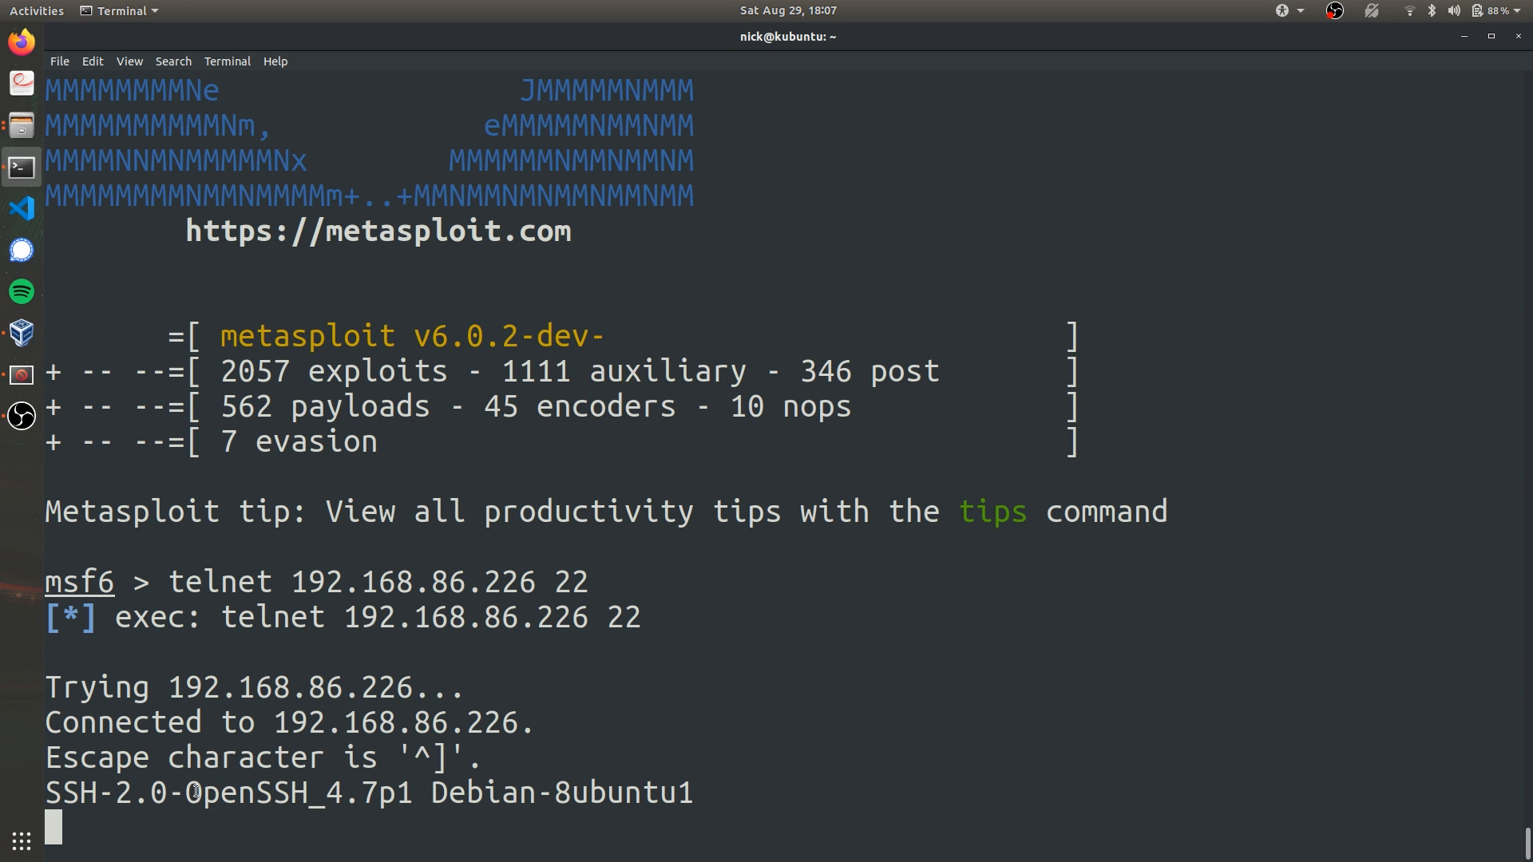
double_click(252, 794)
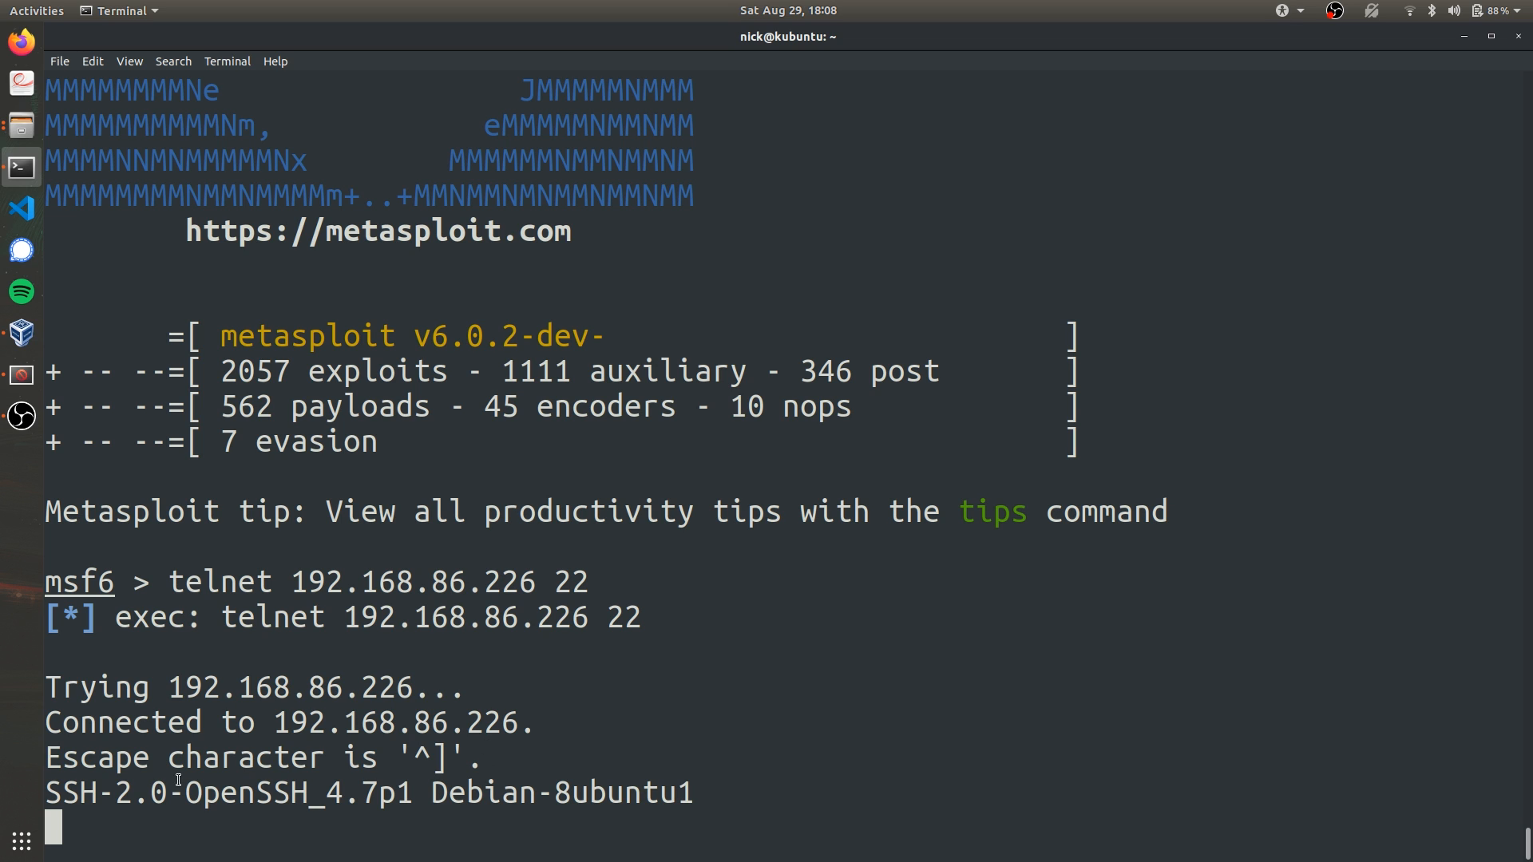
mouse_move(305, 788)
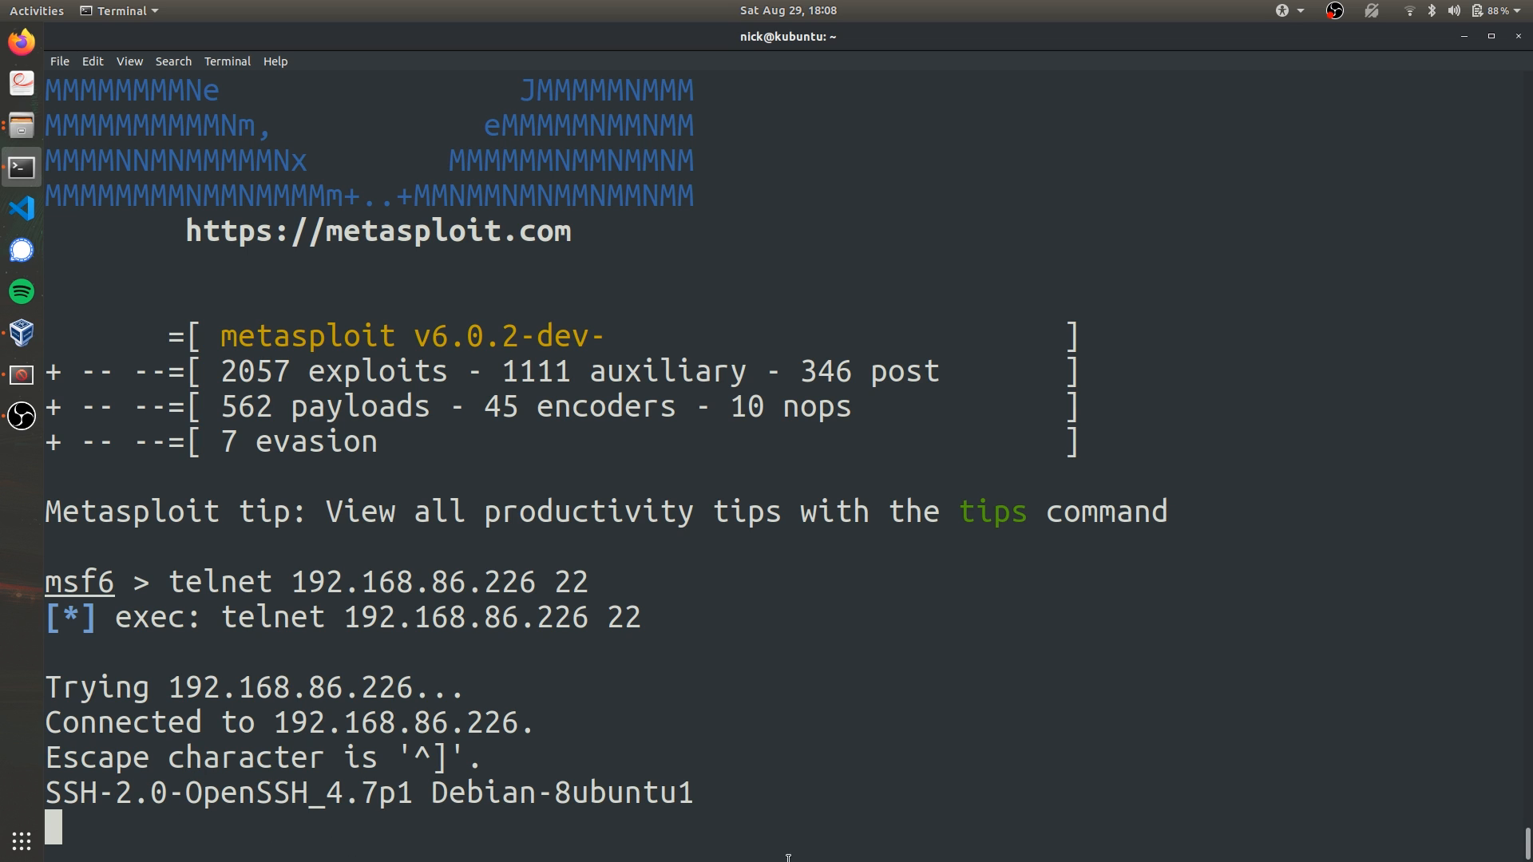
mouse_move(543, 853)
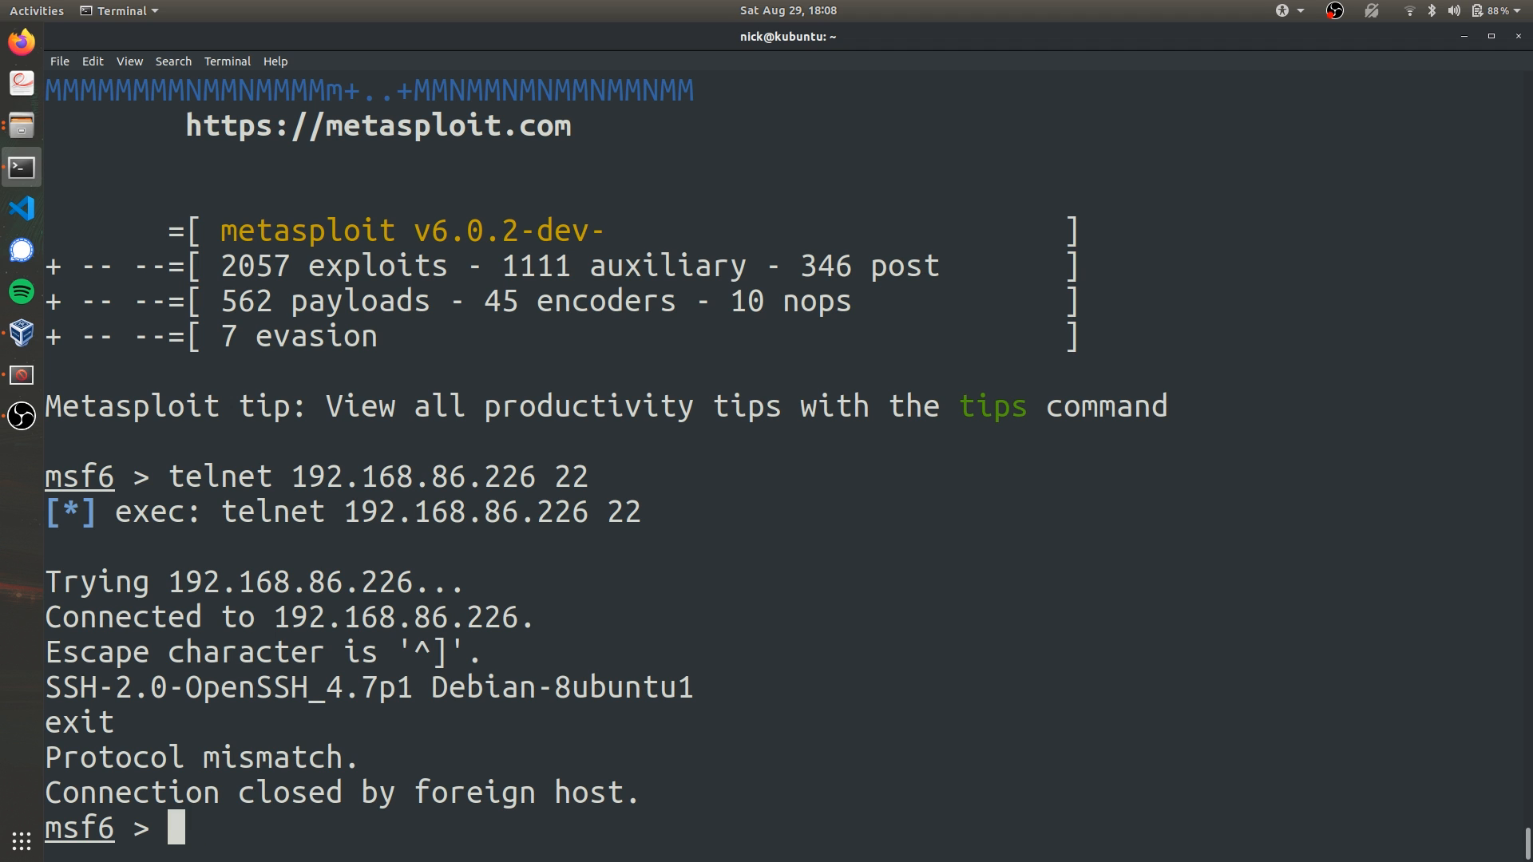
Telnet to 192.168.86.226 port 80 and highlight the msfadmin login hint in the returned page
text(telnet 192.168.86.226)
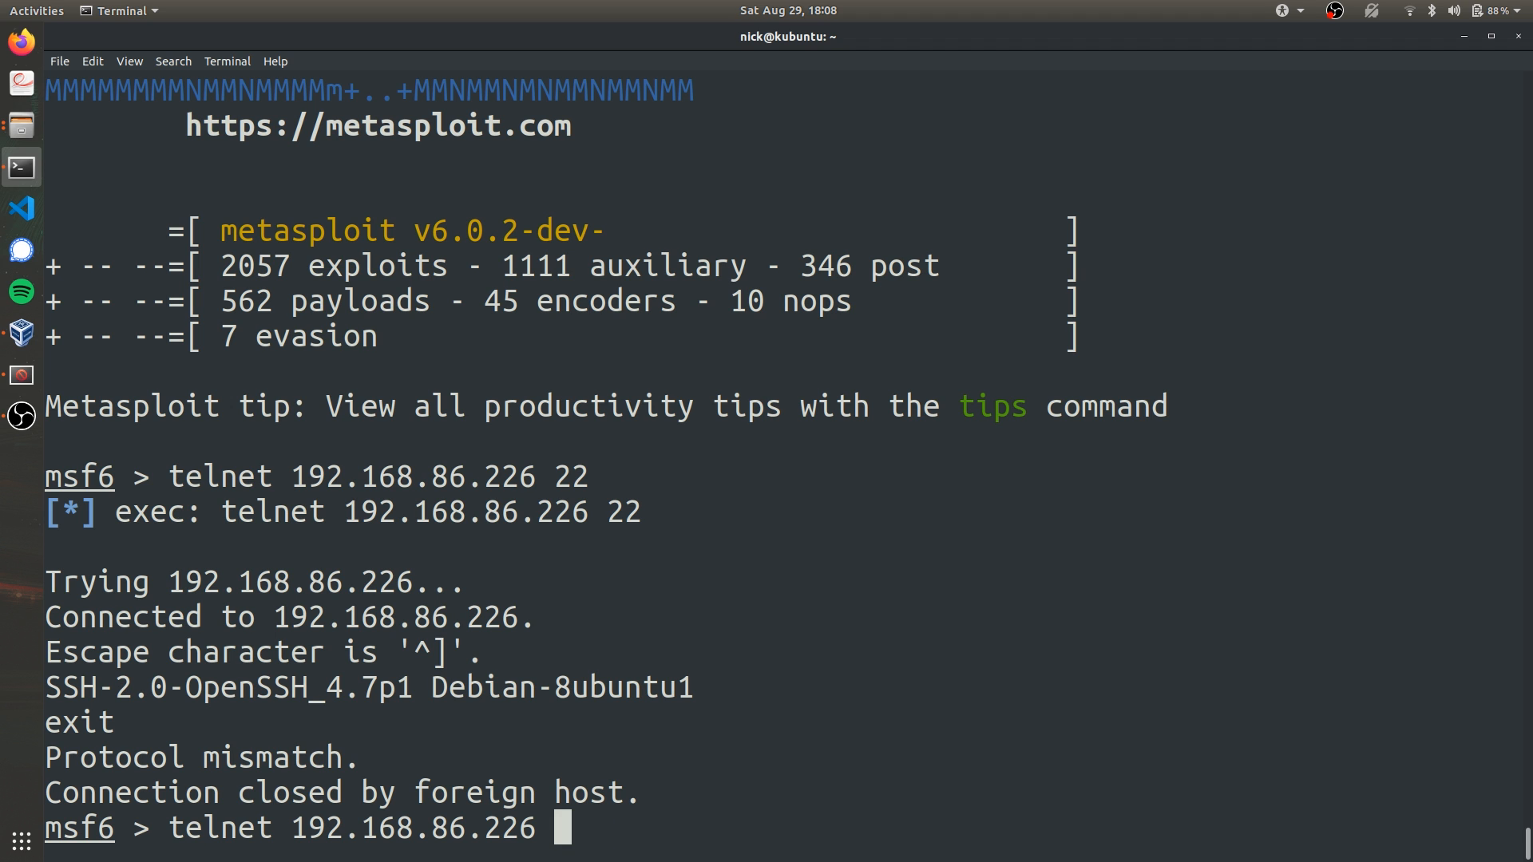
text(80)
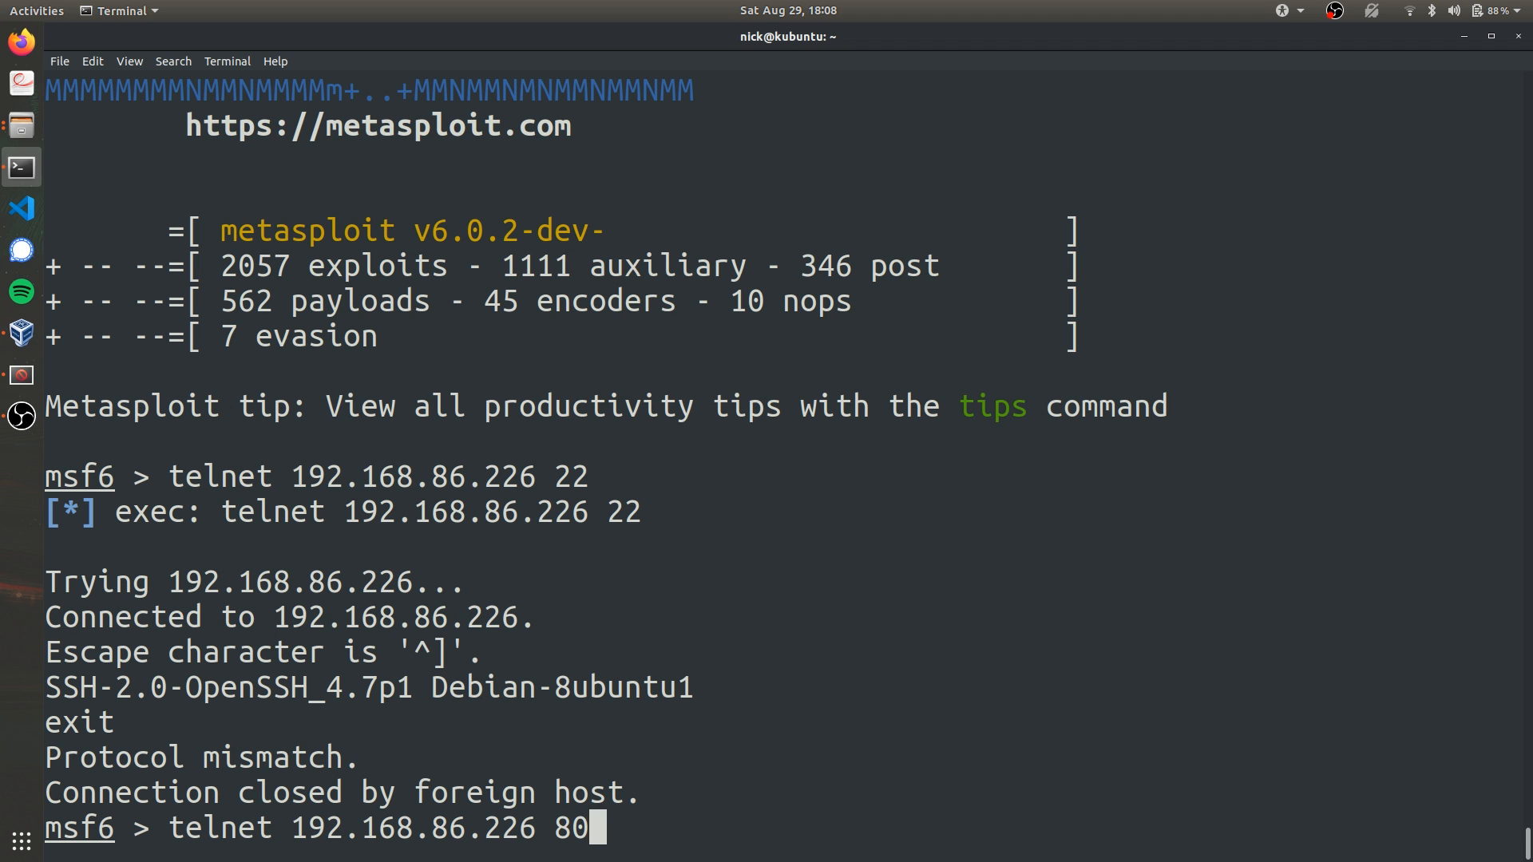
key(Return)
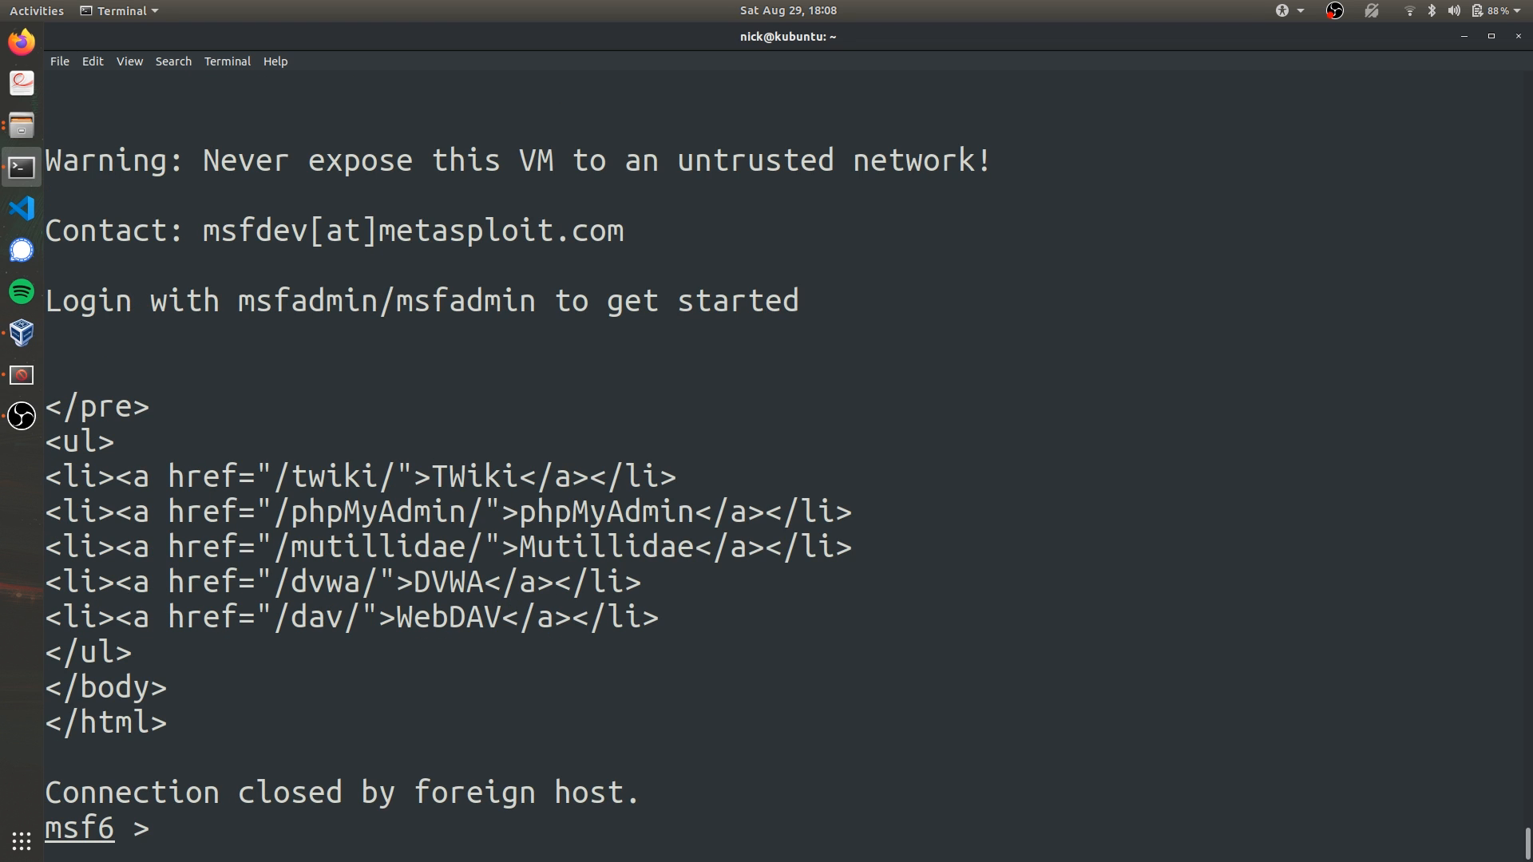
text(telnet 192.168.86.226 80)
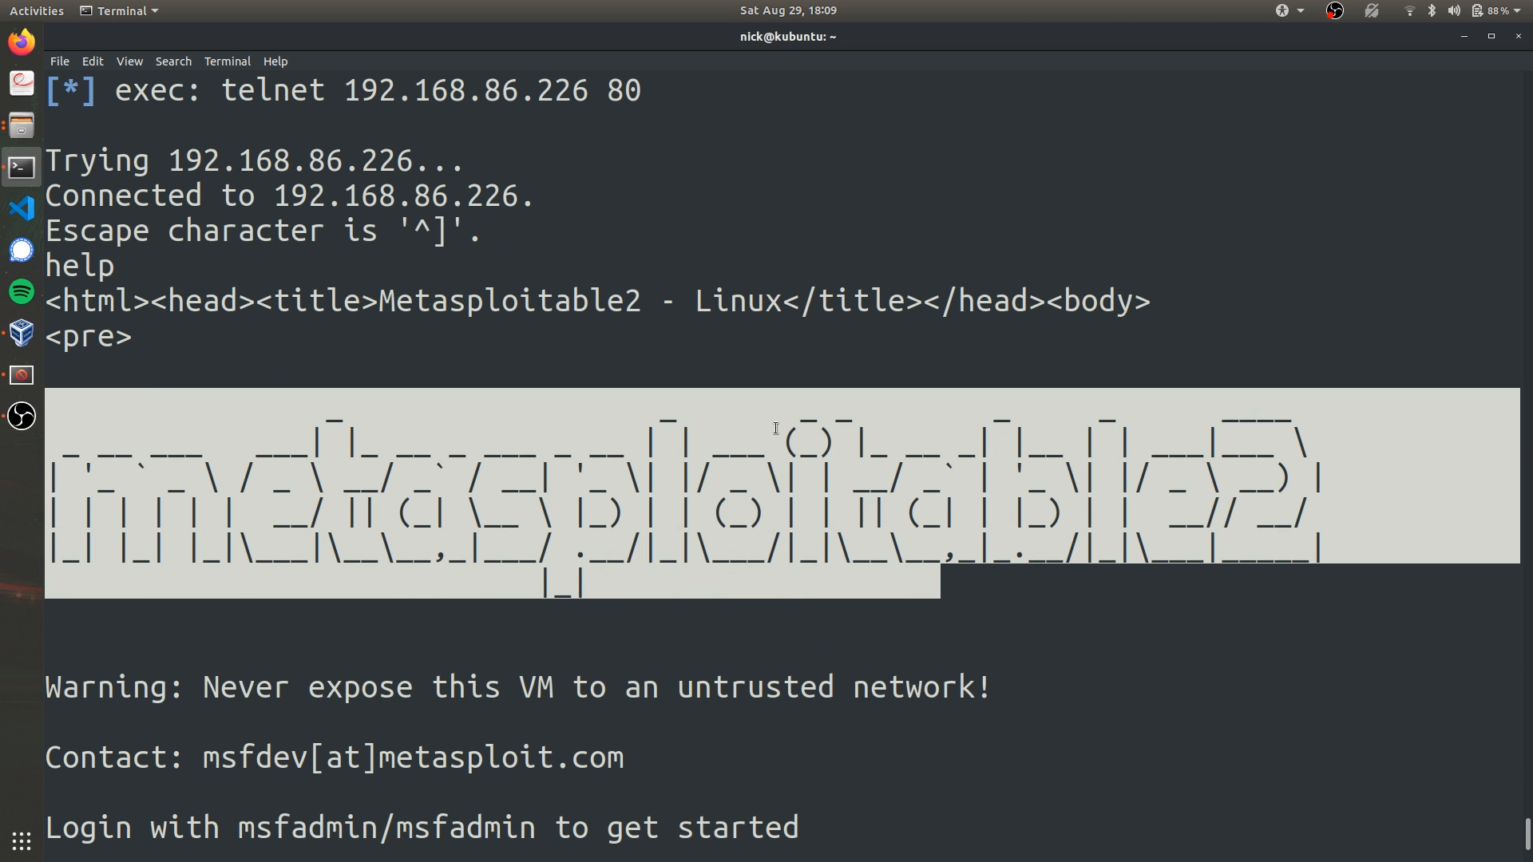
scroll(down, 3)
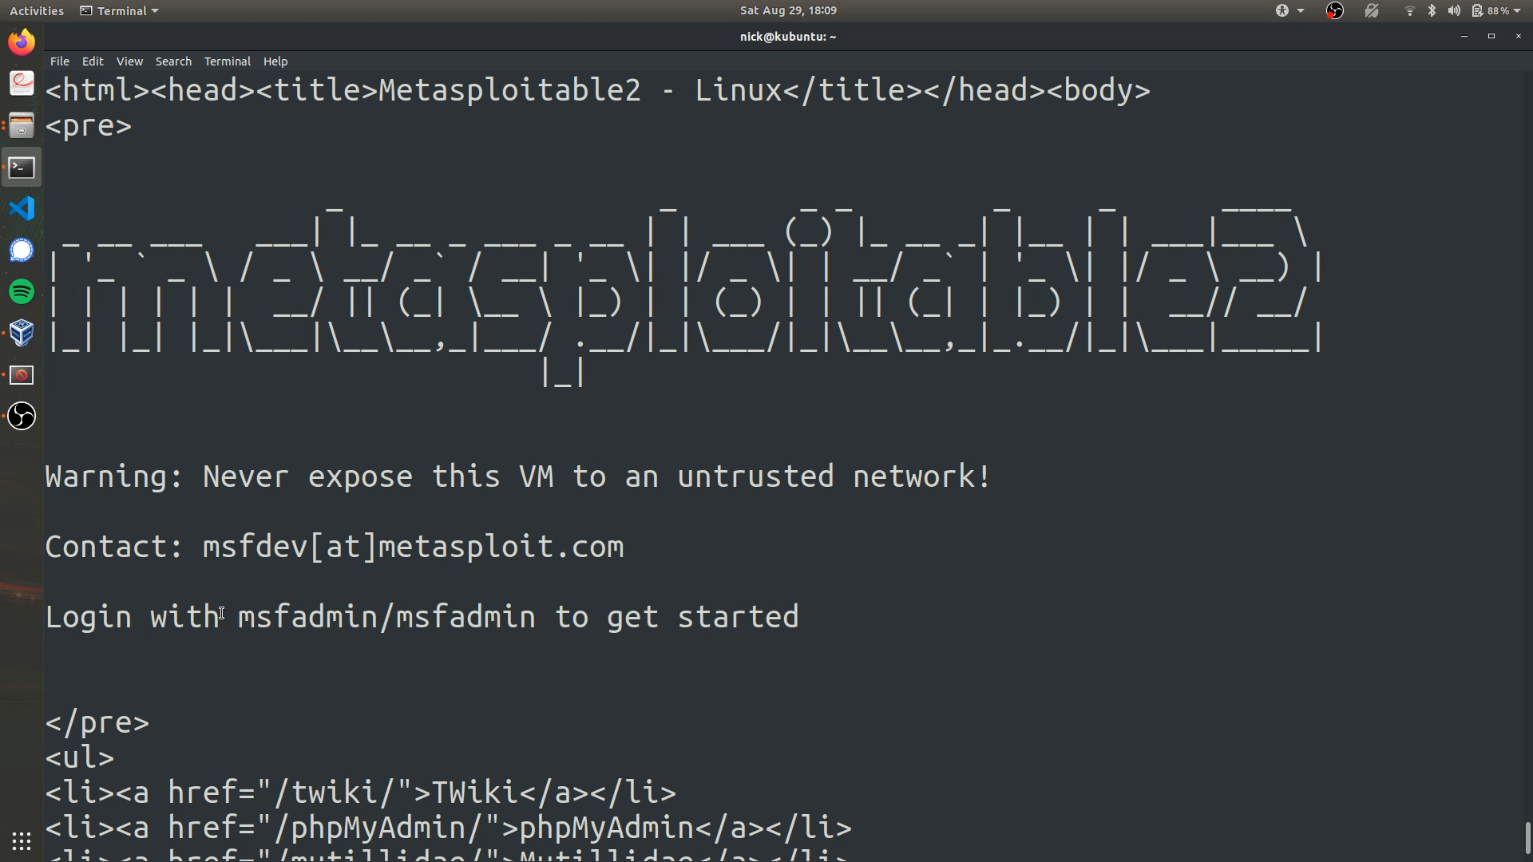
drag(225, 617, 482, 616)
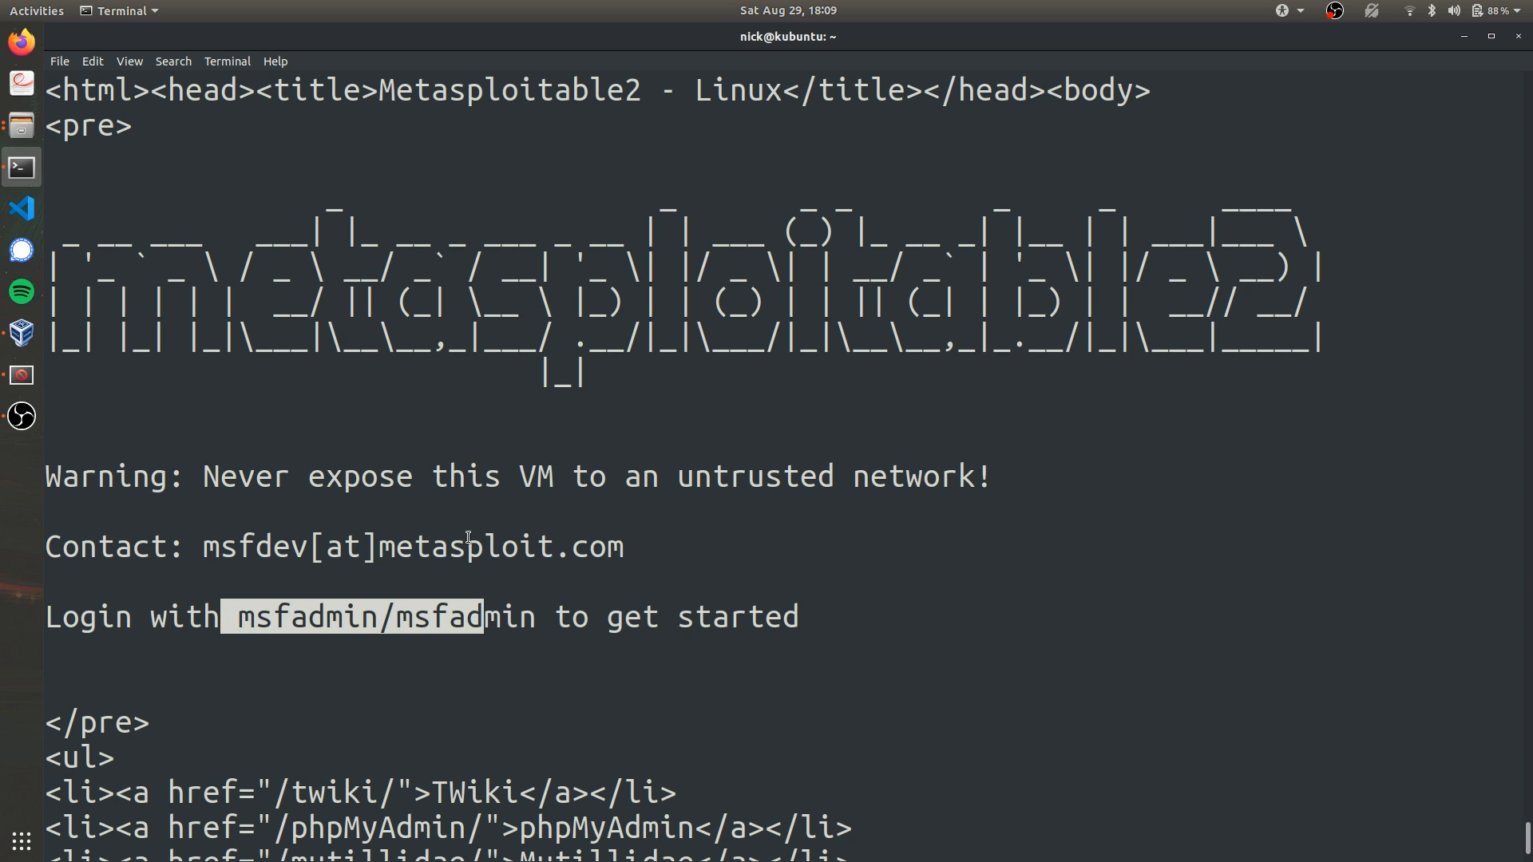
mouse_move(464, 751)
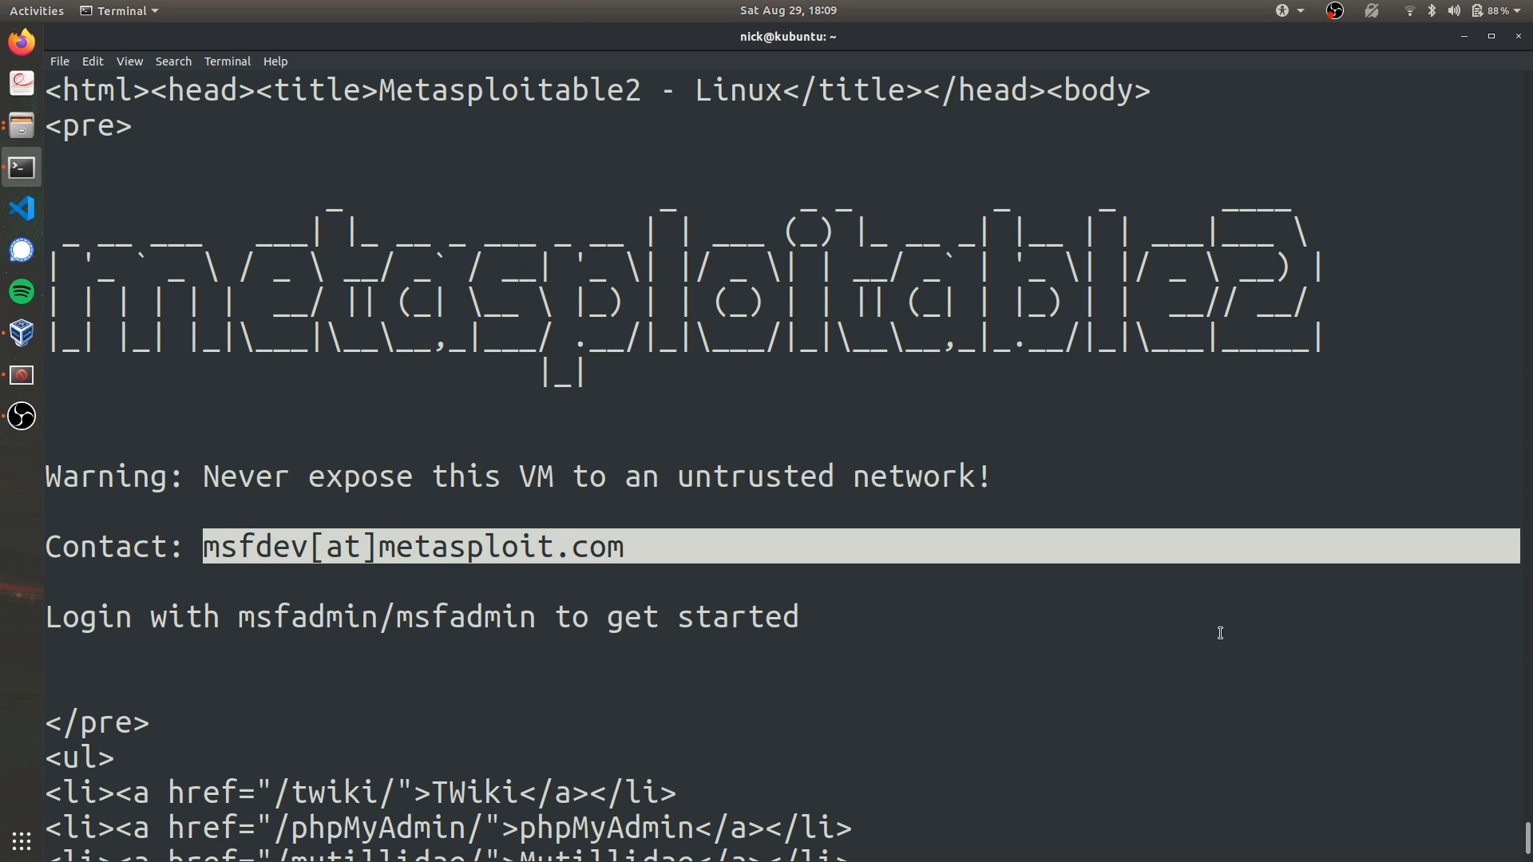
mouse_move(1143, 618)
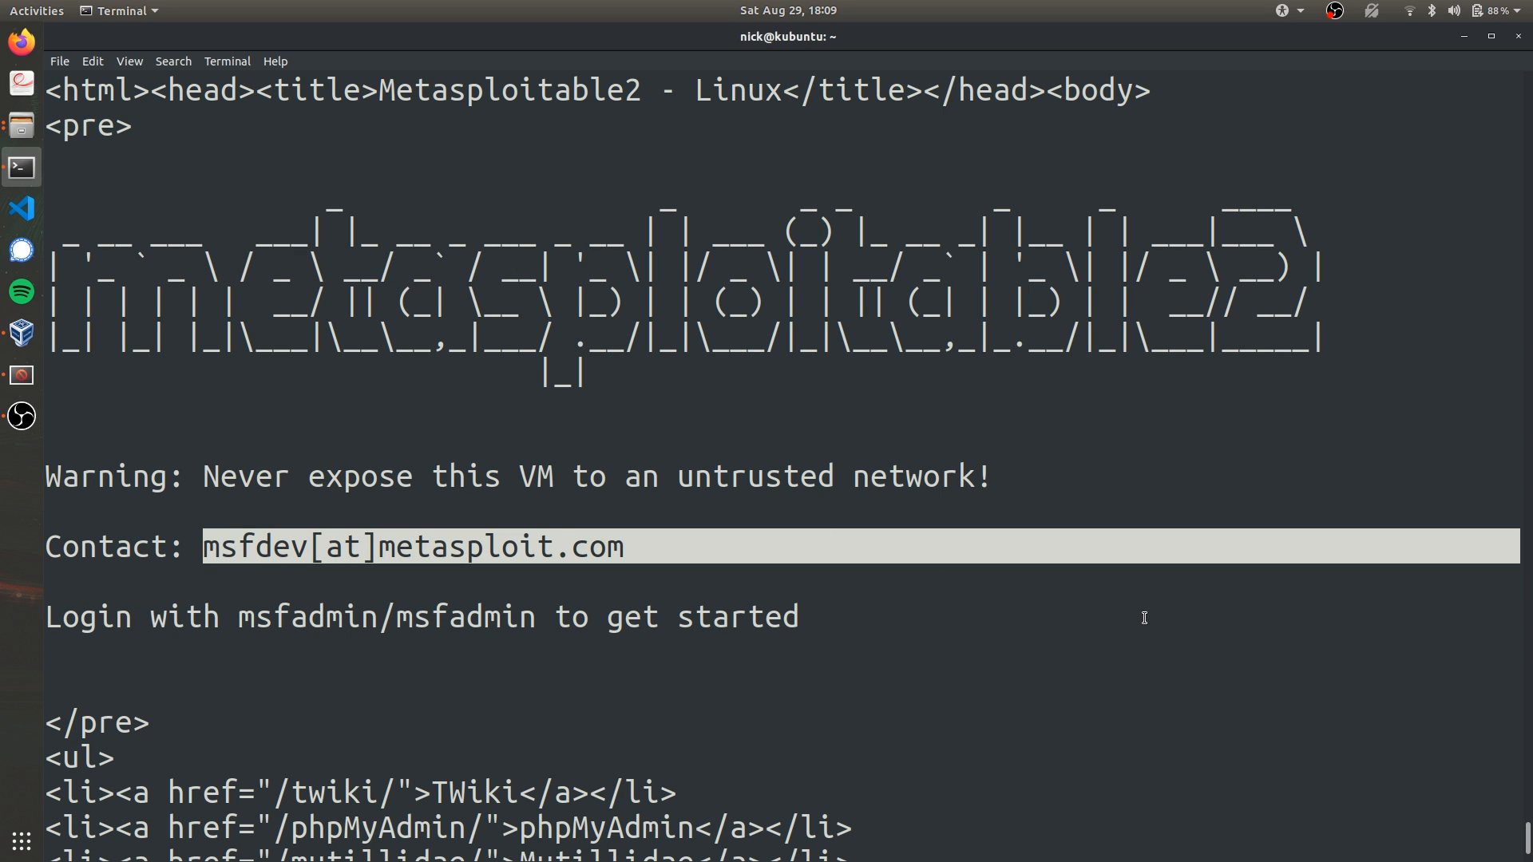
mouse_move(1230, 676)
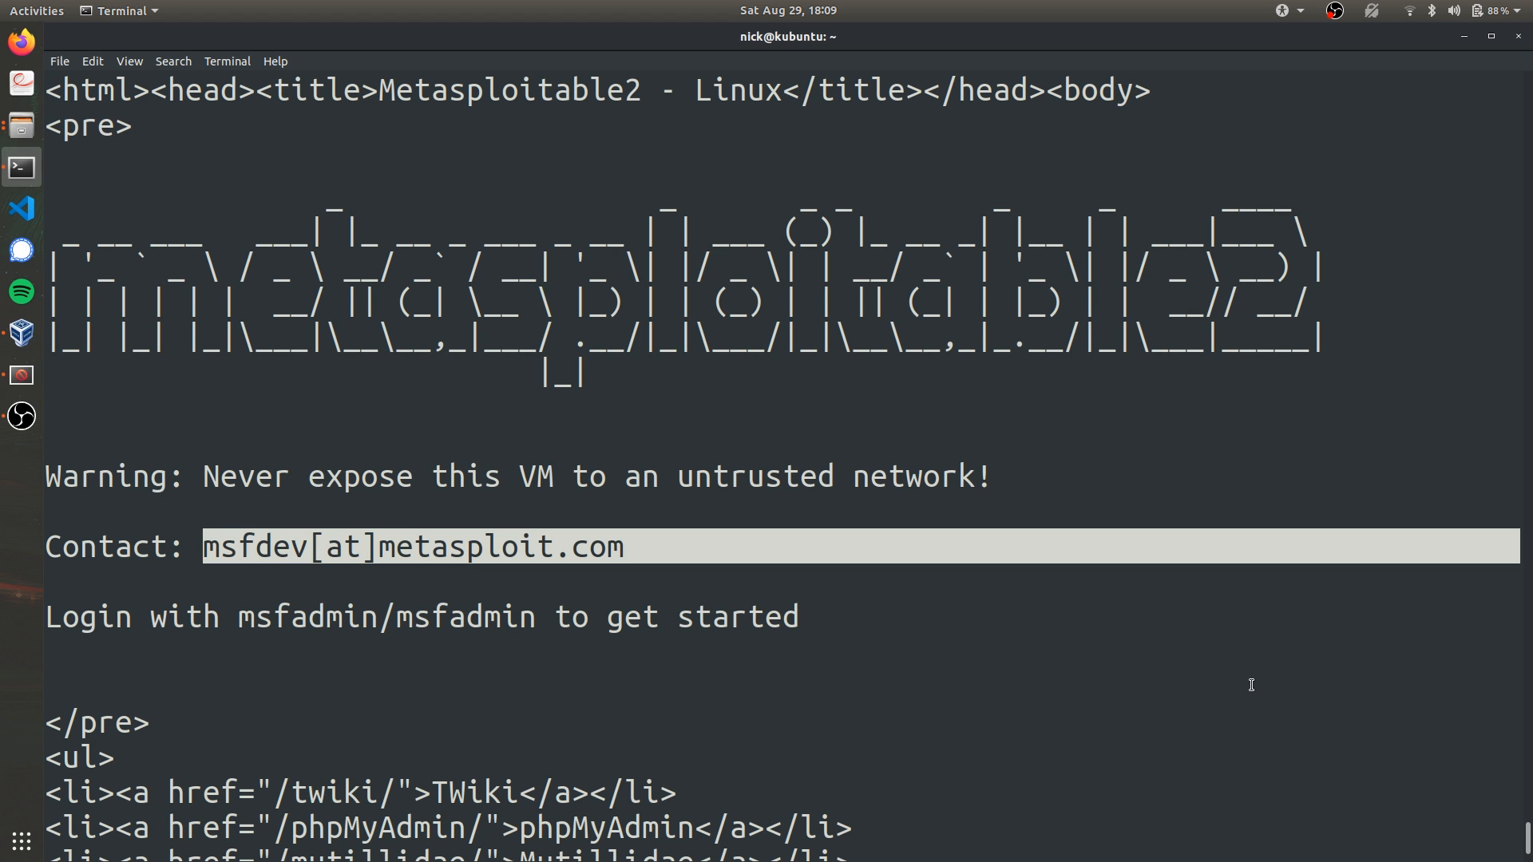
mouse_move(1002, 664)
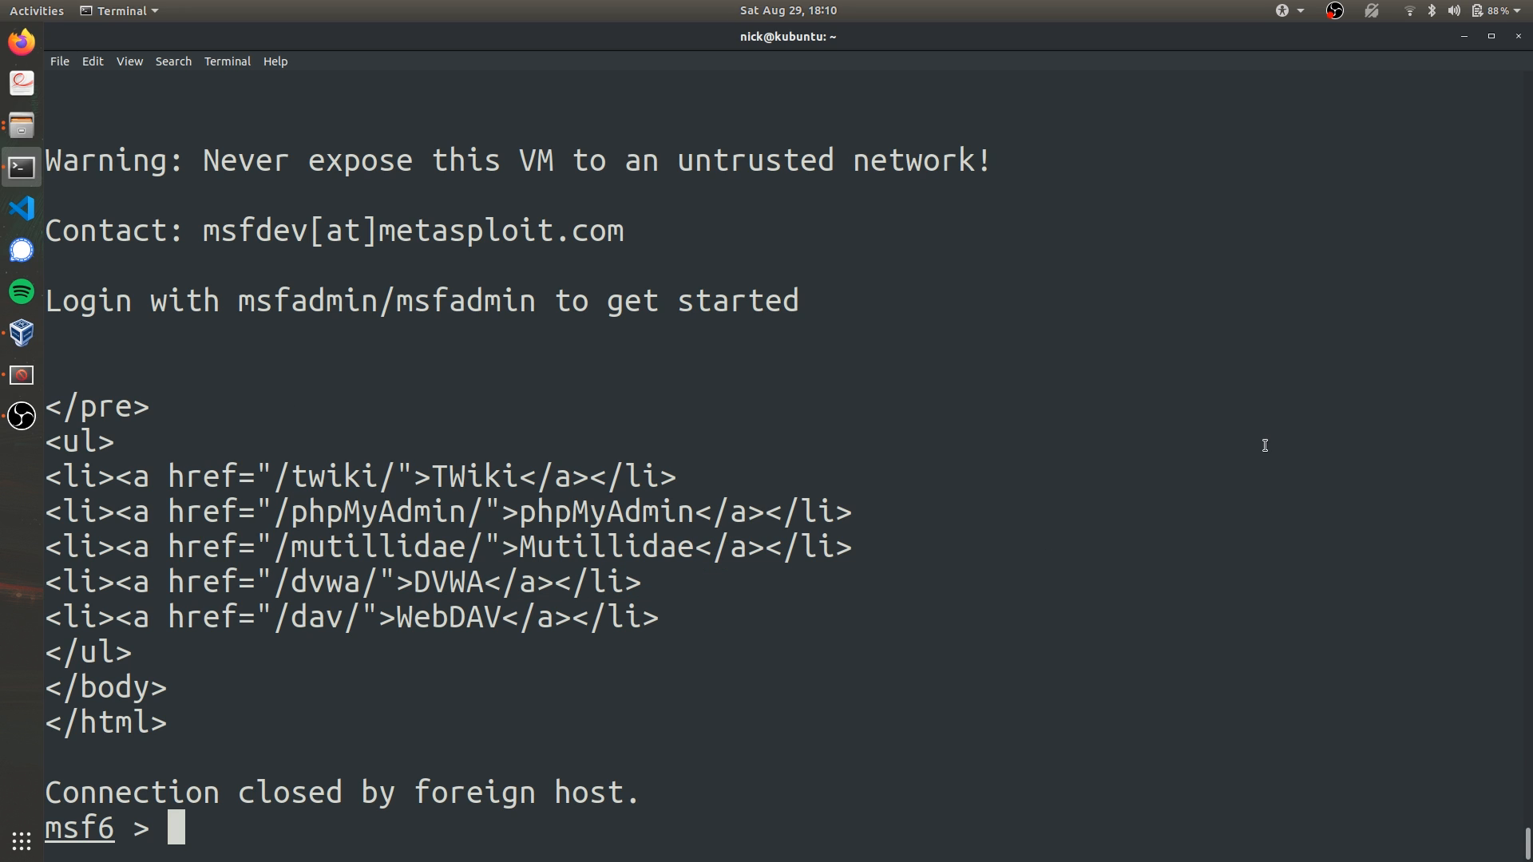
Netcat to 192.168.86.226 port 80 with a HEAD request, highlighting the Apache/2.2.8 400 Bad Request
text(nc)
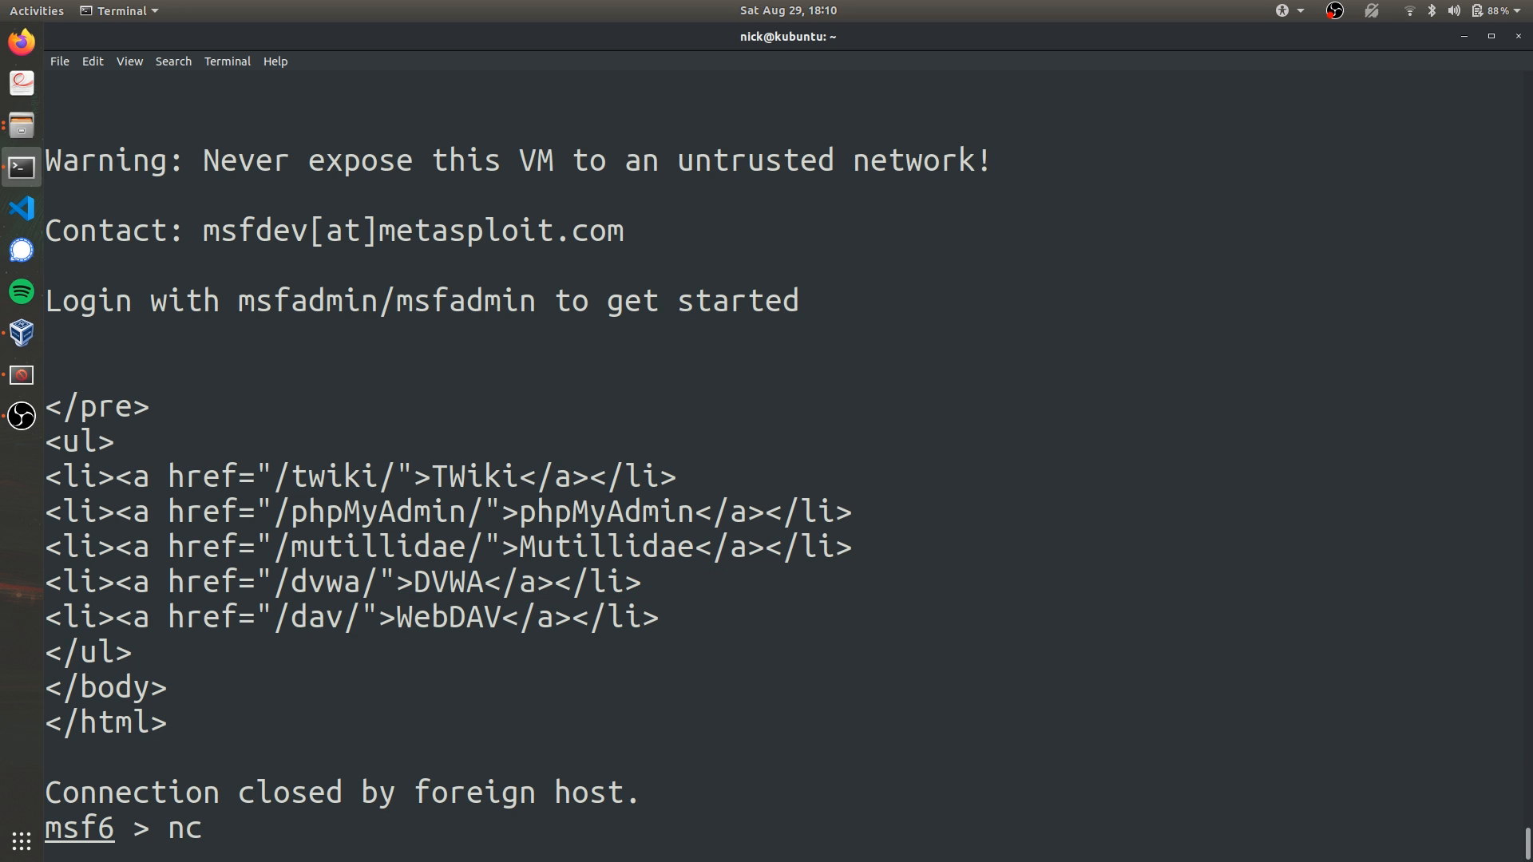
text(80)
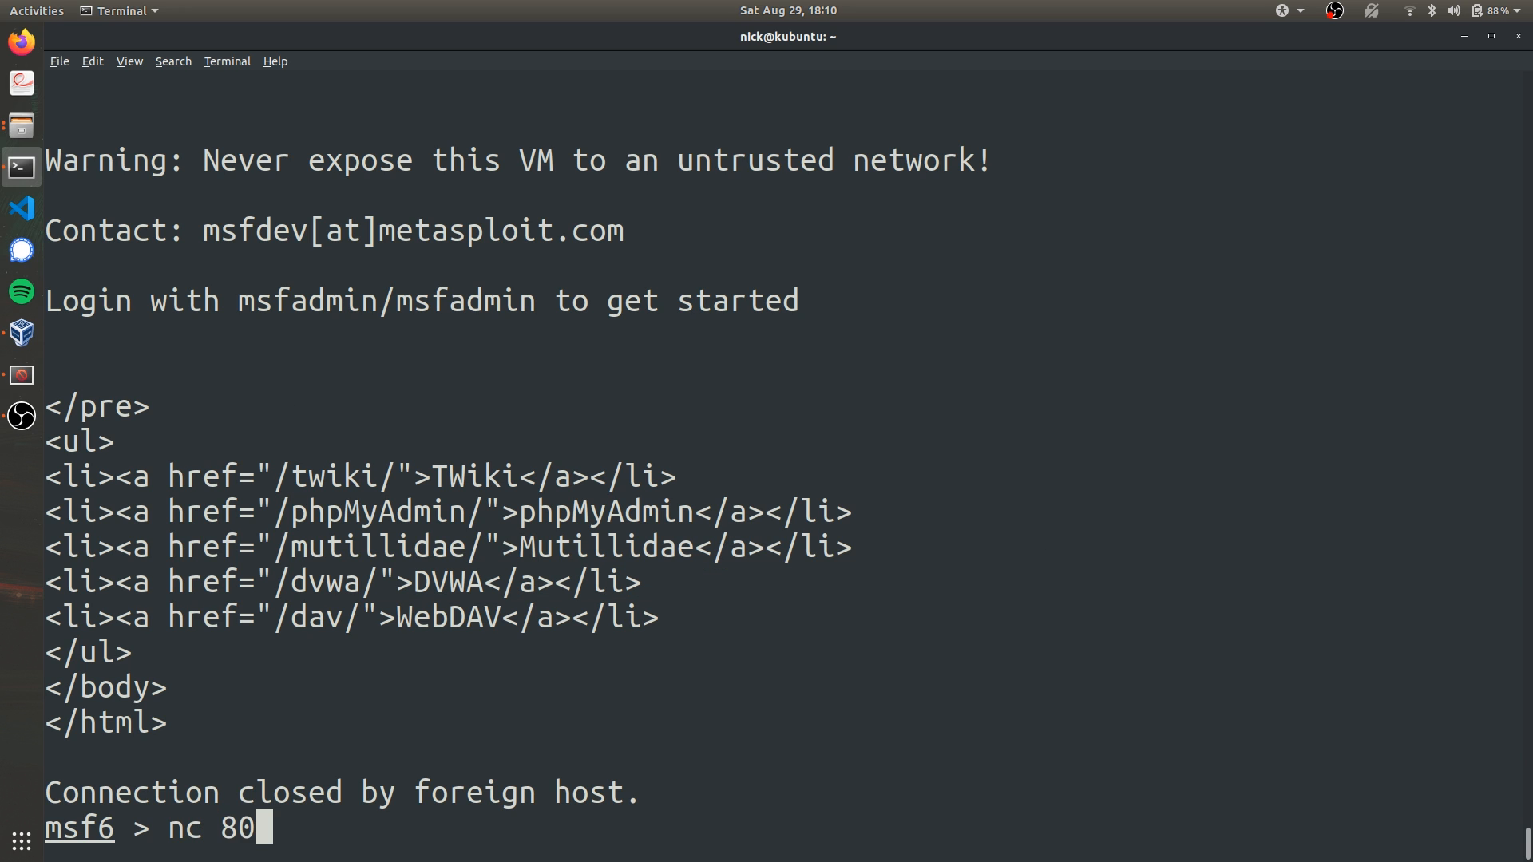
text(192.168.86.226)
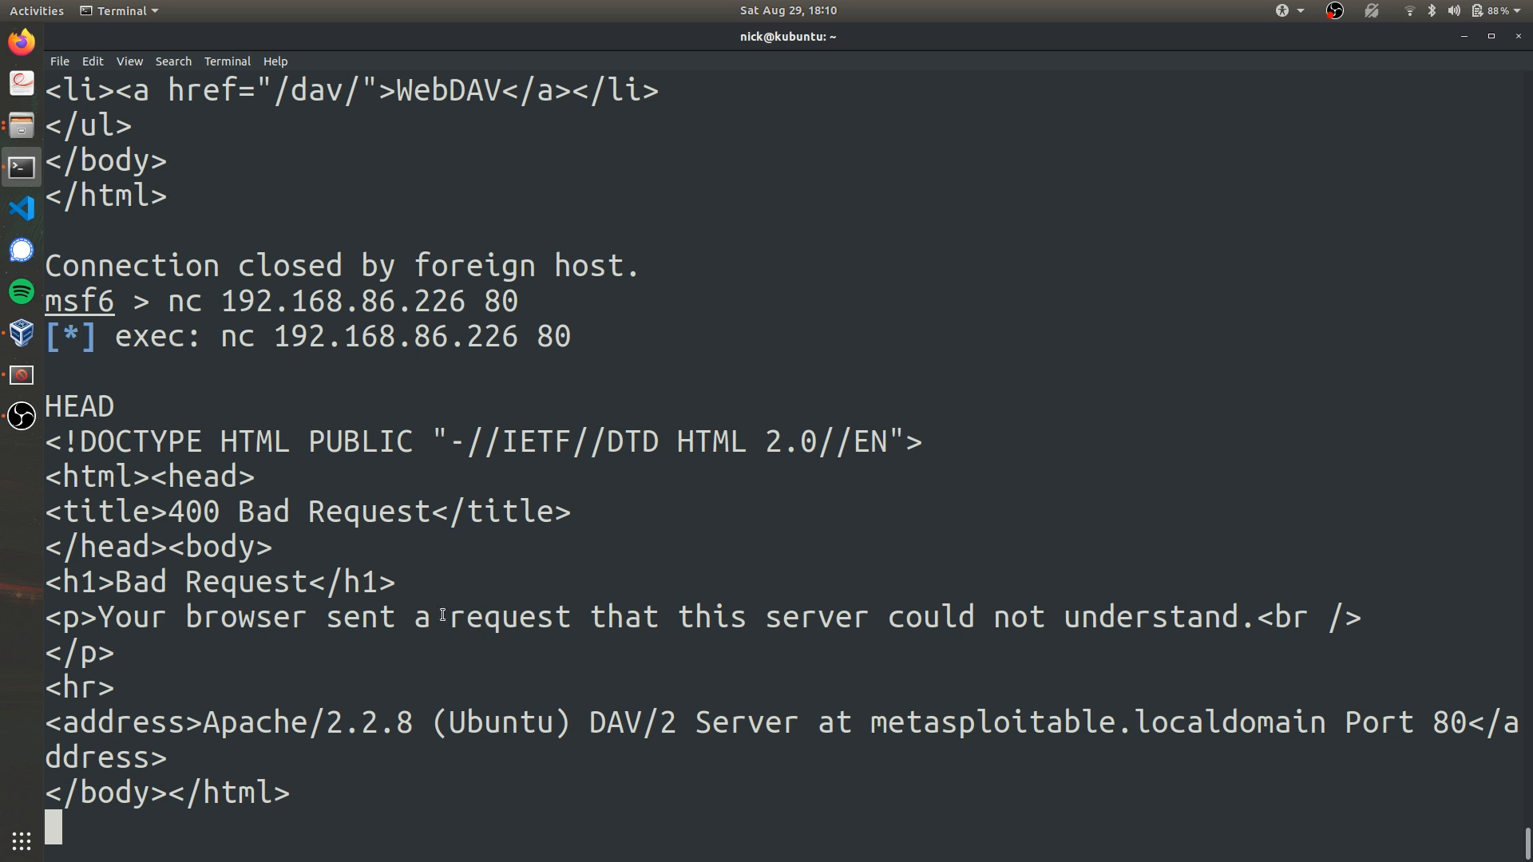
drag(113, 581, 394, 616)
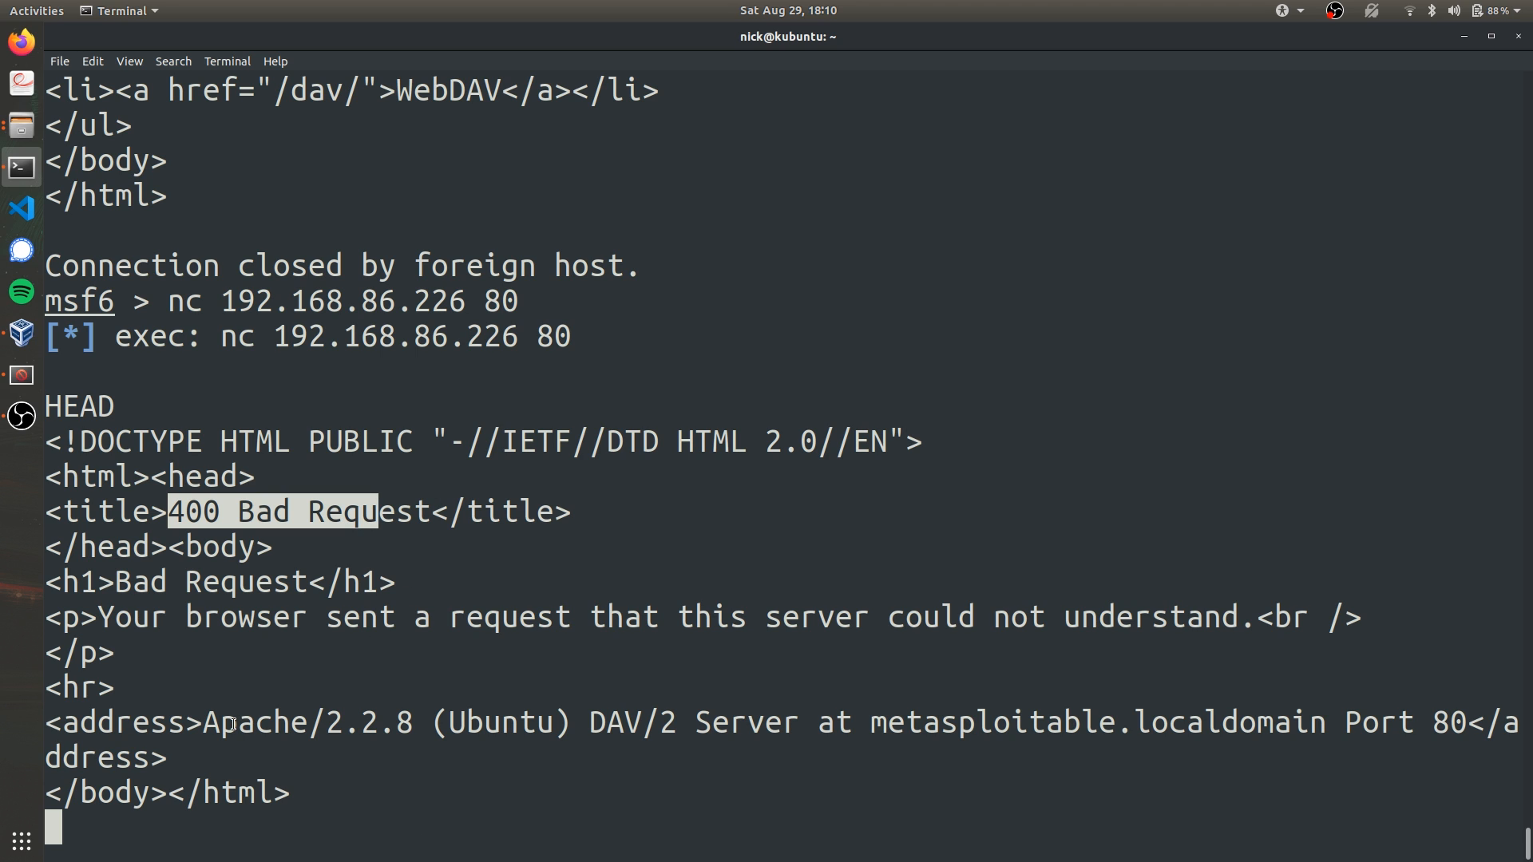
Send a GET request over netcat and scroll through the Metasploitable2 index page
double_click(253, 721)
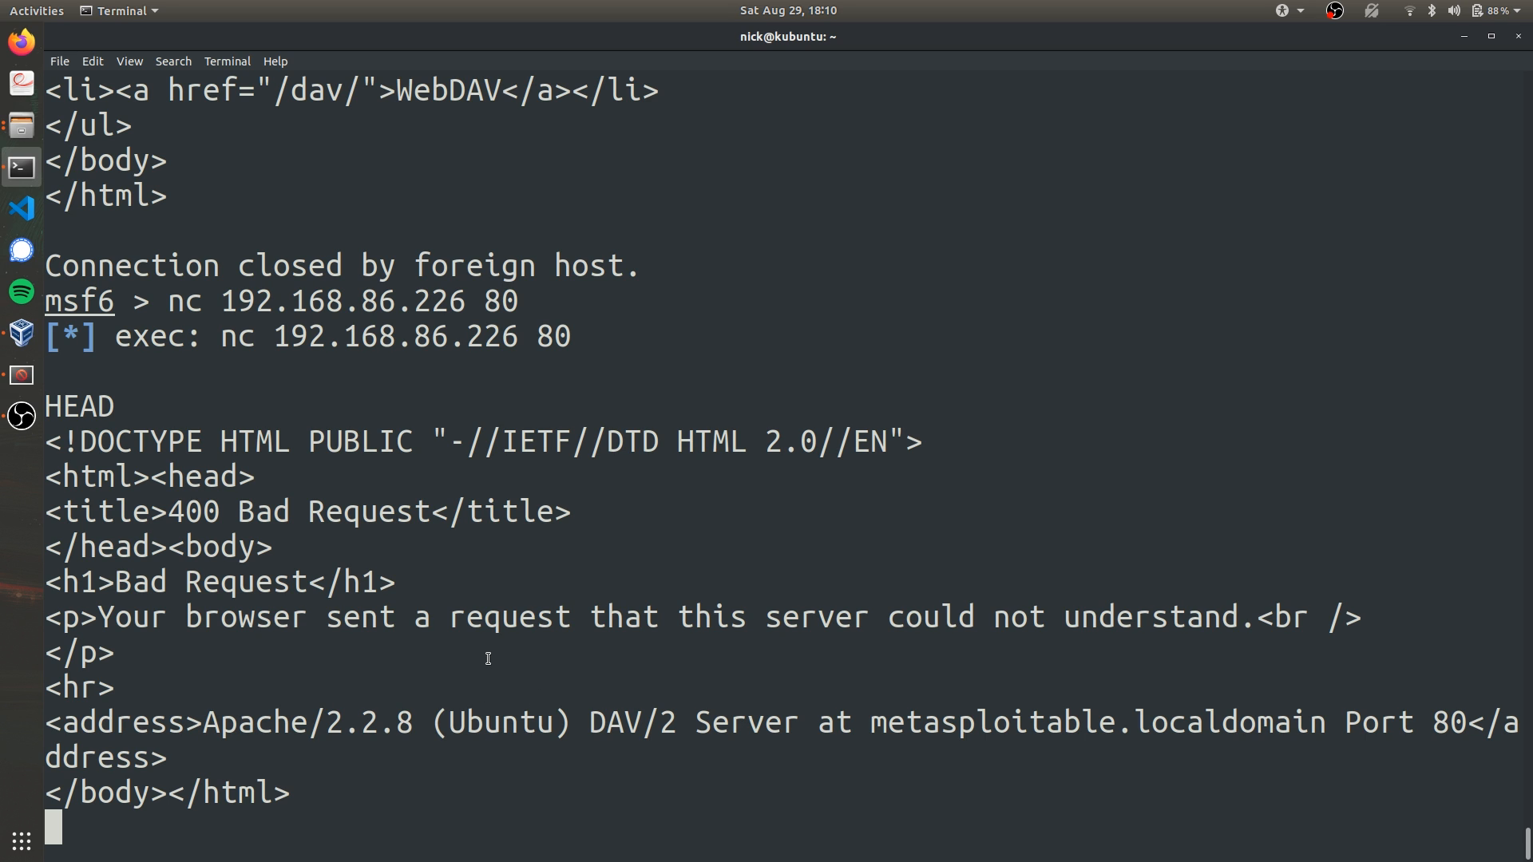
key(ctrl+c)
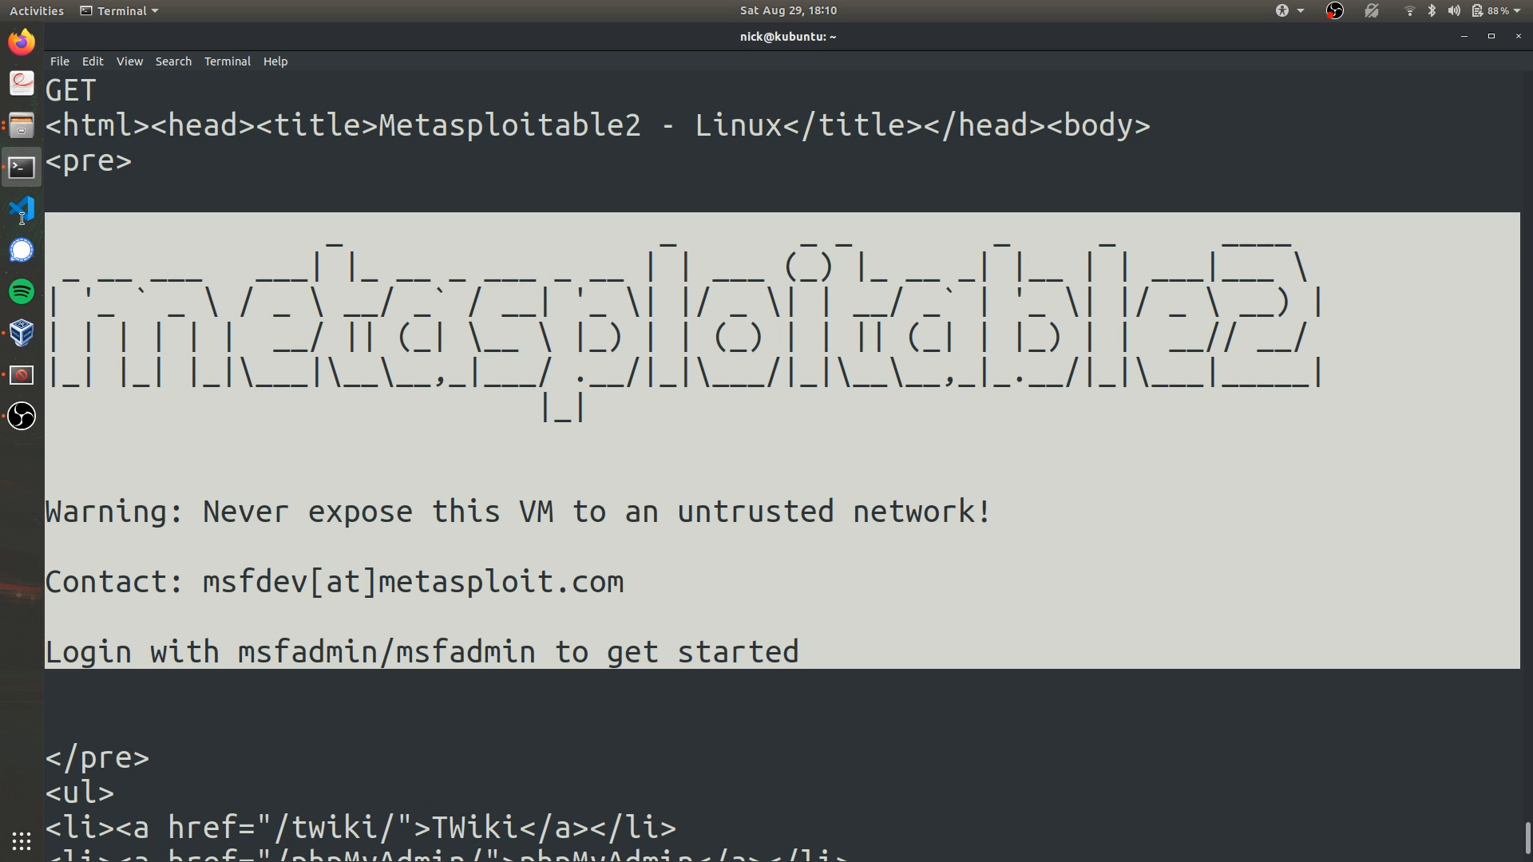
scroll(down, 3)
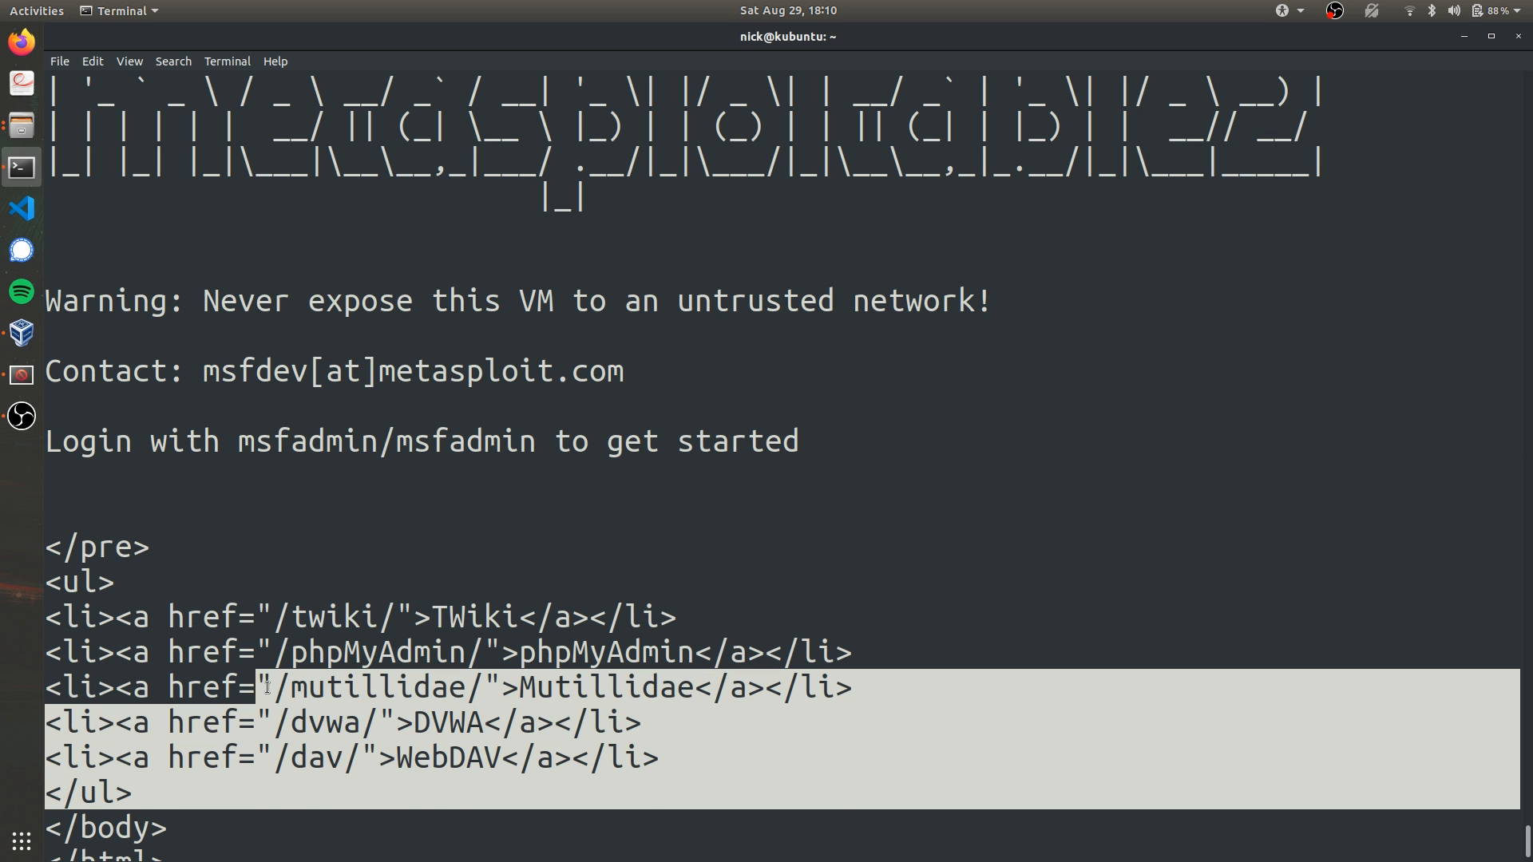
scroll(down, 3)
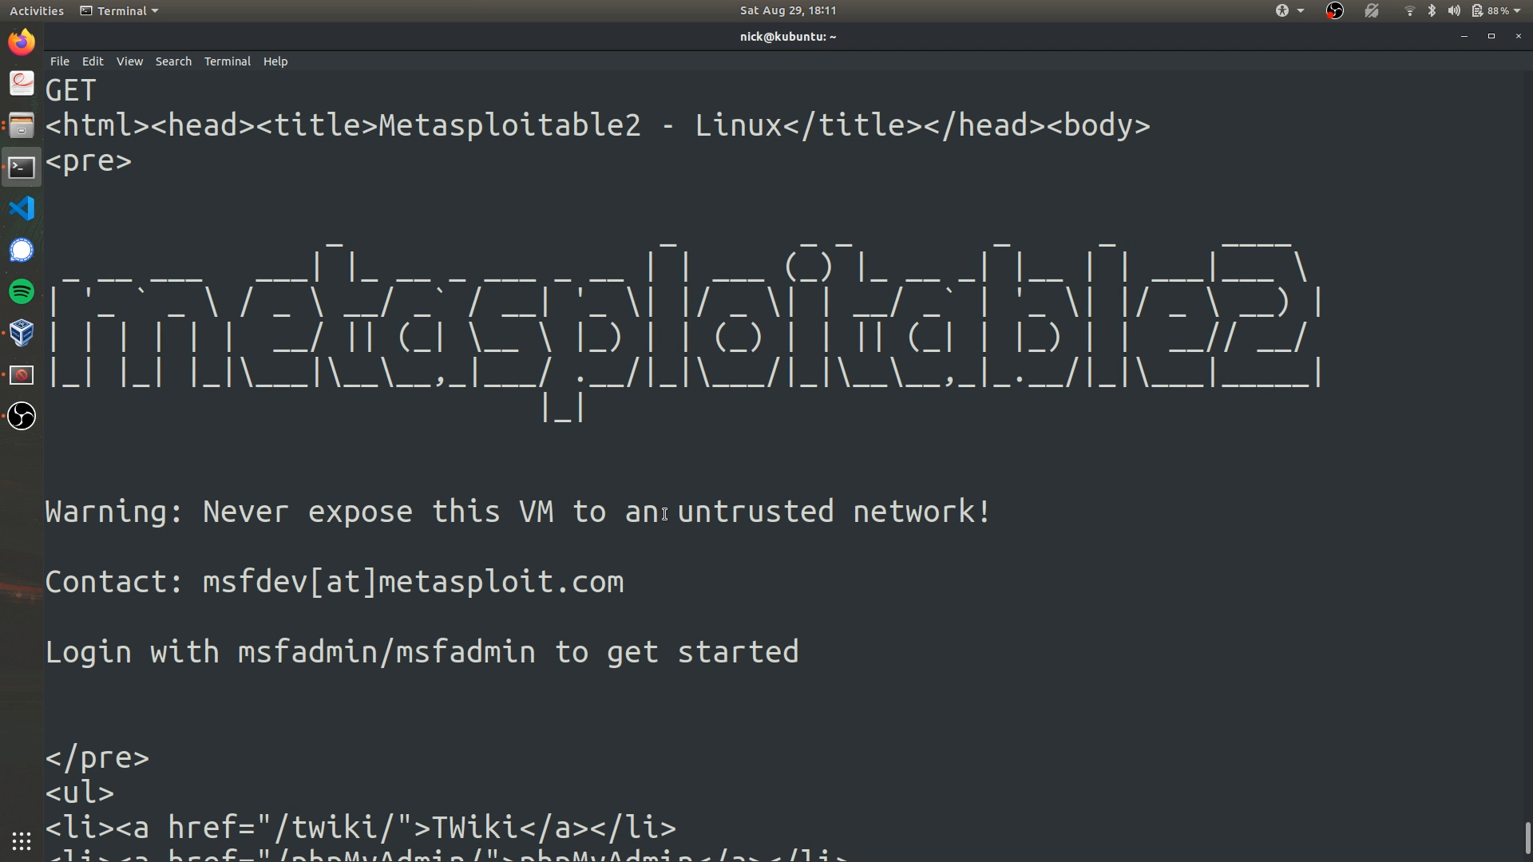
scroll(down, 3)
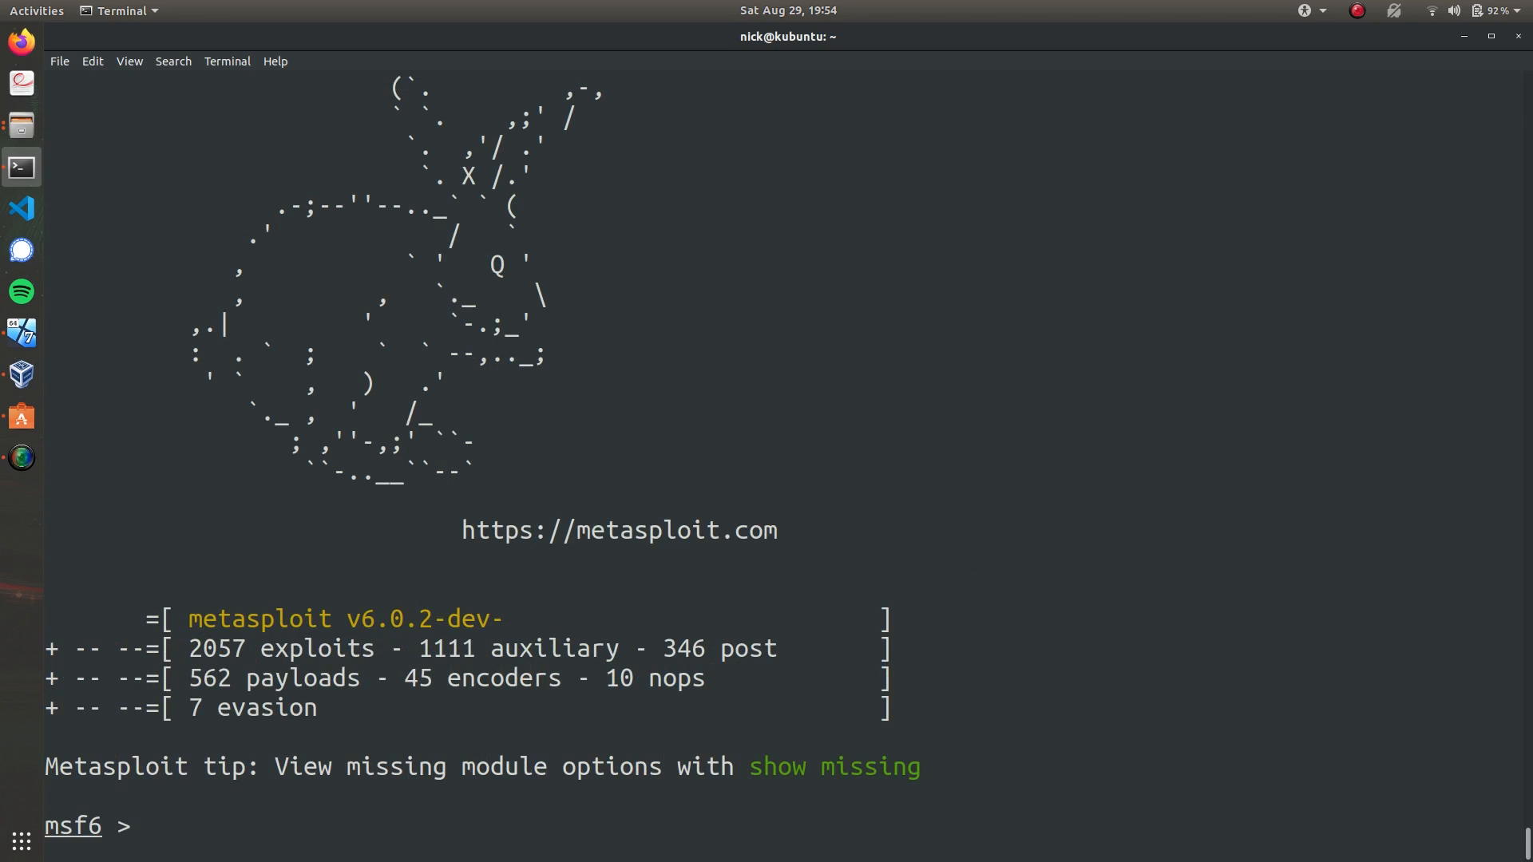
Run nc without a port for usage text, then reconnect to 192.168.86.226 port 80 and exit
text(nc 192.168.1.)
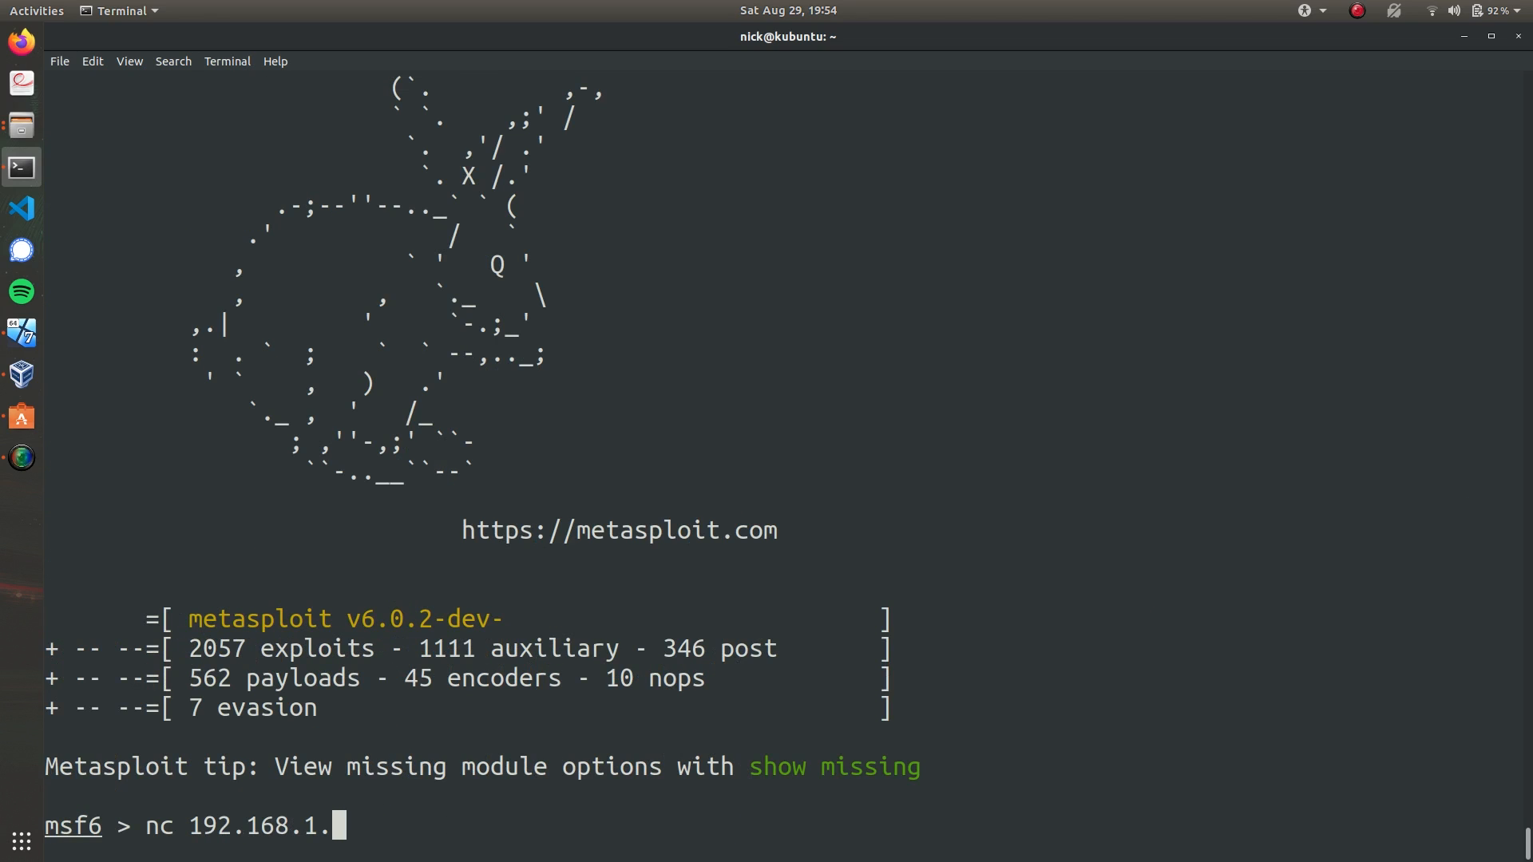
text(246)
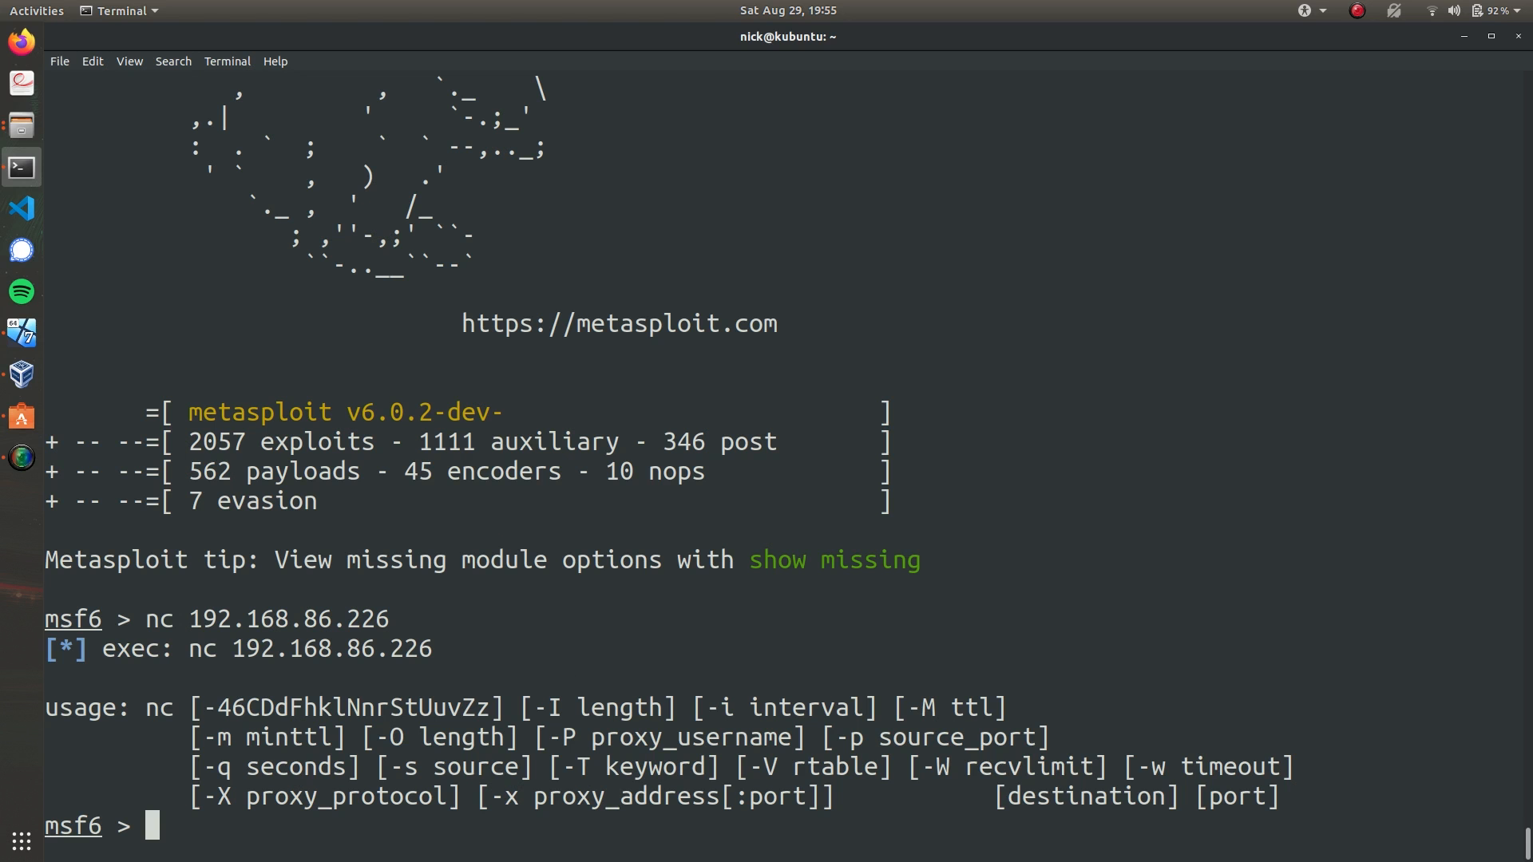
text(nc 192.168.86.226 80)
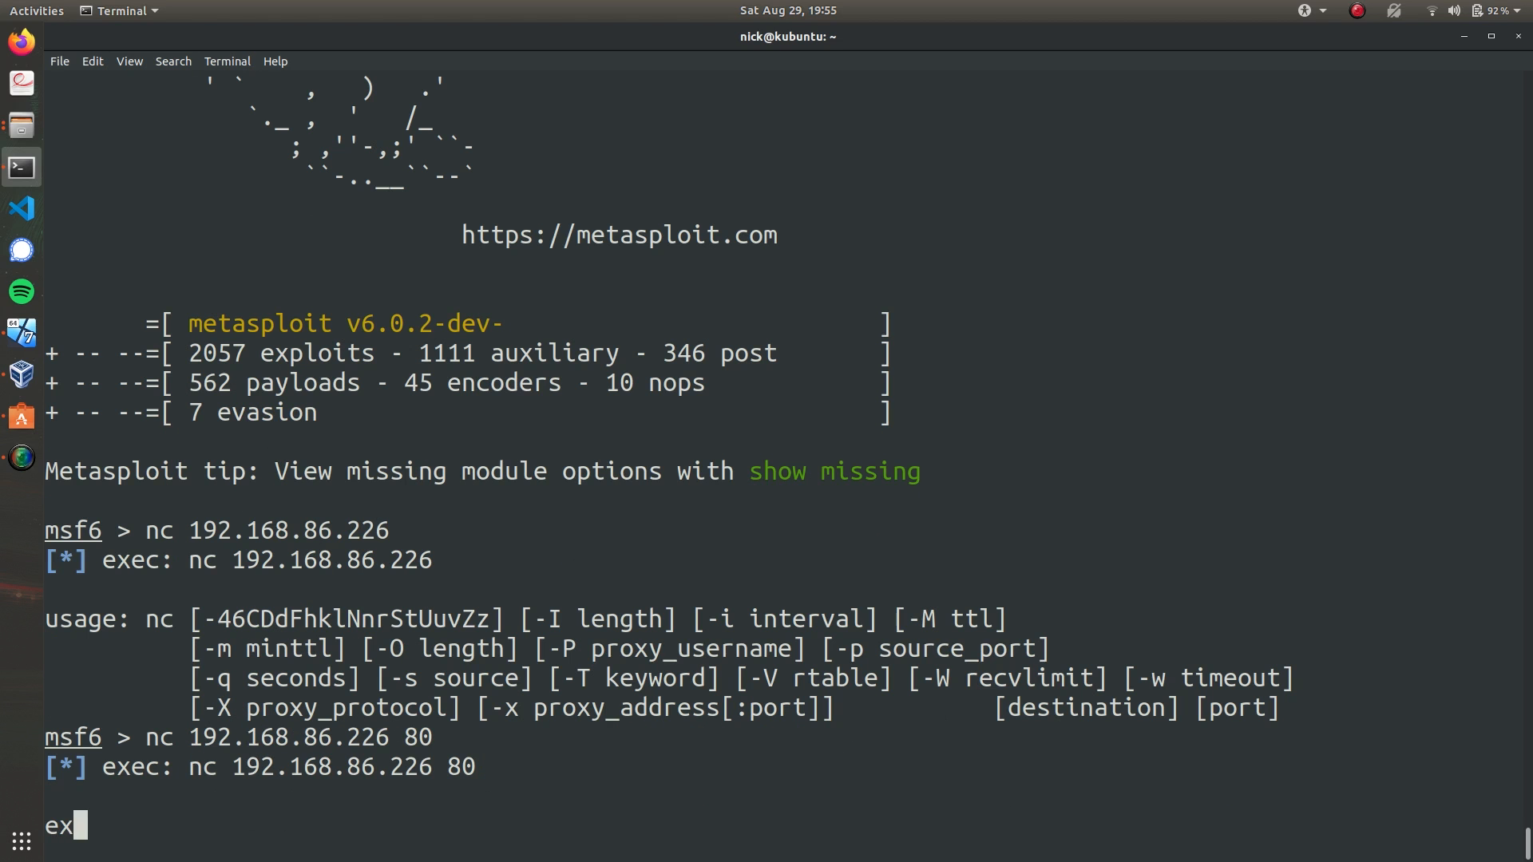
key(Return)
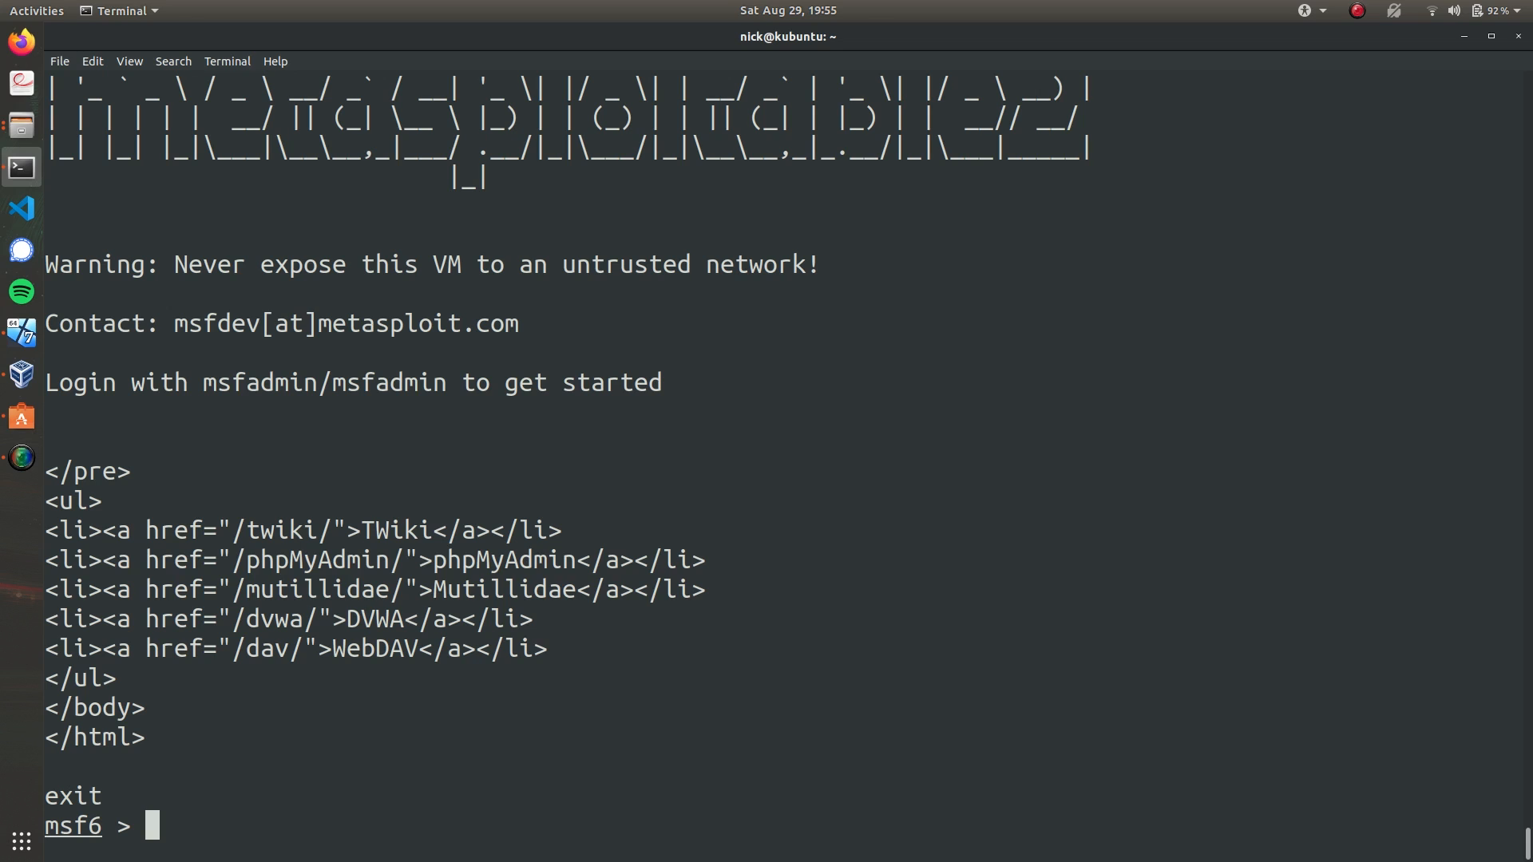
Search Metasploit modules for banner, listing ten banner grabbers including telnet_version
text(search banner)
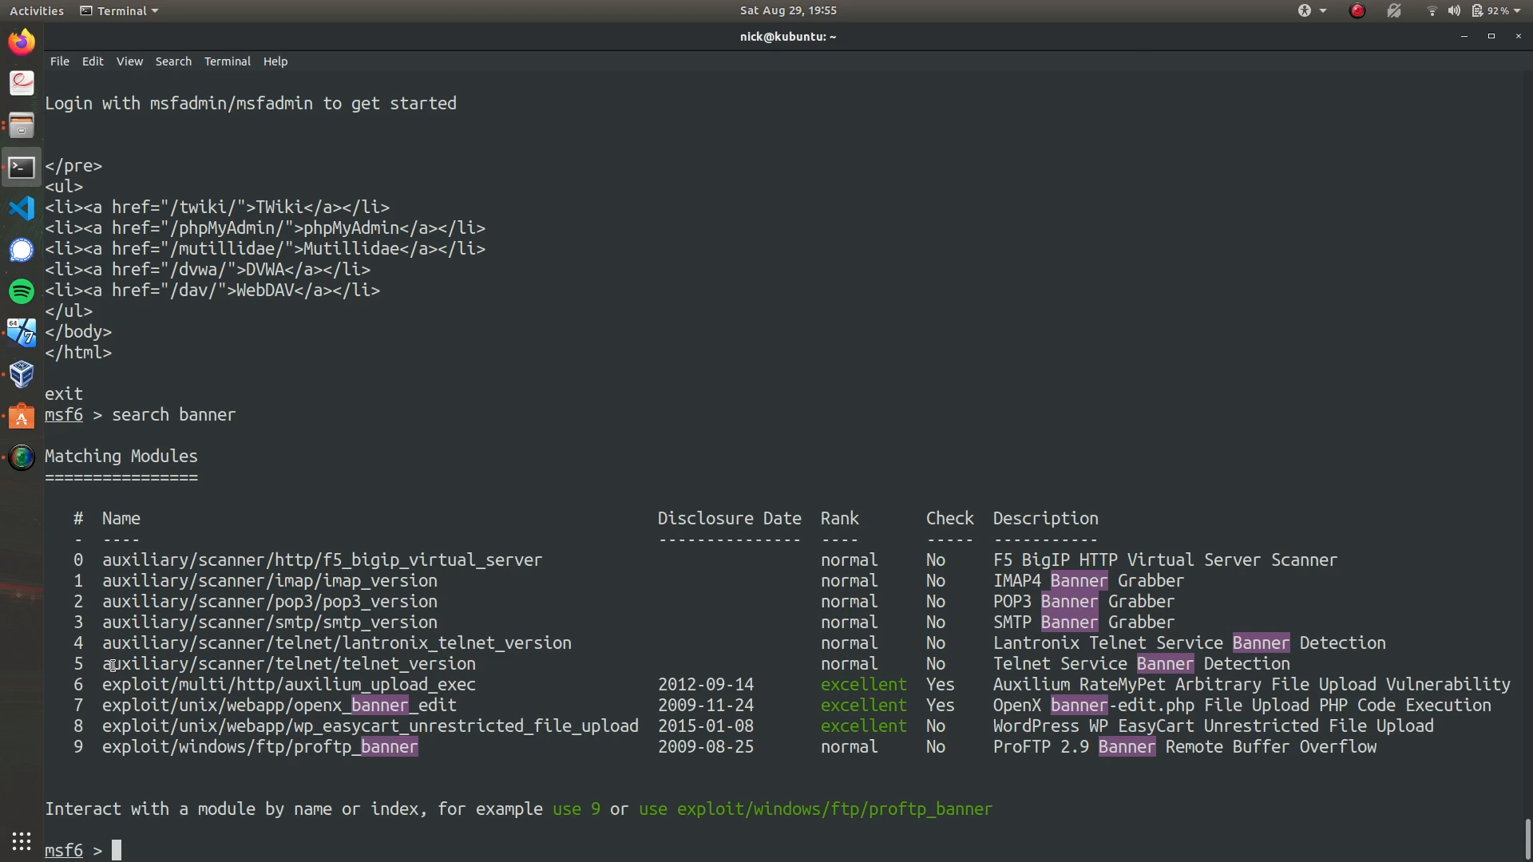
mouse_move(533, 755)
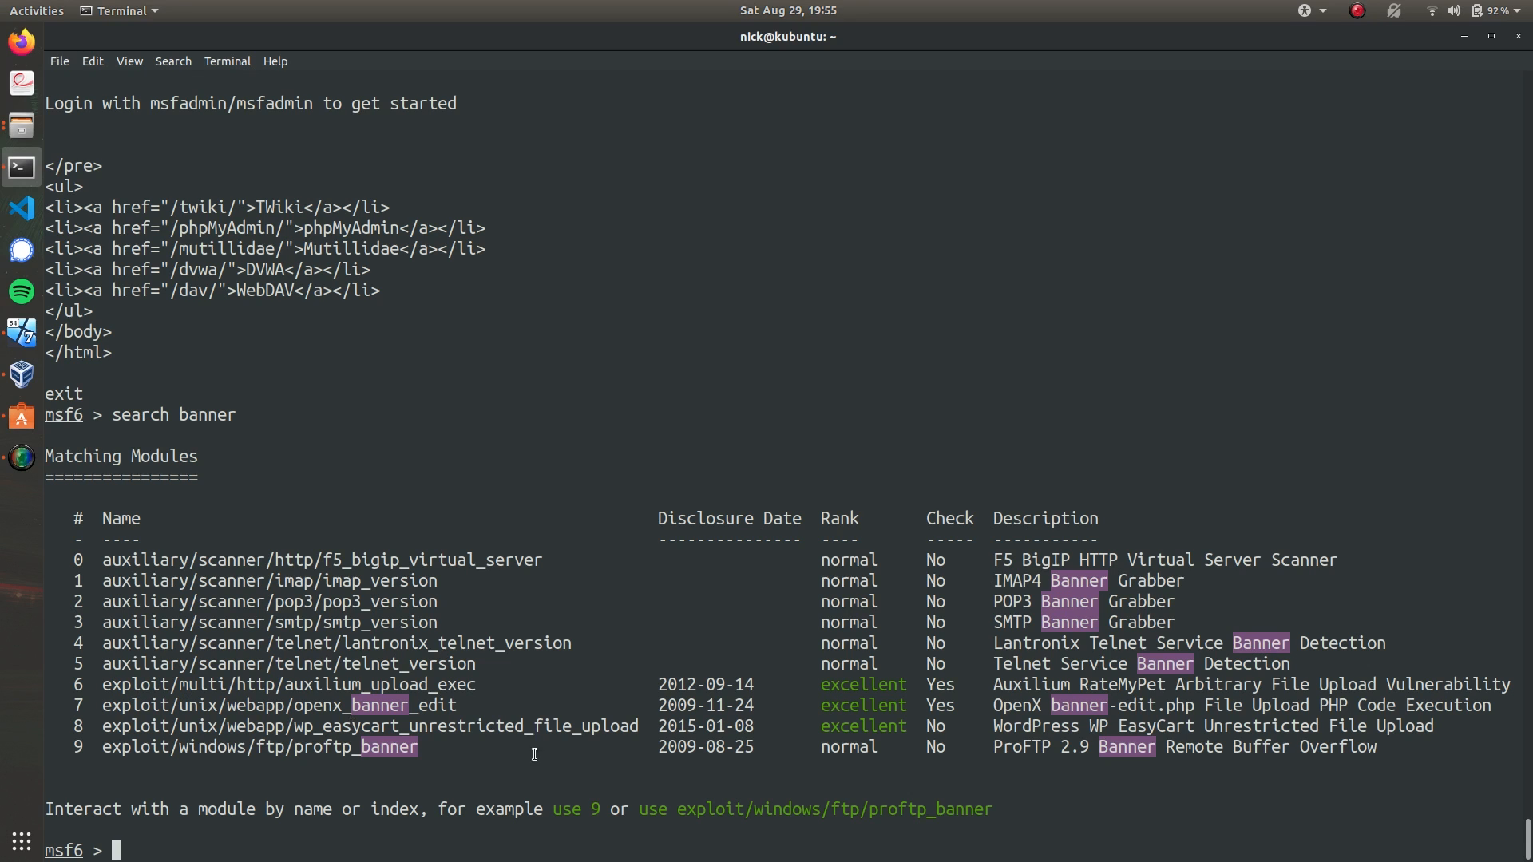
mouse_move(618, 653)
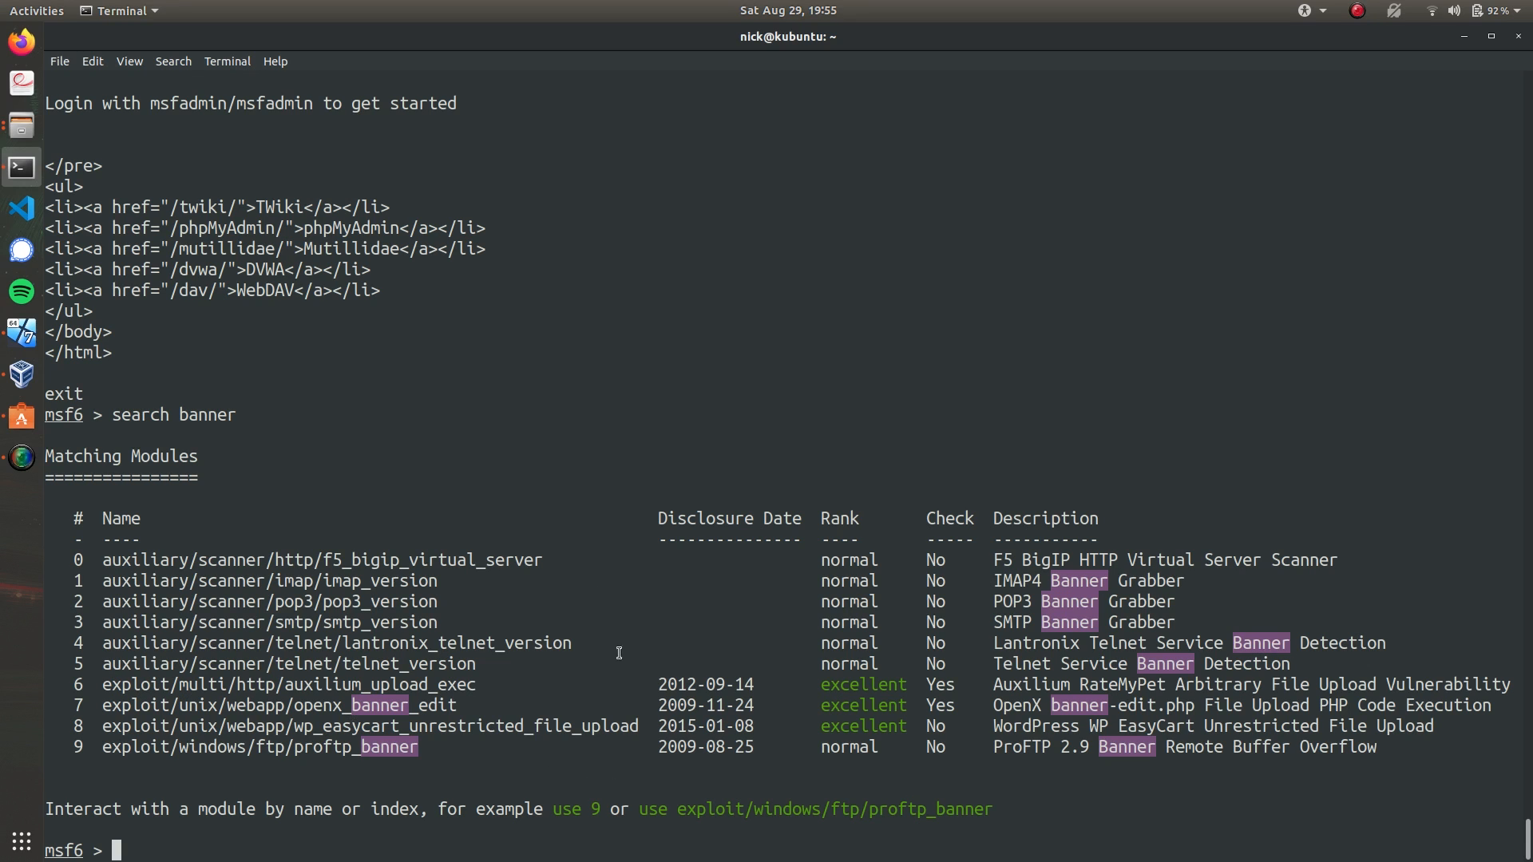
mouse_move(1008, 662)
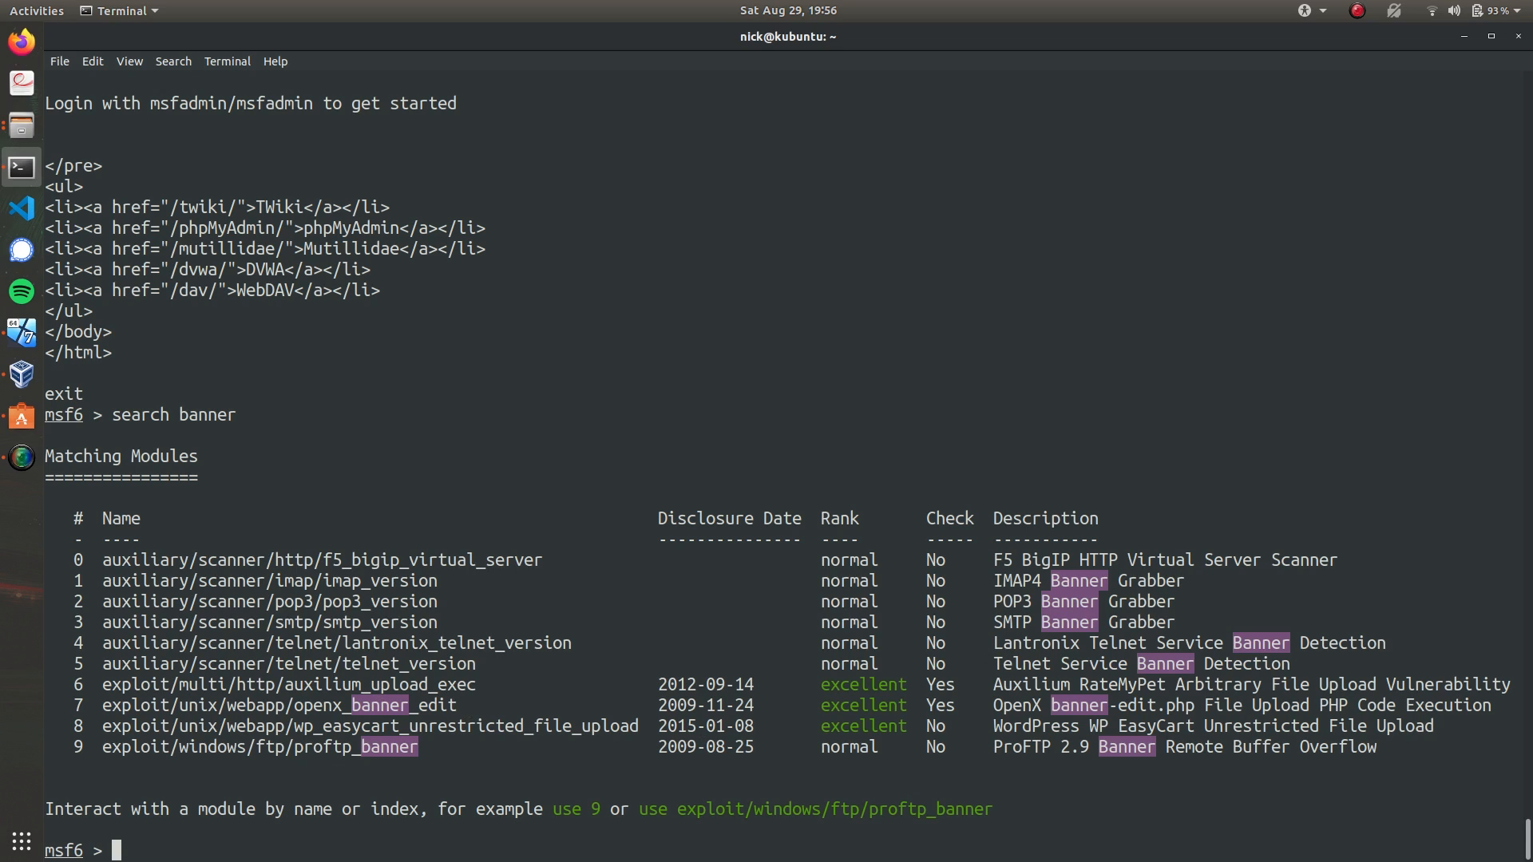
Load module 5 (telnet_version), view options and set RHOSTS to 192.168.86.226
text(use 5)
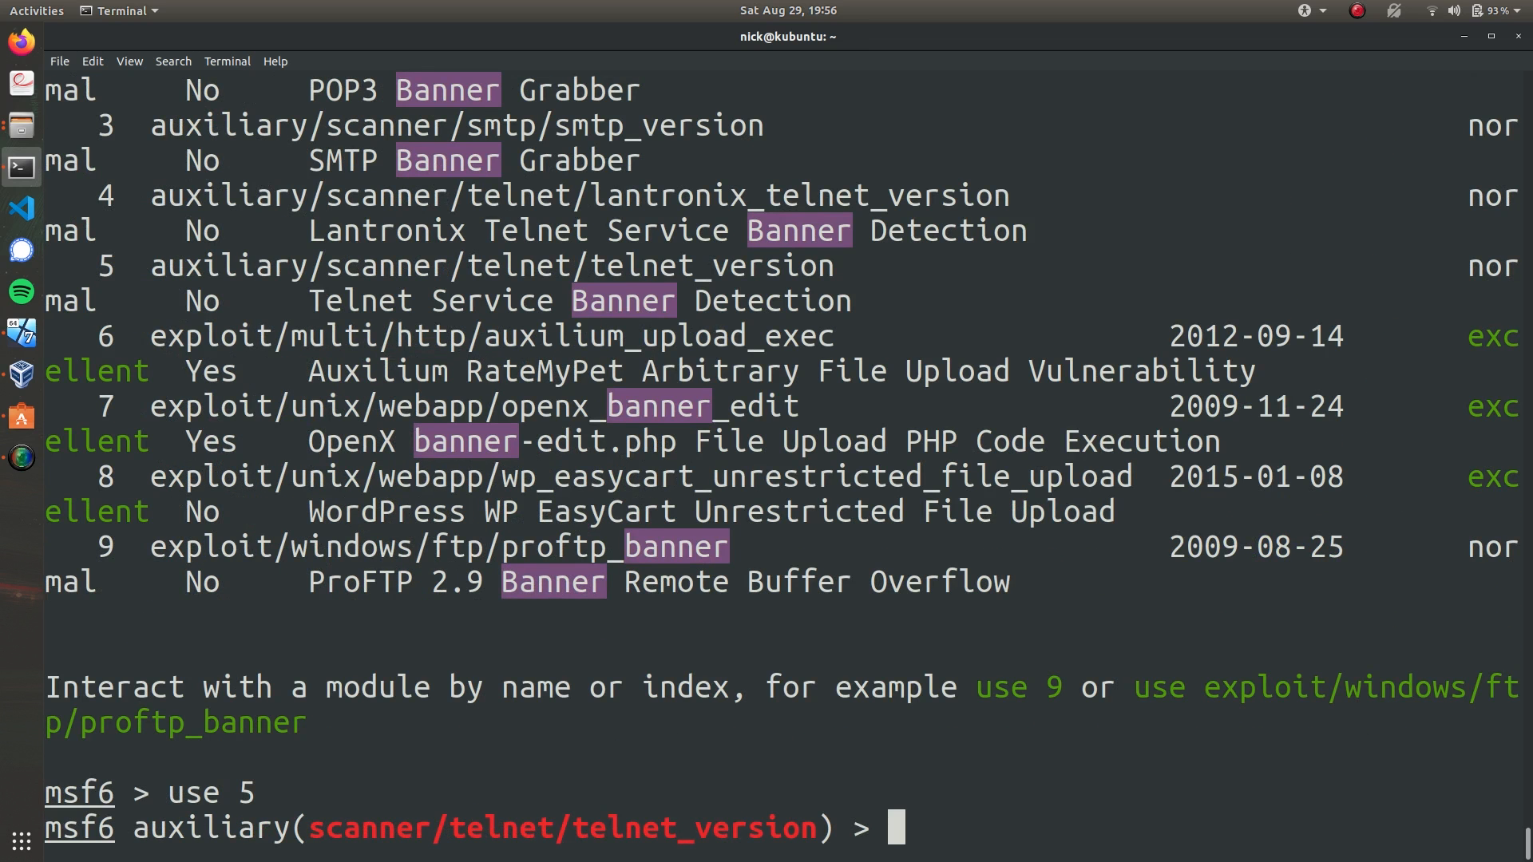
text(option)
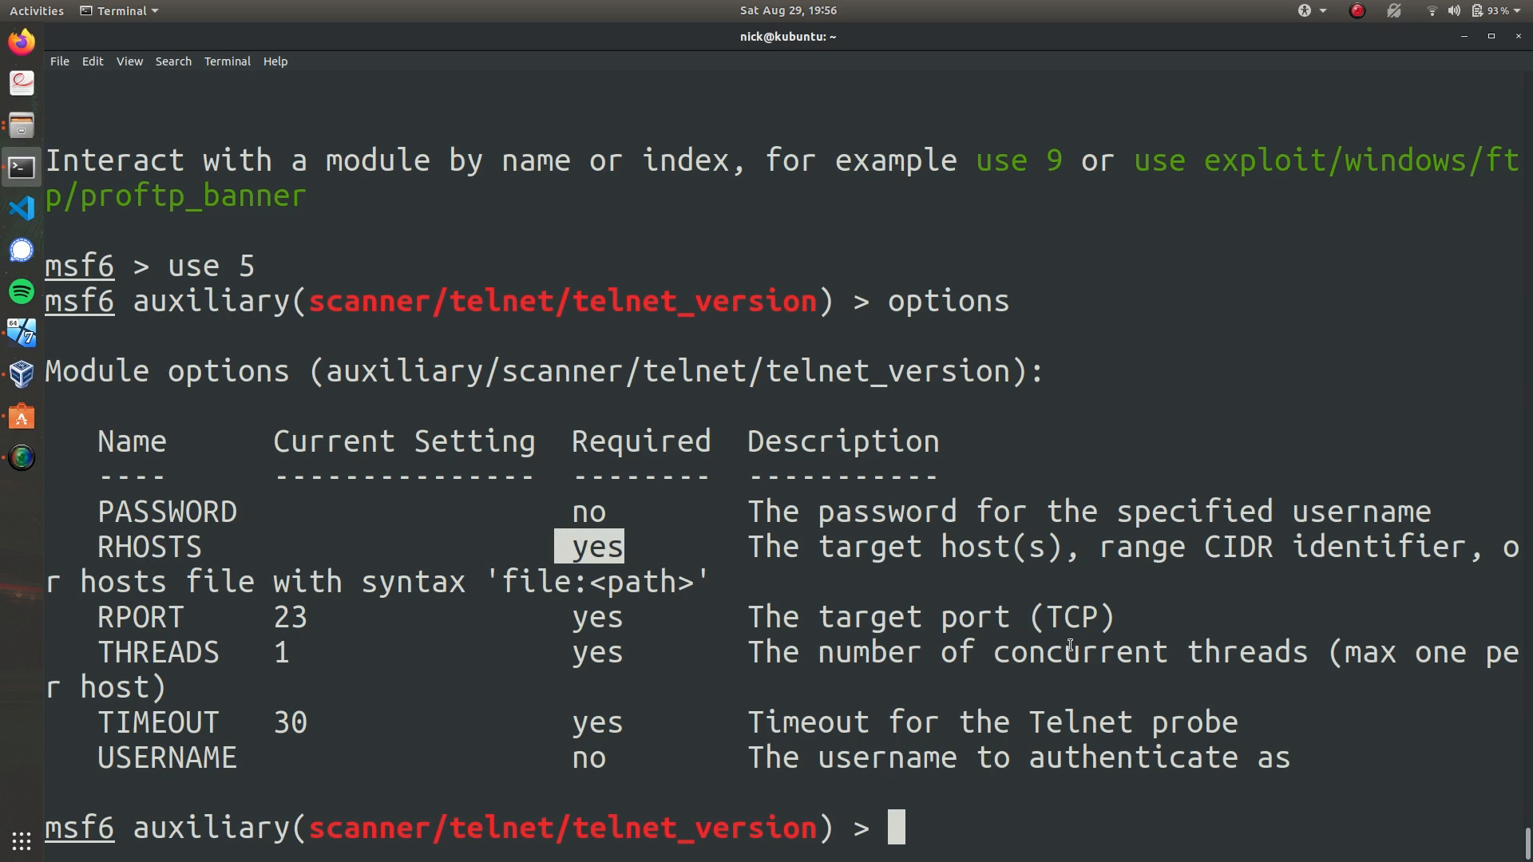
text(set)
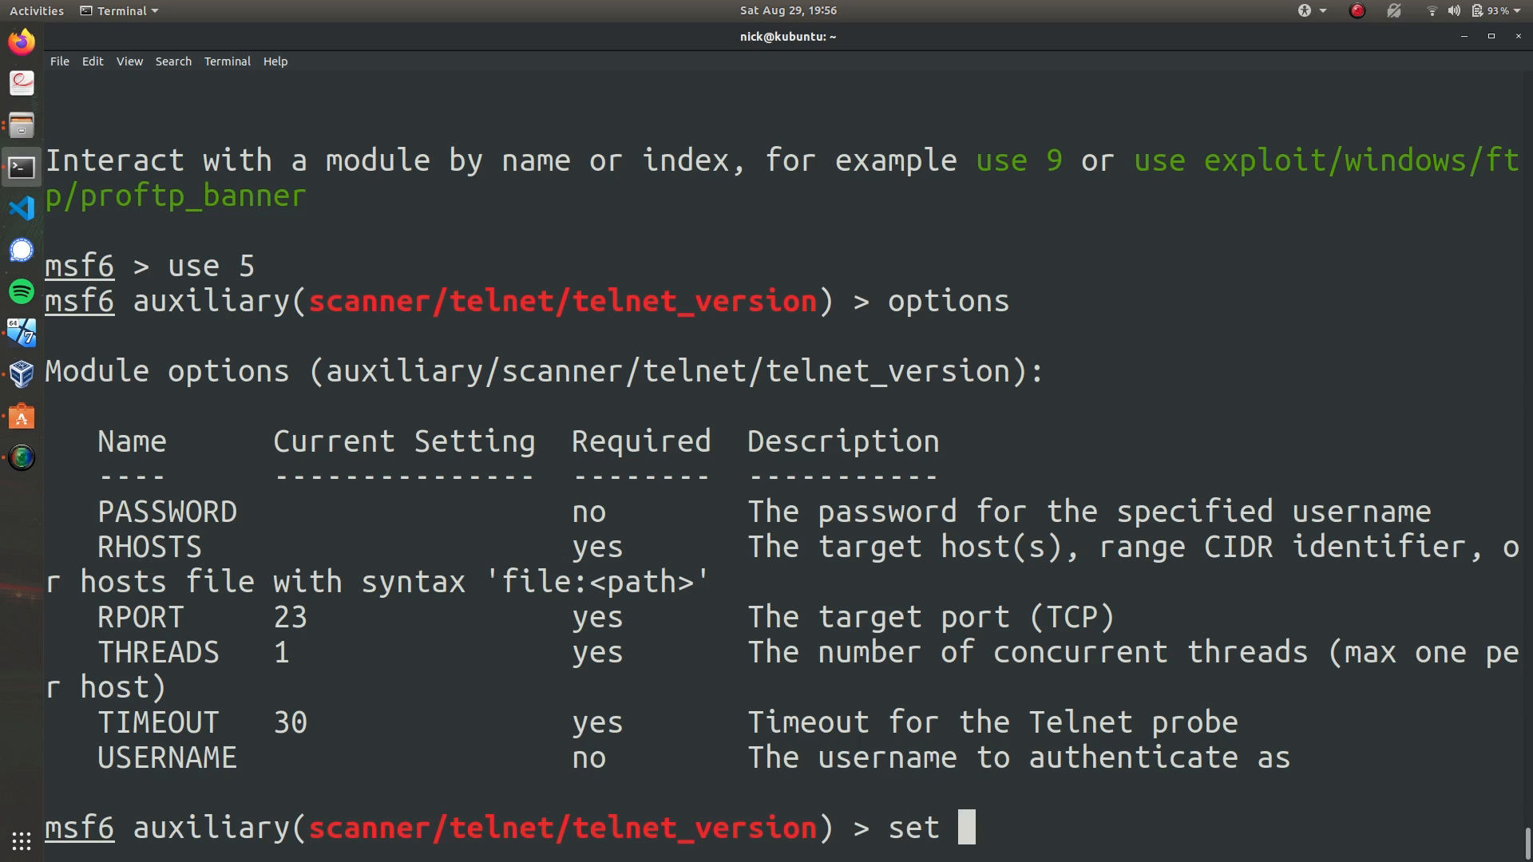
text(RHOst)
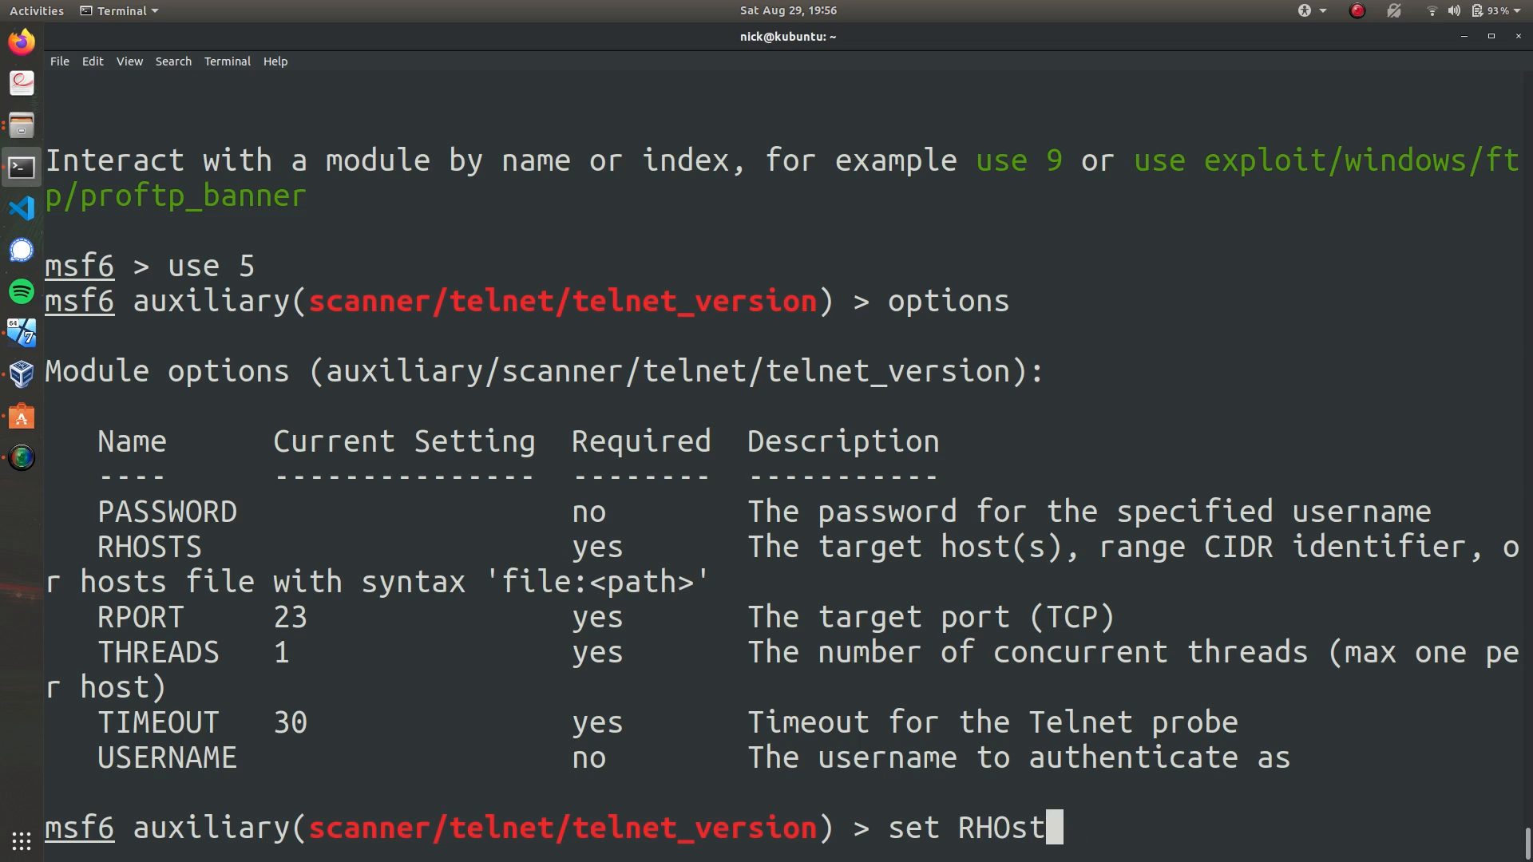
text(S 192.1)
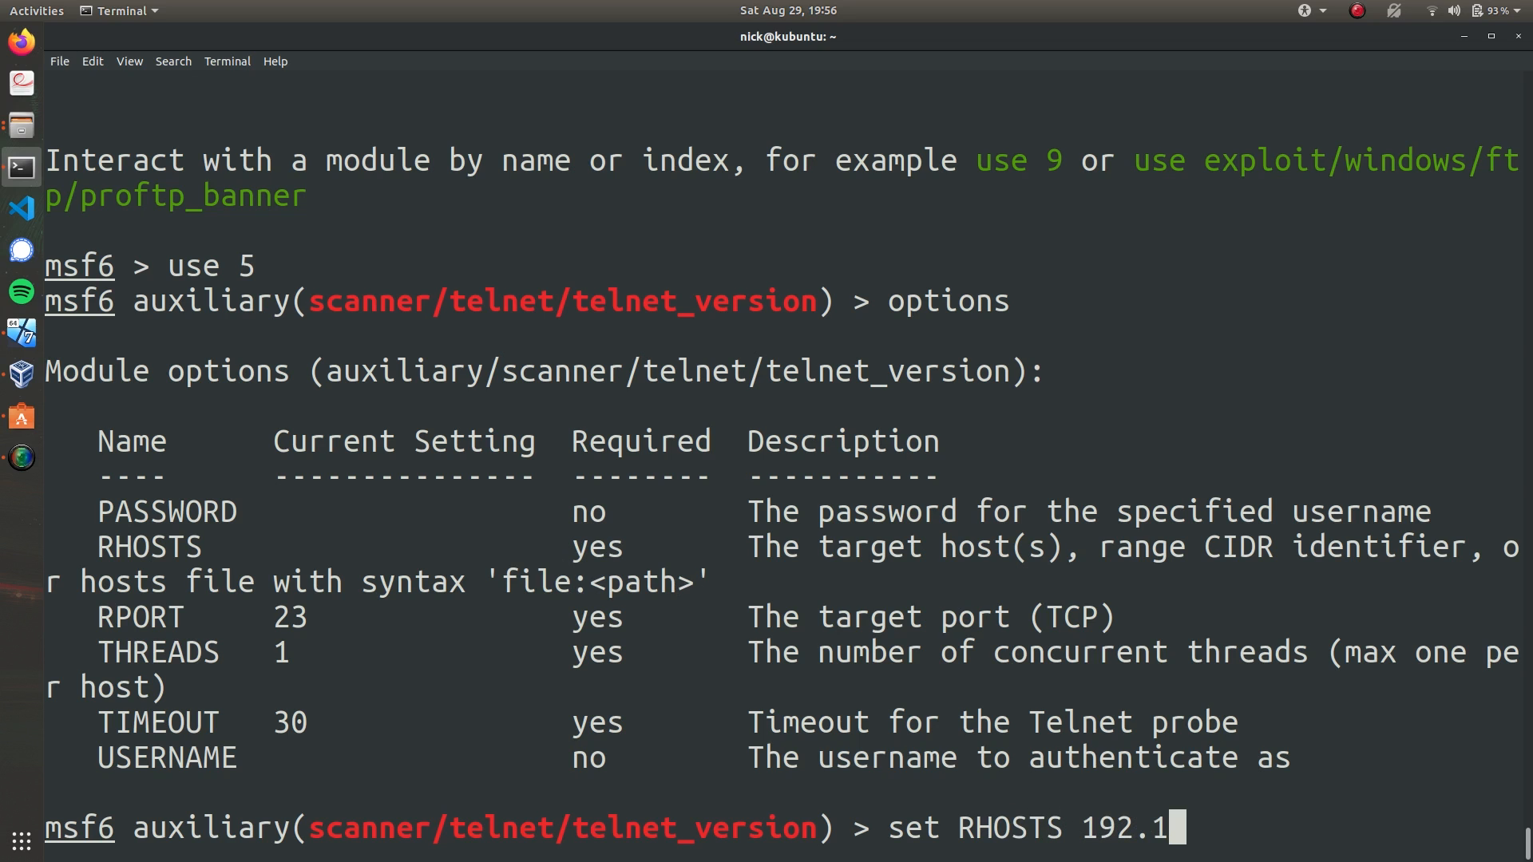
text(68.)
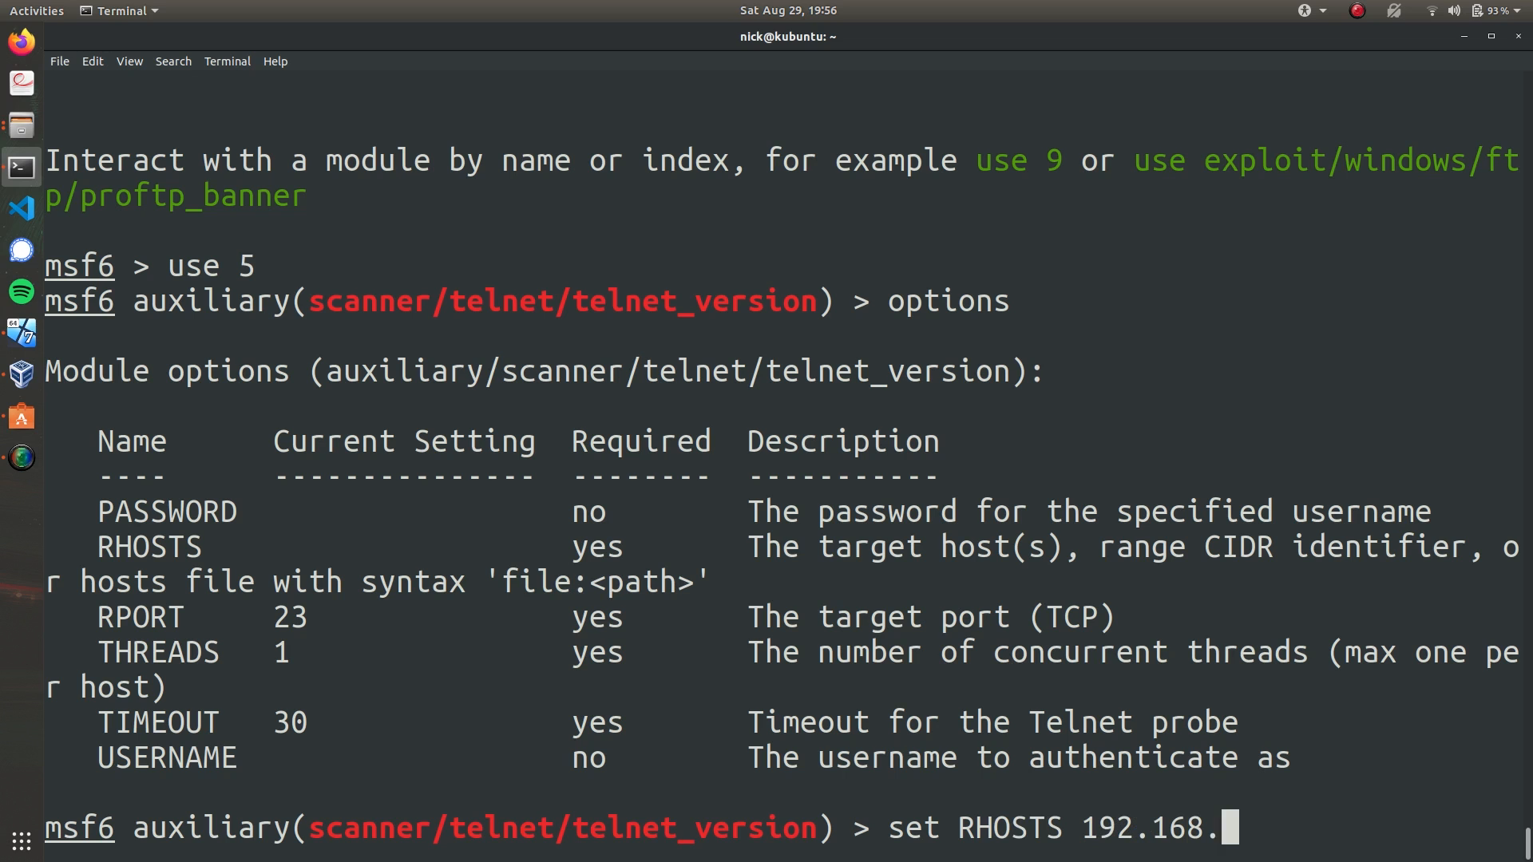
text(86.266)
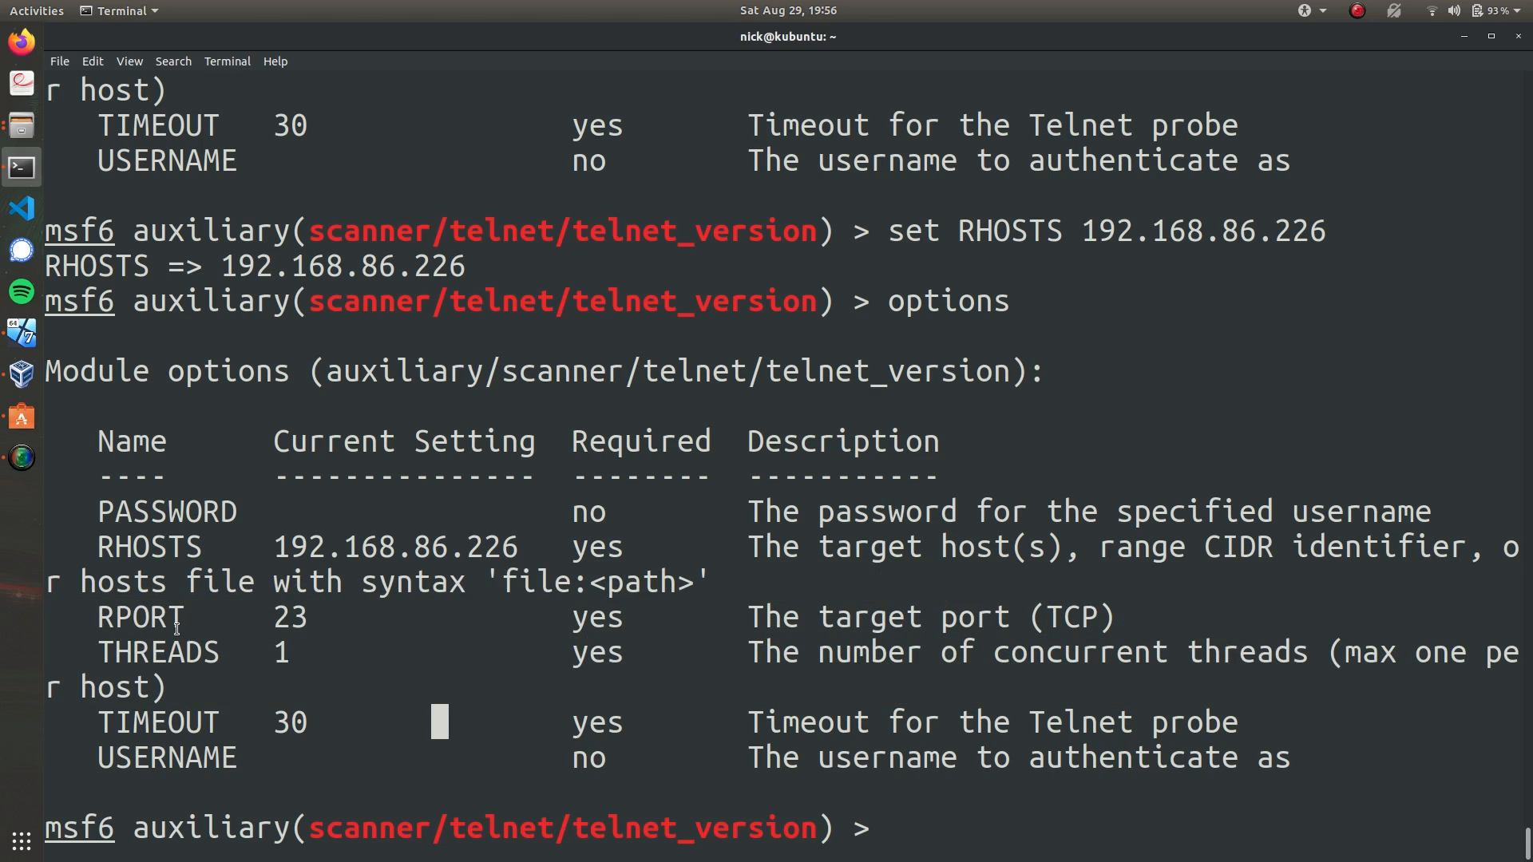
Highlight RPORT 23 in the options table and begin a set RPORT command
double_click(290, 616)
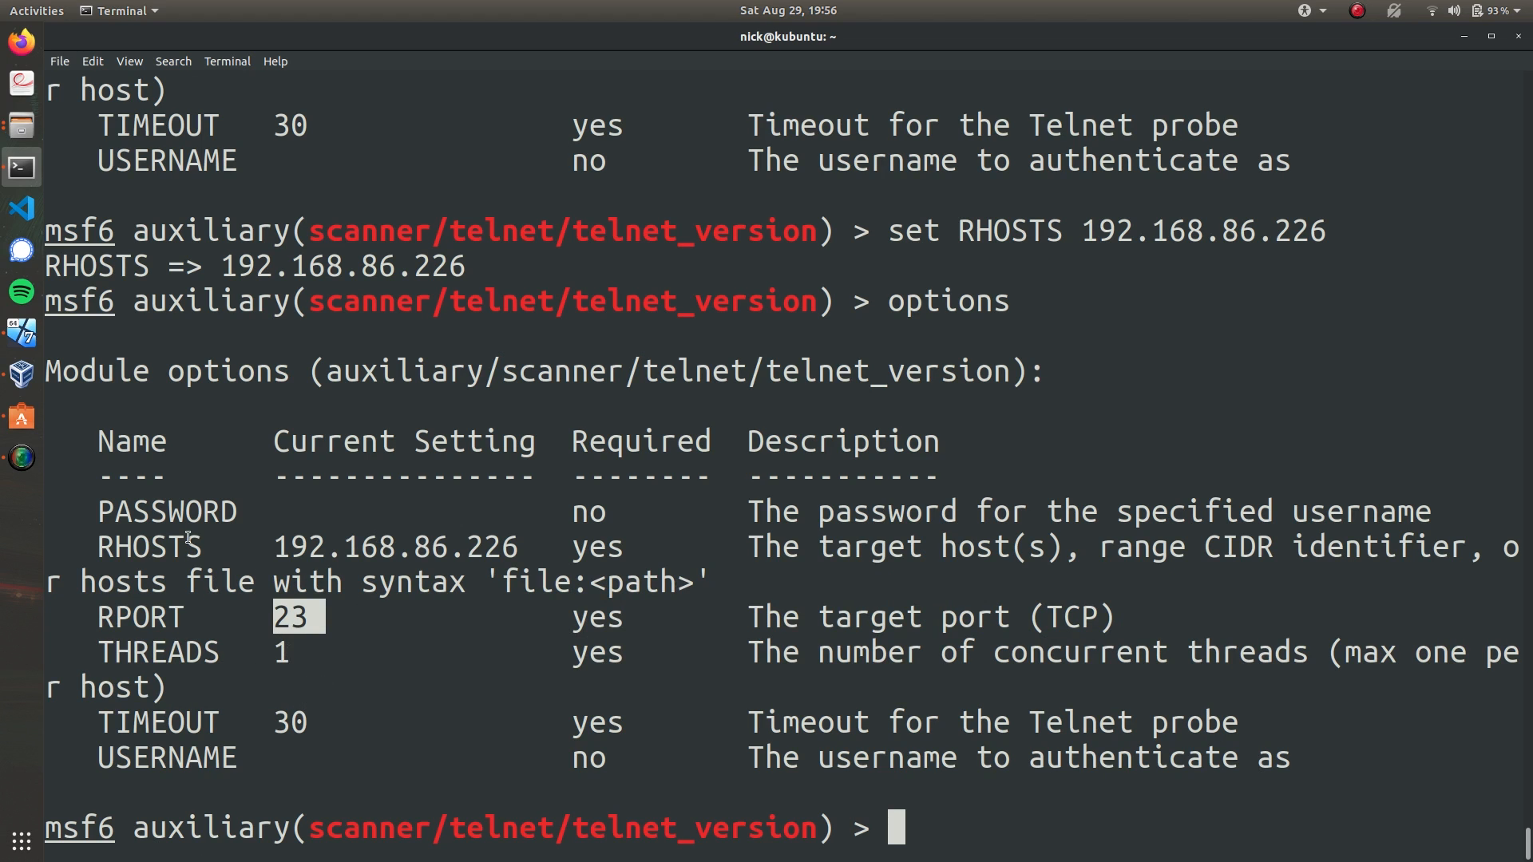
mouse_move(388, 324)
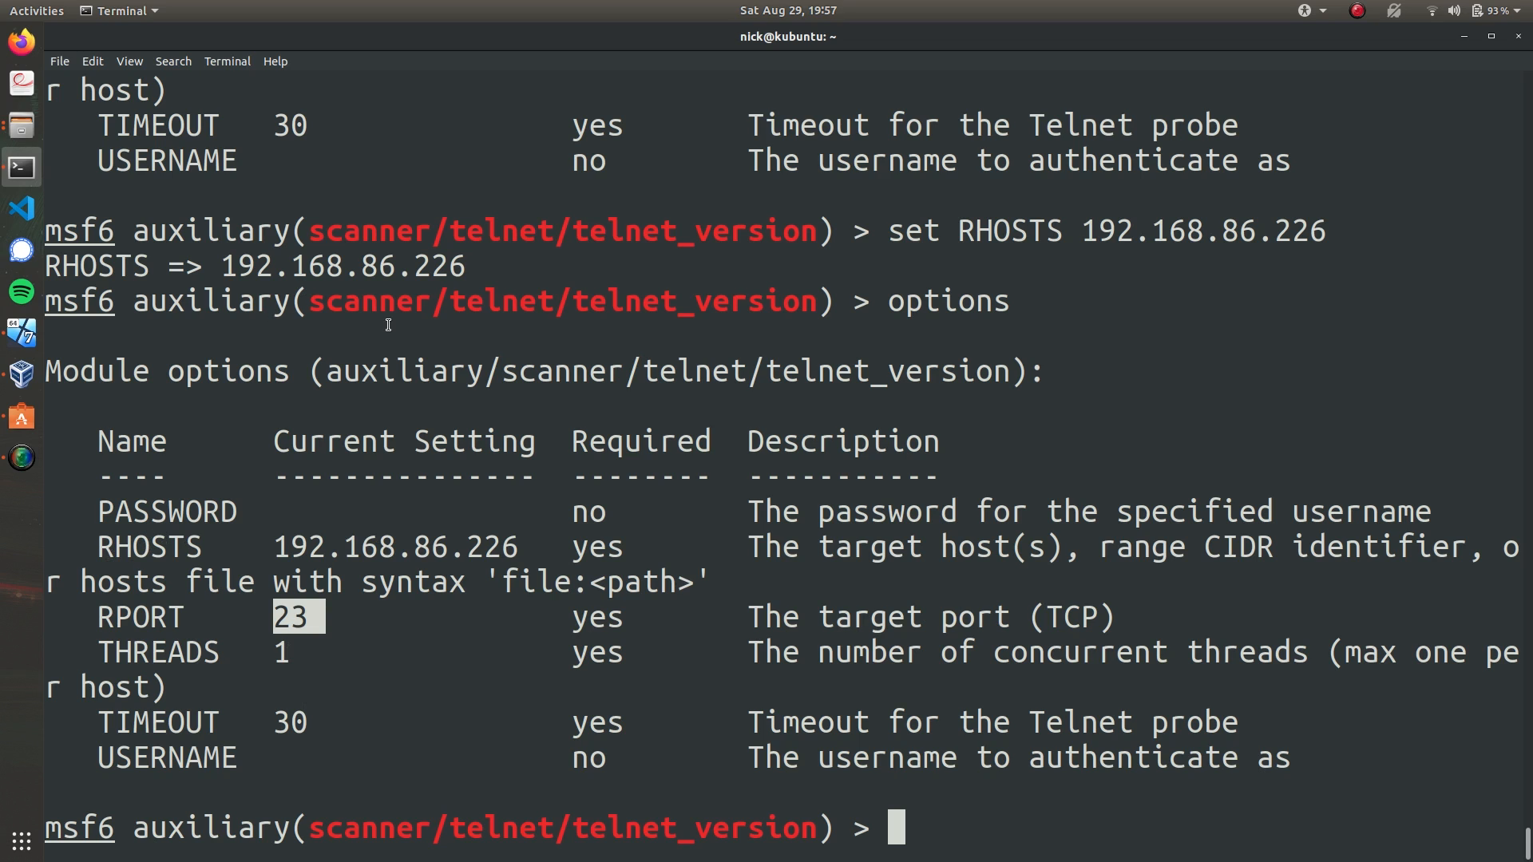
text(set)
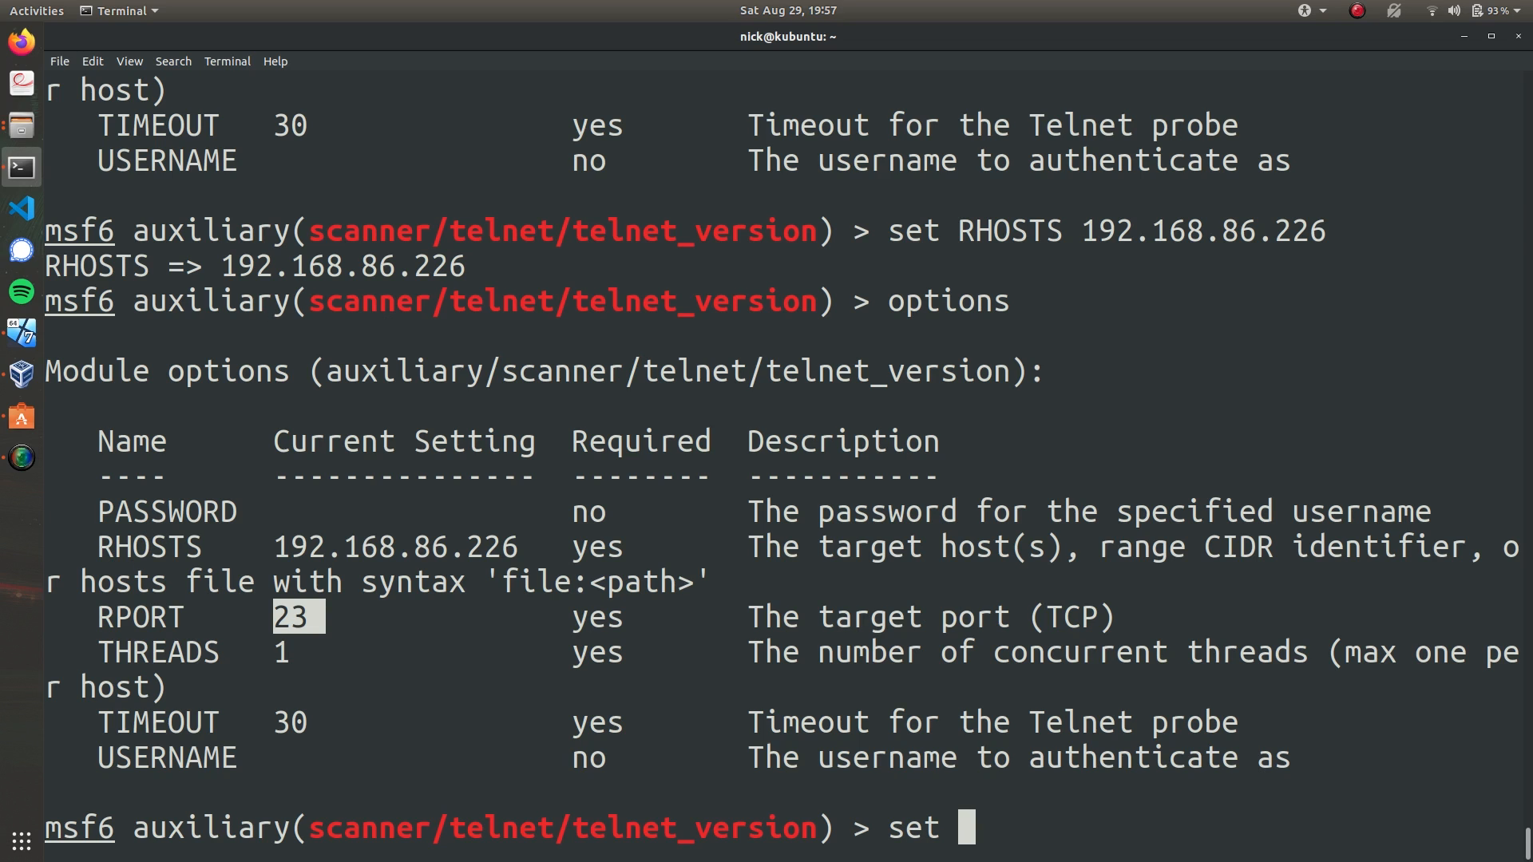
text(RPORT)
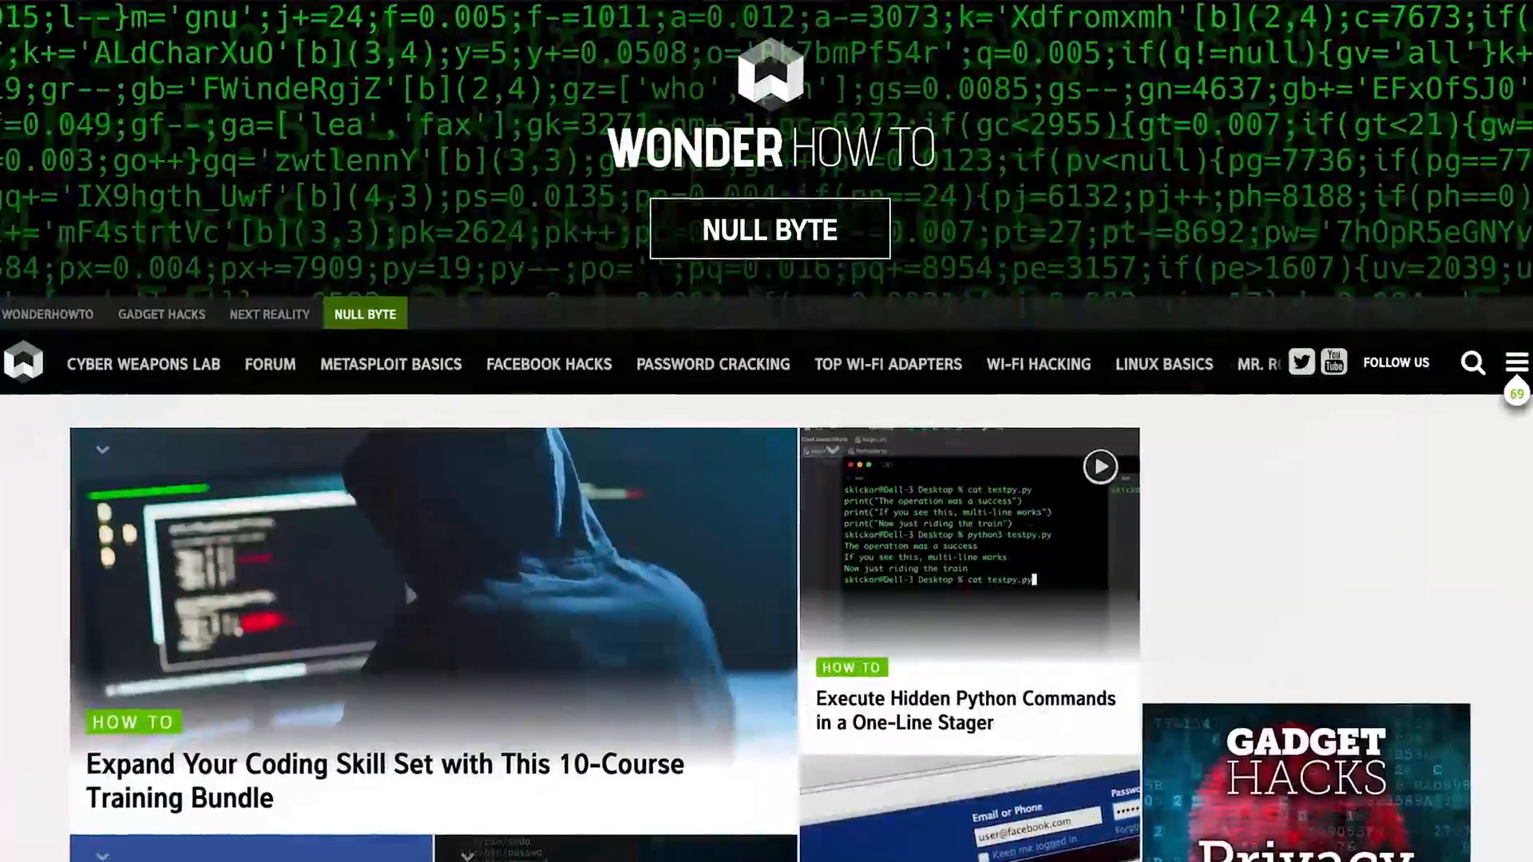
Scroll down the Null Byte WonderHowTo homepage to its article tiles
scroll(down, 3)
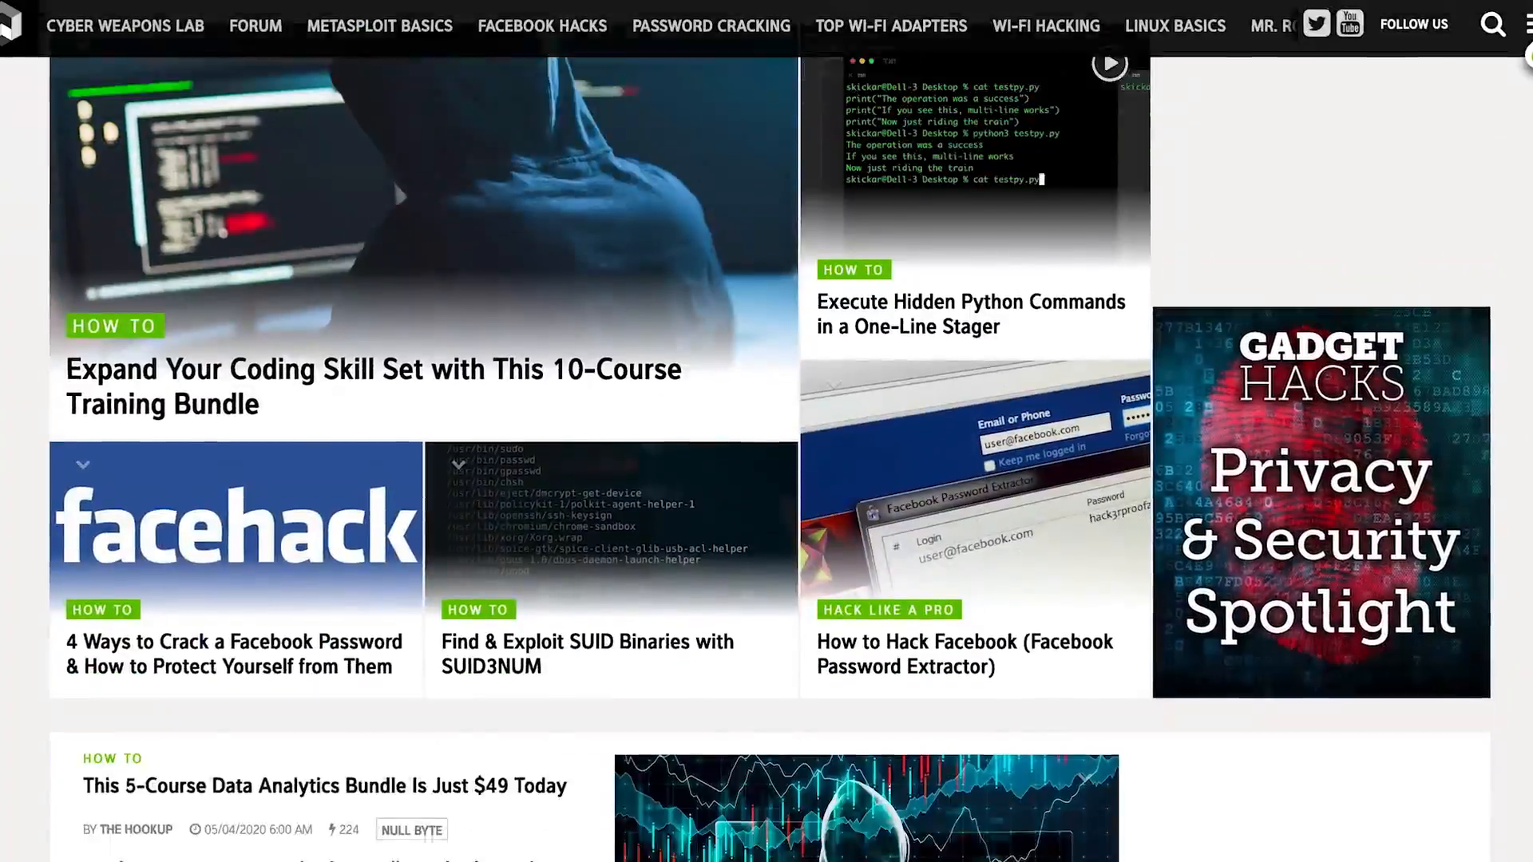